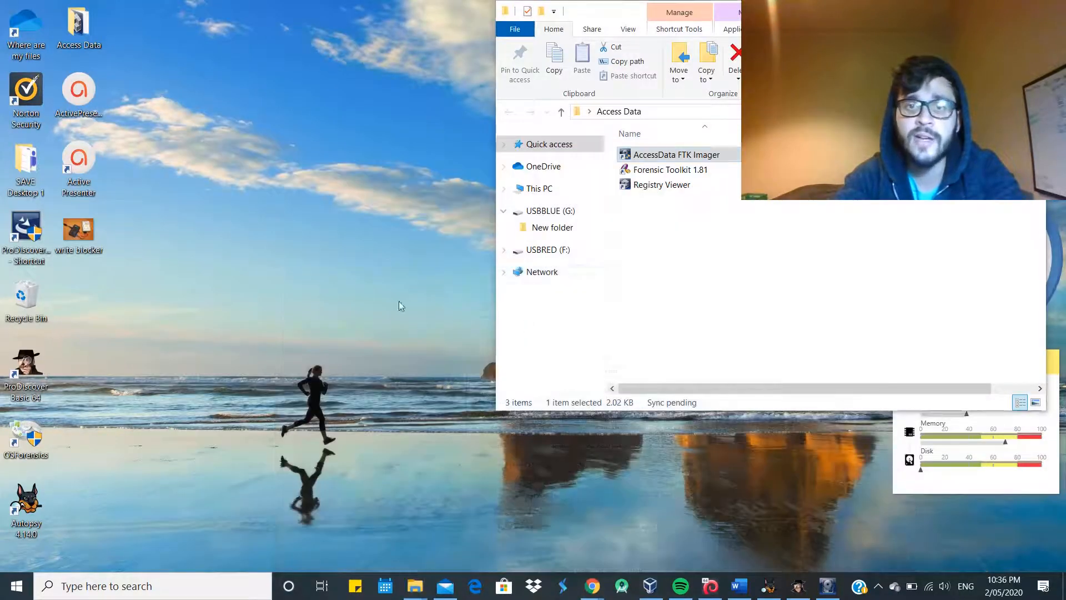
Create a new Text Document in the USB drive's New folder and confirm its name.
right_click(666, 231)
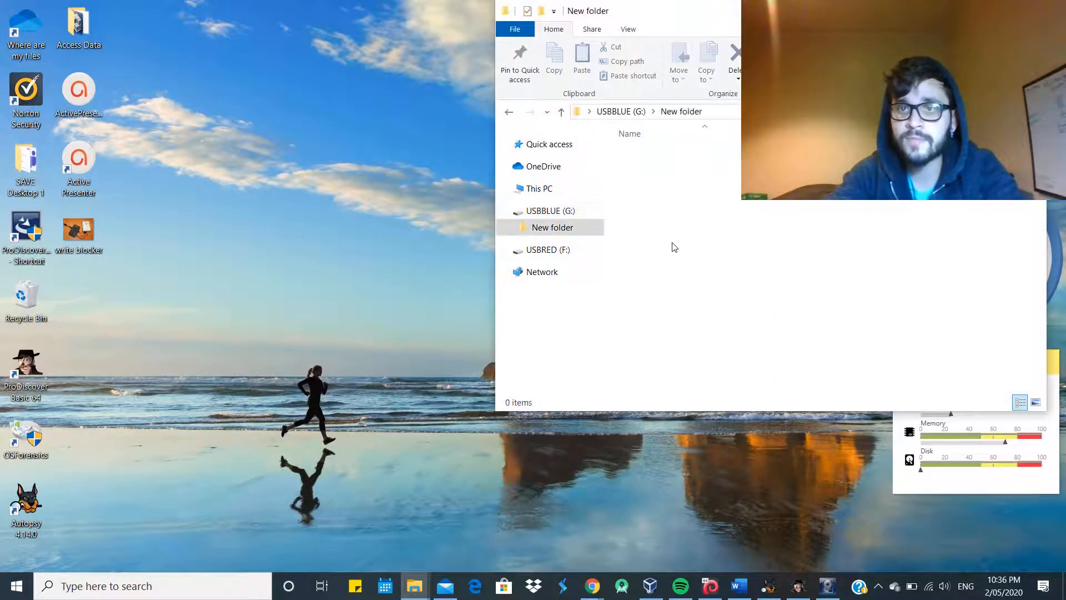
right_click(673, 247)
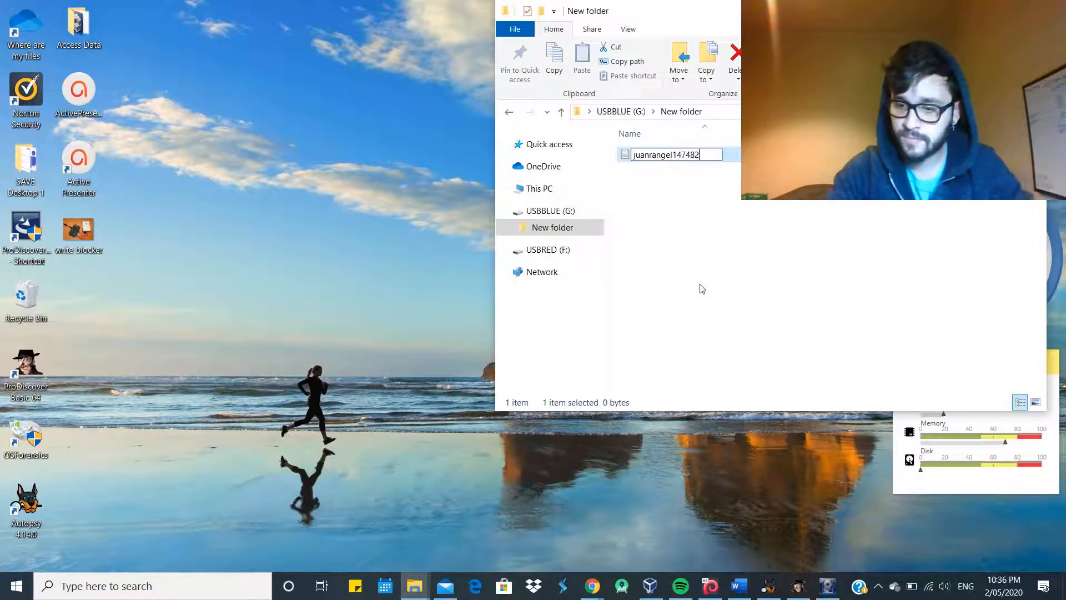
key(enter)
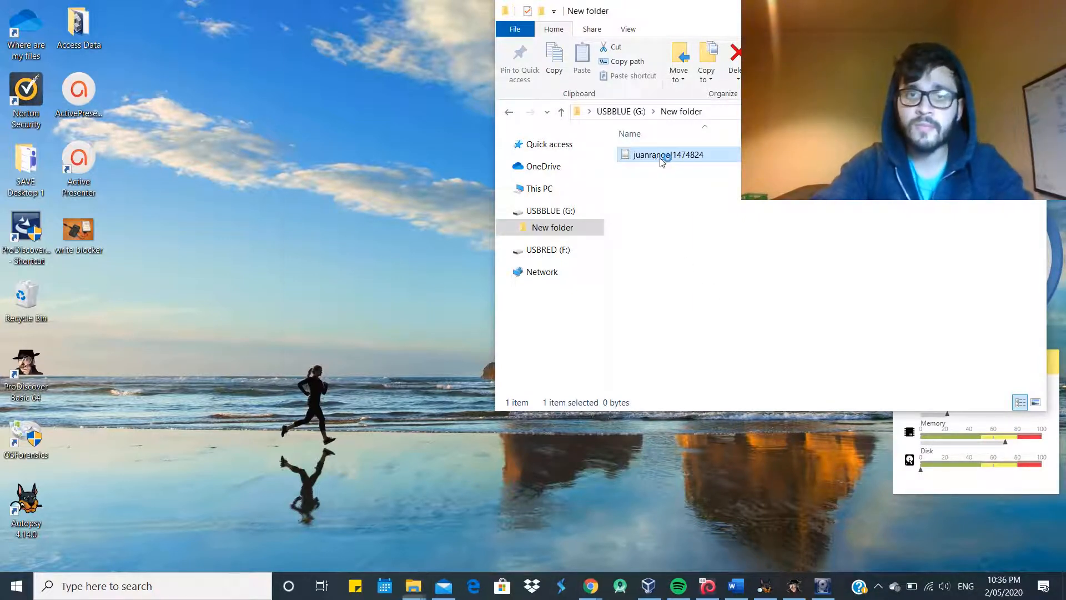
double_click(667, 154)
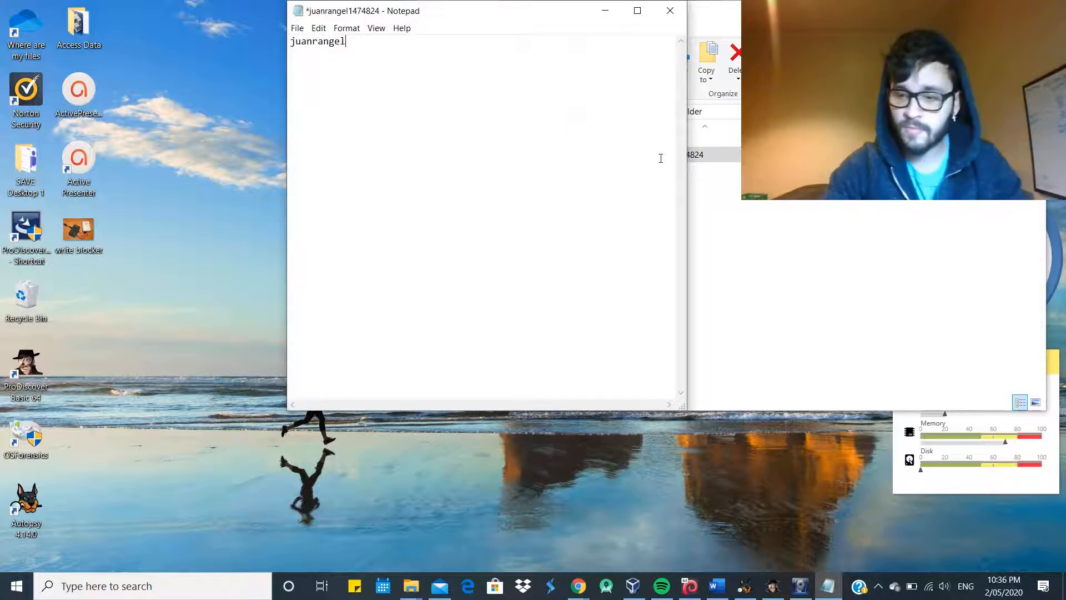
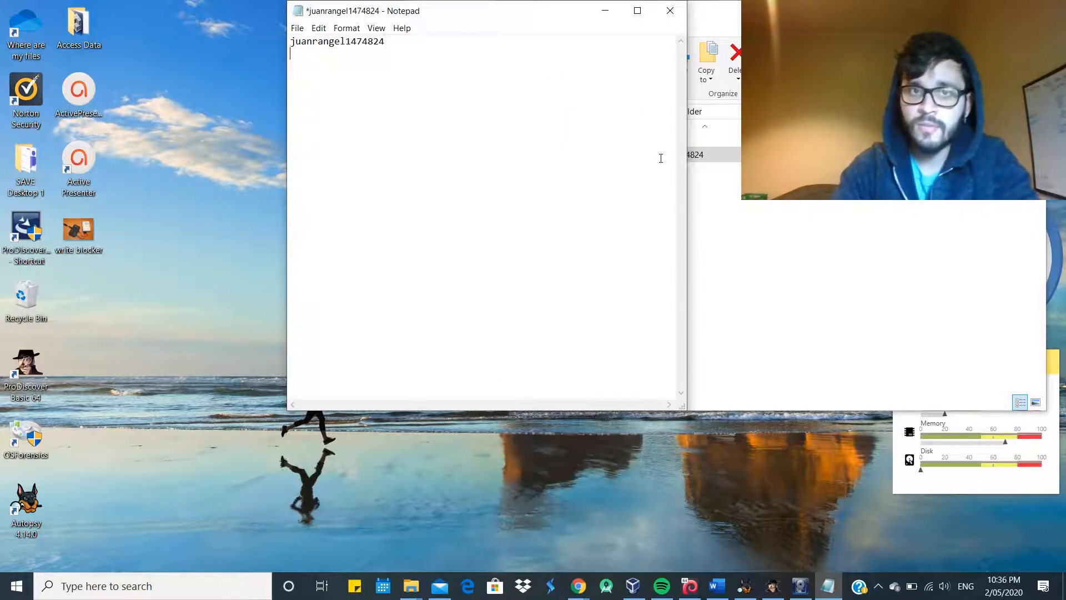
click(669, 10)
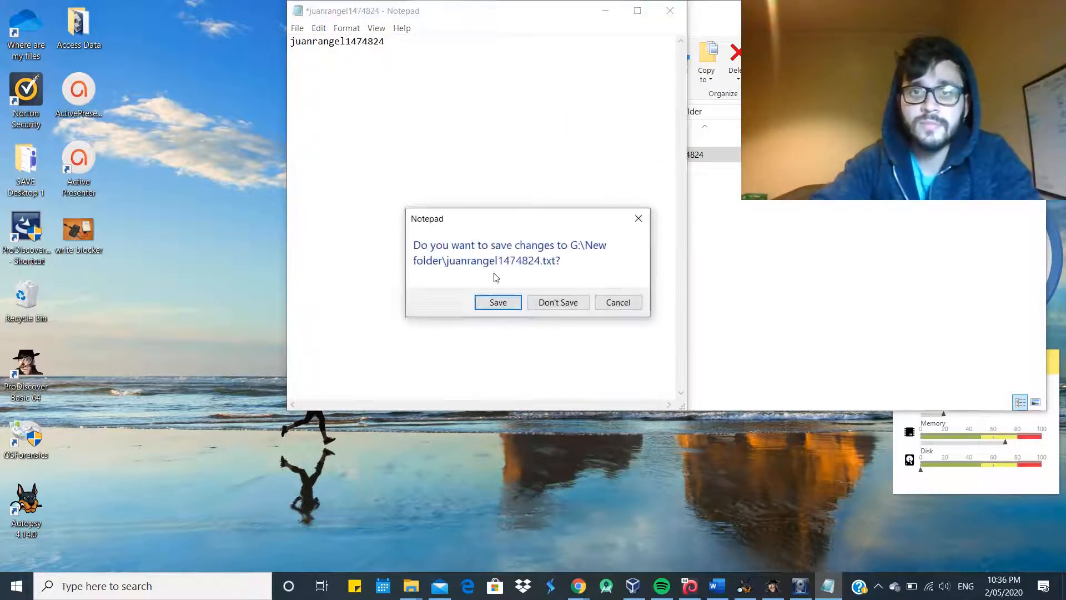
click(497, 302)
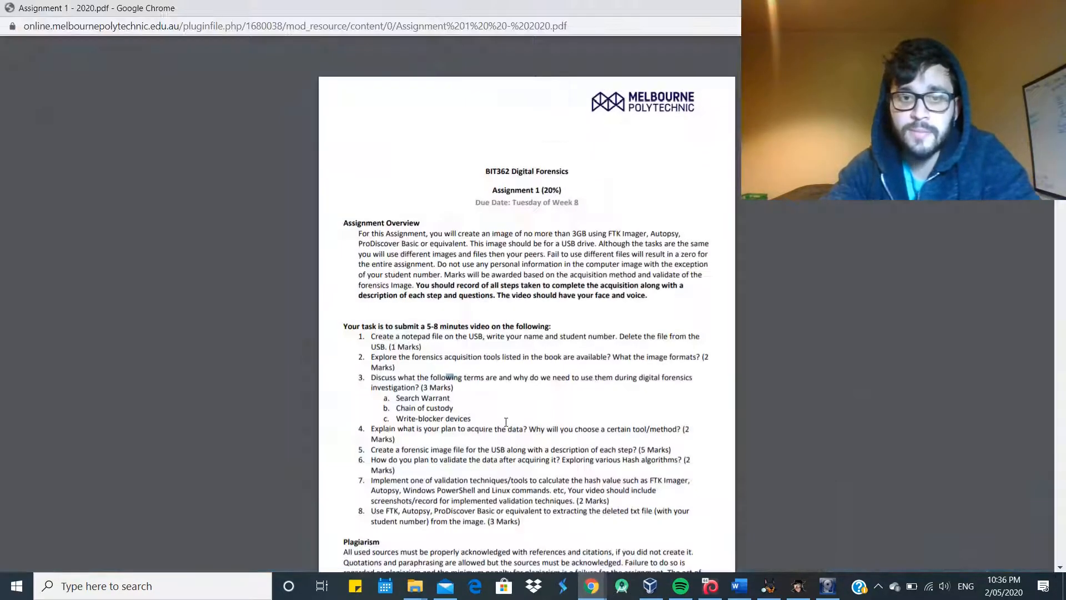
Select a passage of the assignment brief PDF in Chrome while reading it.
drag(372, 357, 496, 356)
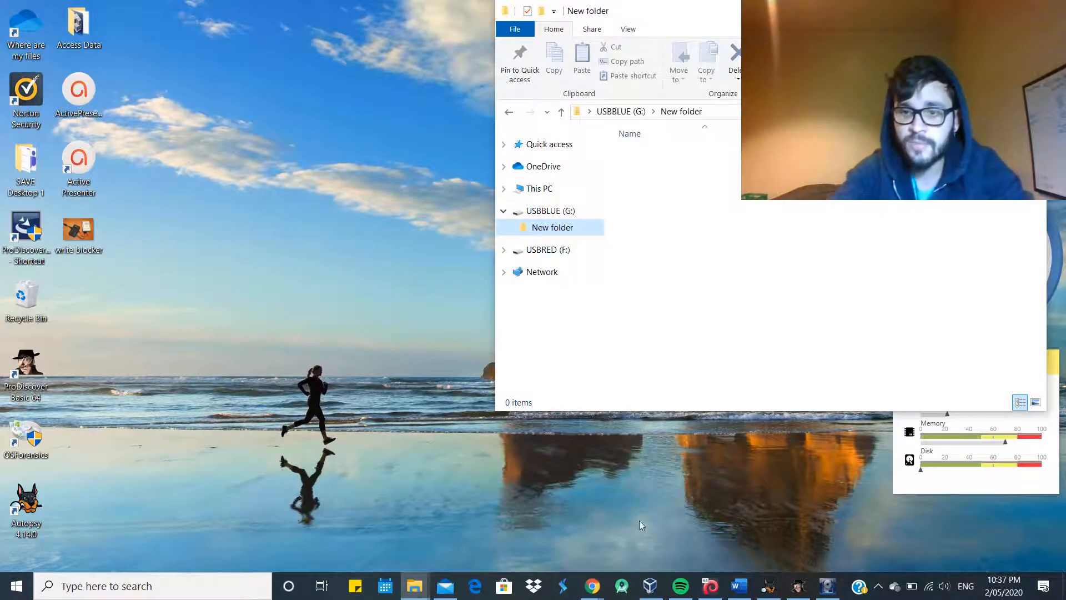
In the AUTOUSBBLUE case, begin adding a Local Disk data source, then cancel the wizard.
click(769, 585)
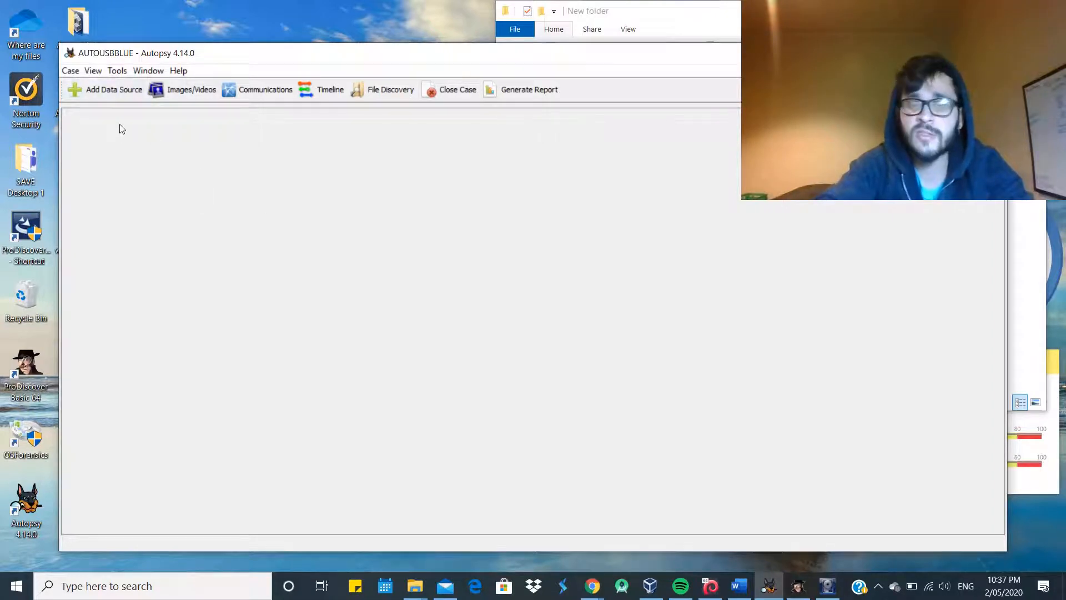
click(114, 89)
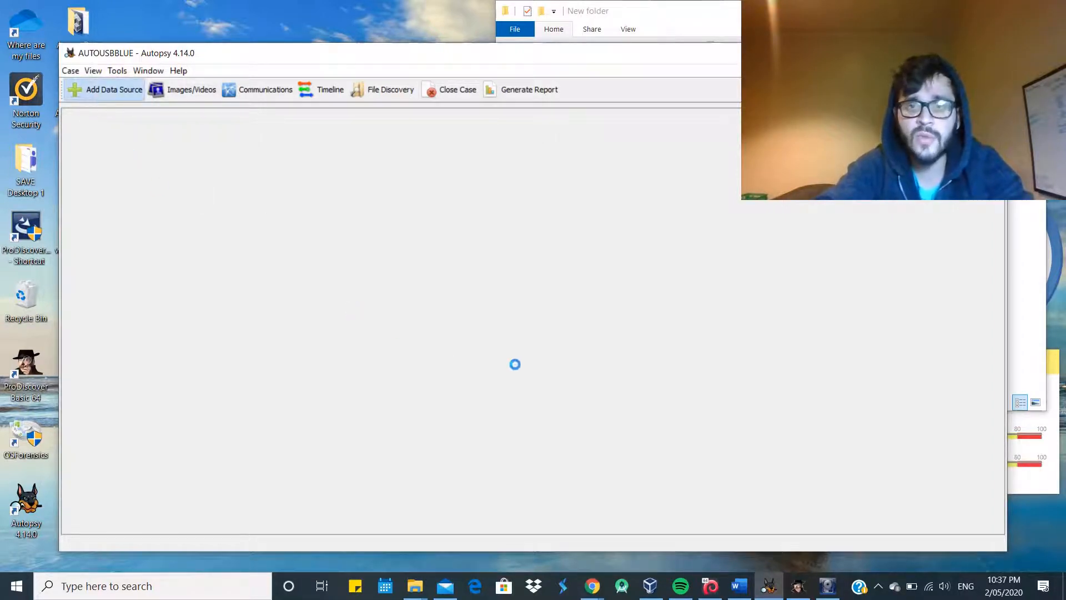
click(113, 89)
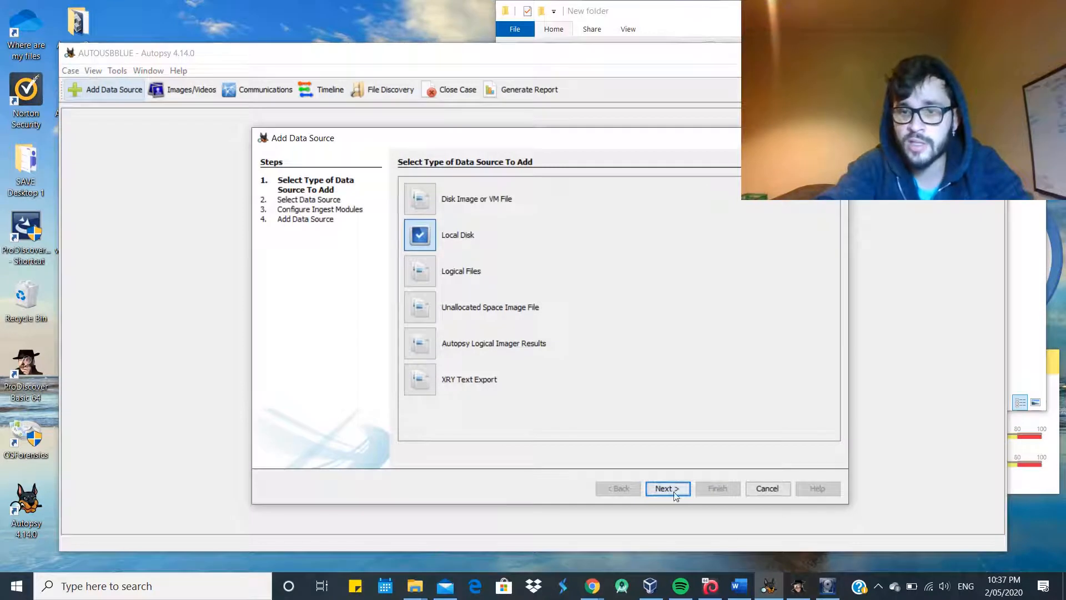
click(667, 488)
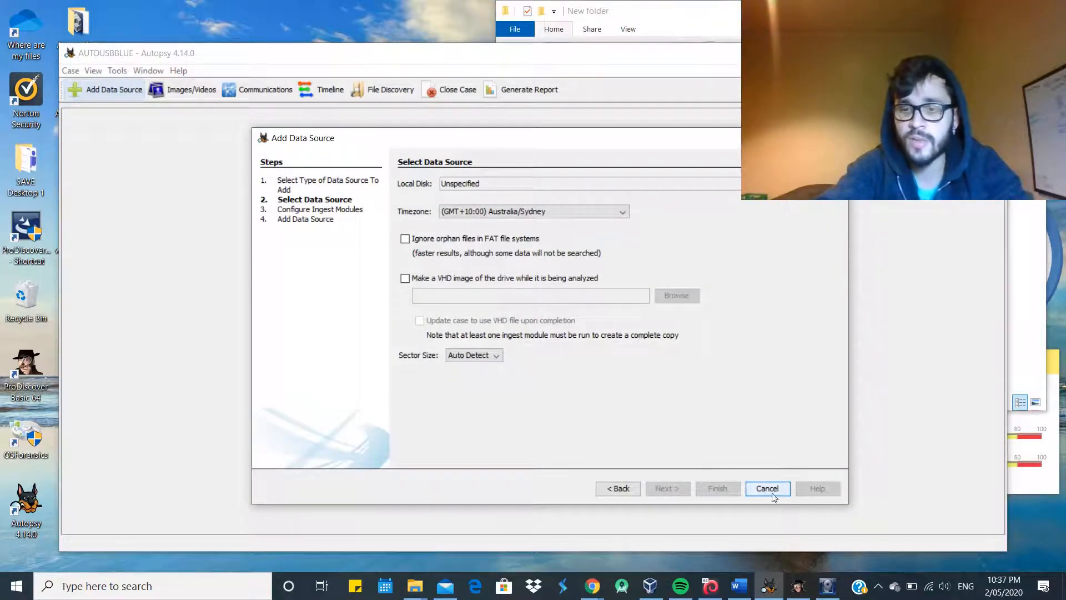
click(767, 488)
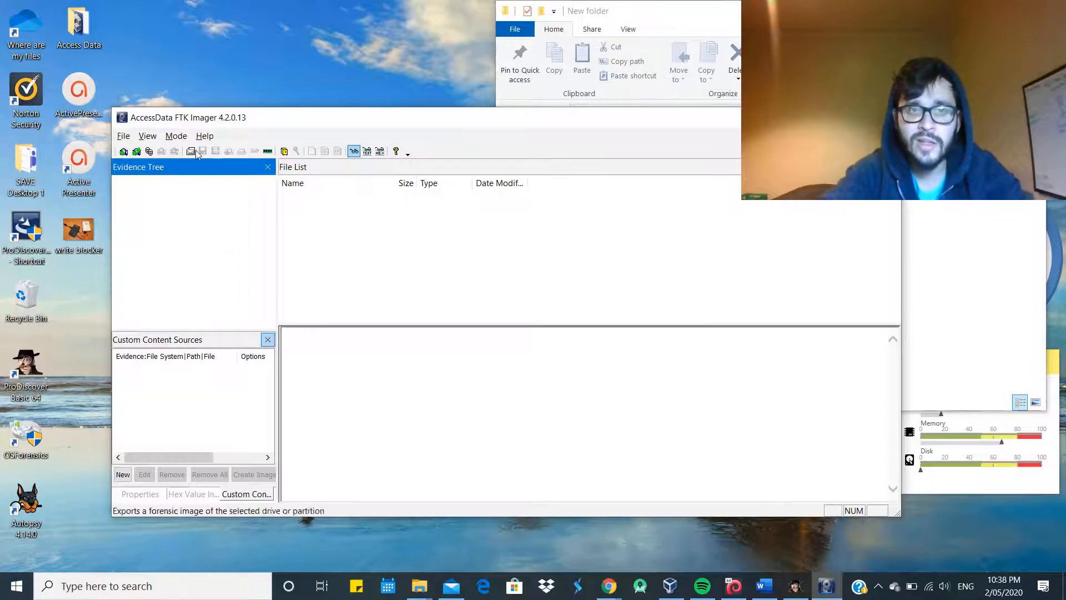
Start a disk image from Physical Drive 0 and add an image destination.
click(191, 151)
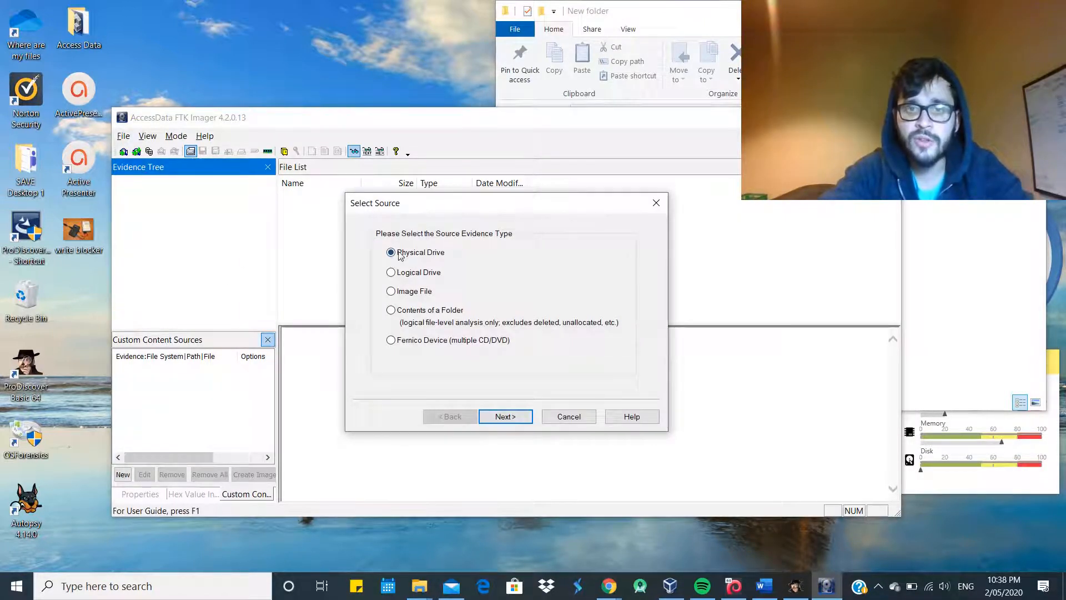
mouse_move(505, 416)
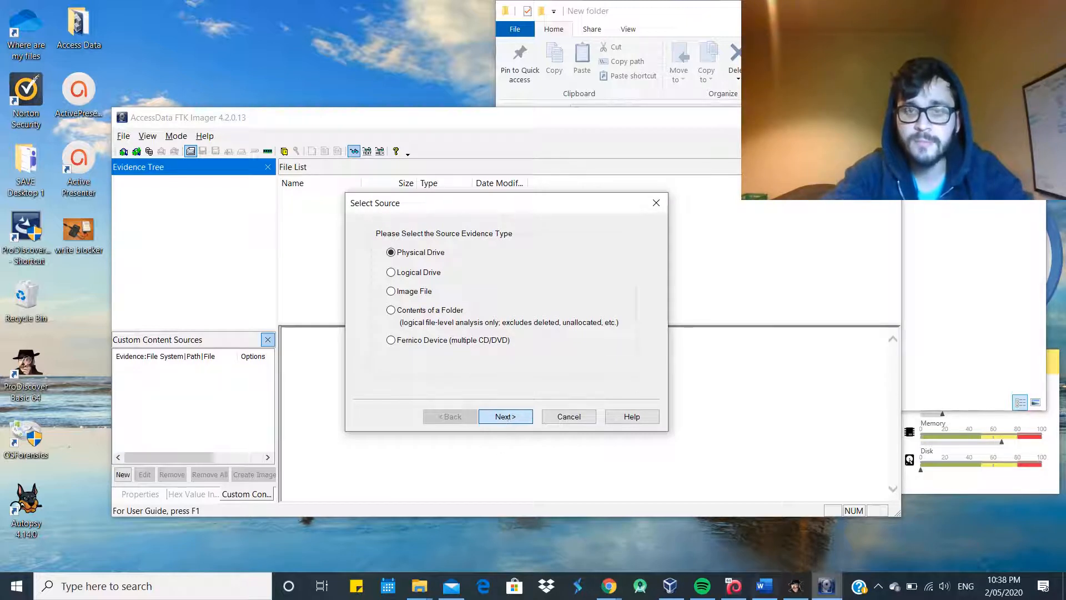
click(506, 416)
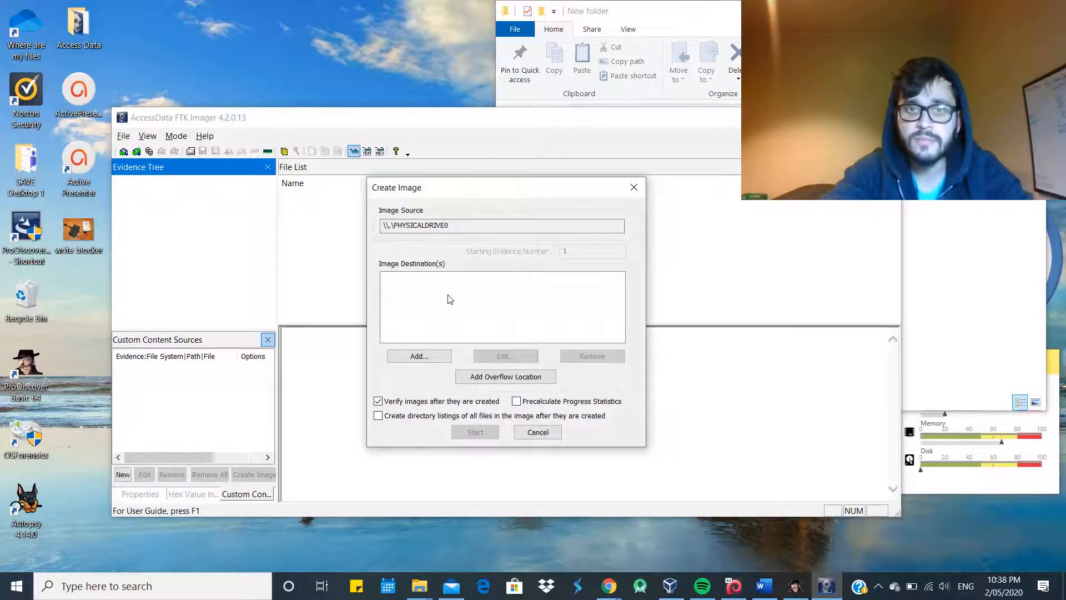
click(418, 356)
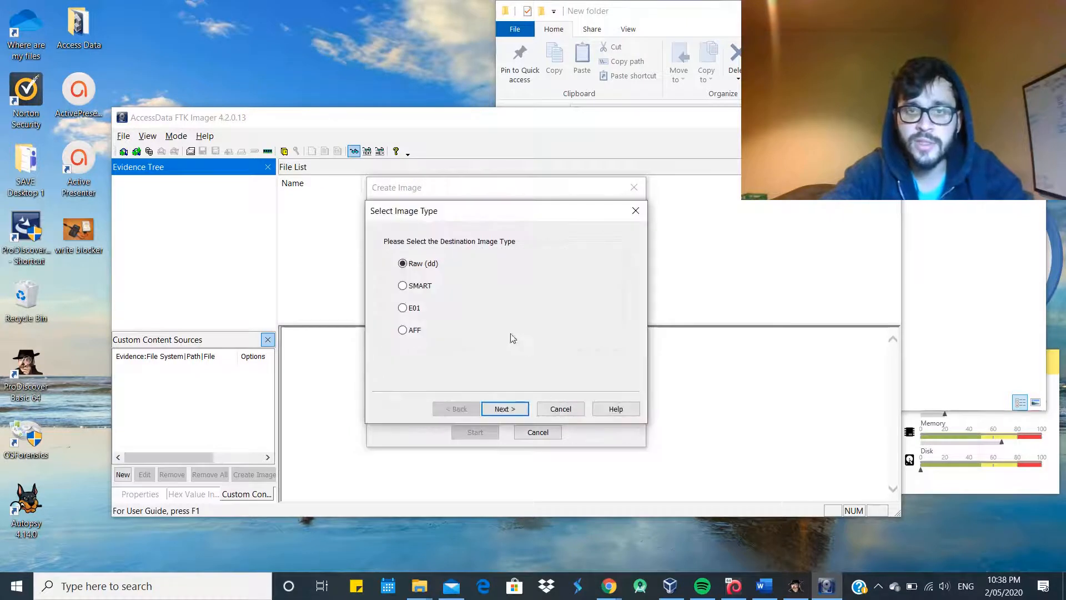
mouse_move(447, 323)
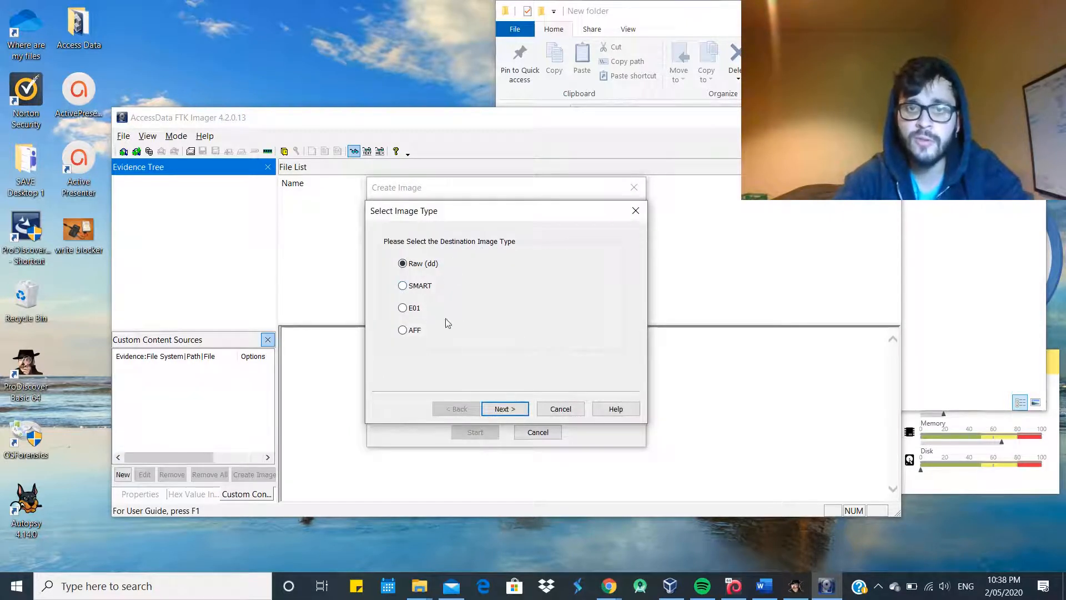
mouse_move(454, 358)
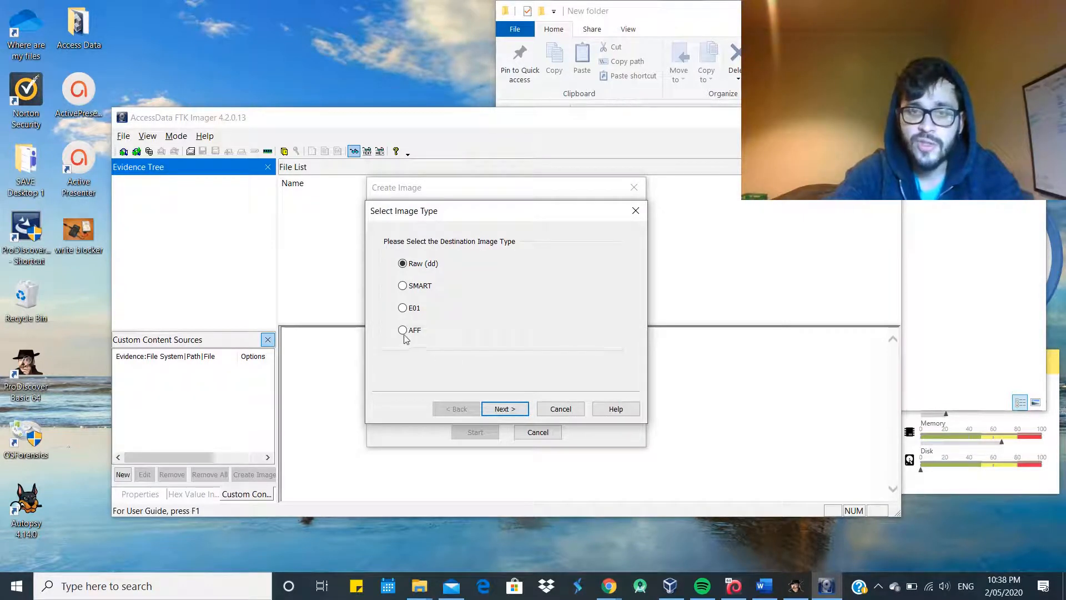
Compare AFF and SMART image formats and settle on Raw (dd).
click(403, 330)
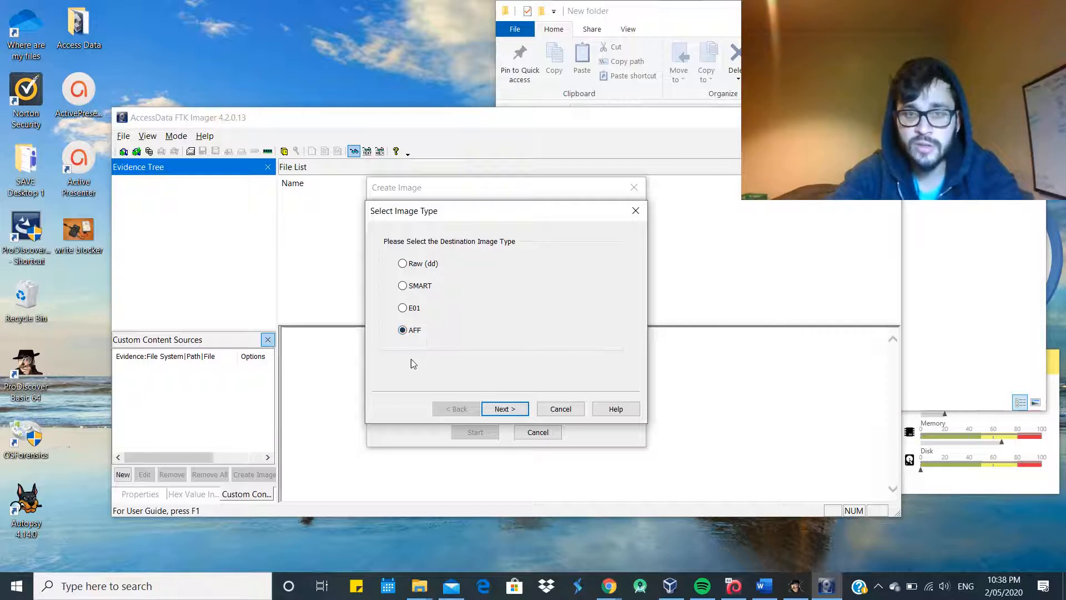
click(402, 284)
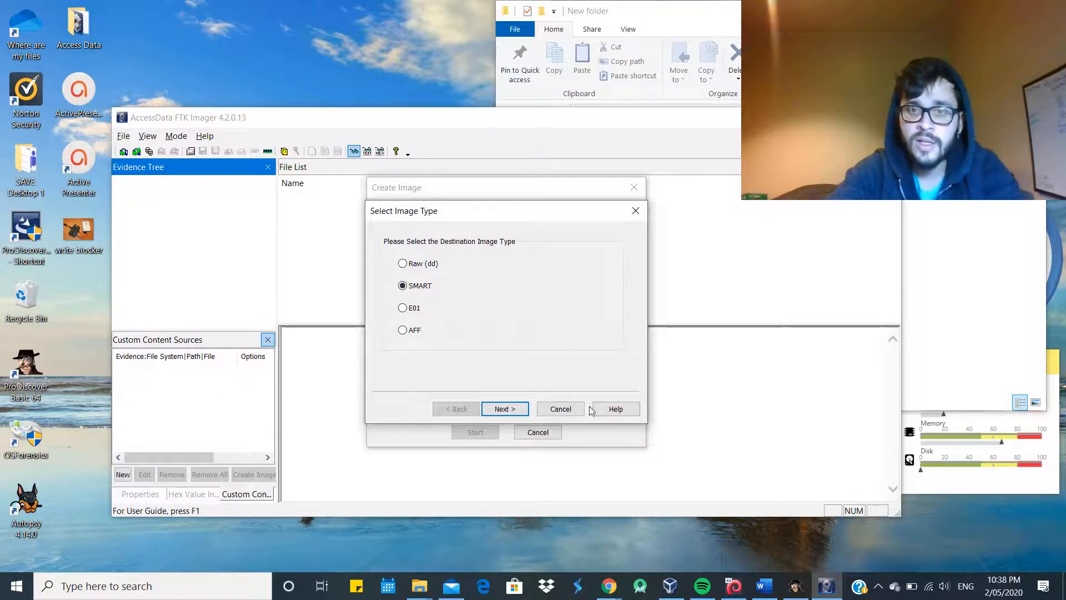
click(402, 263)
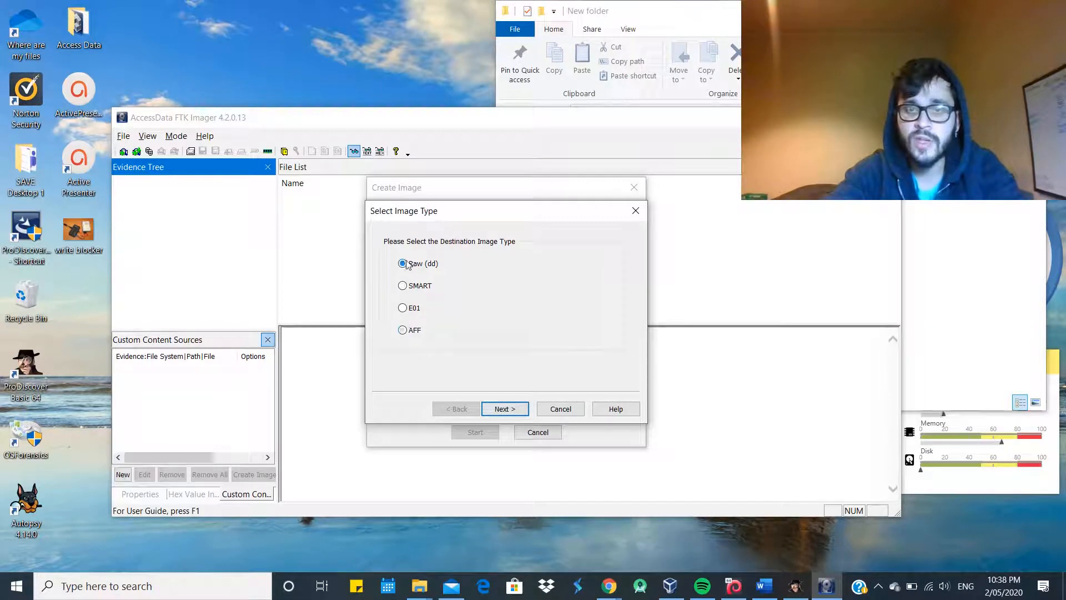
click(505, 408)
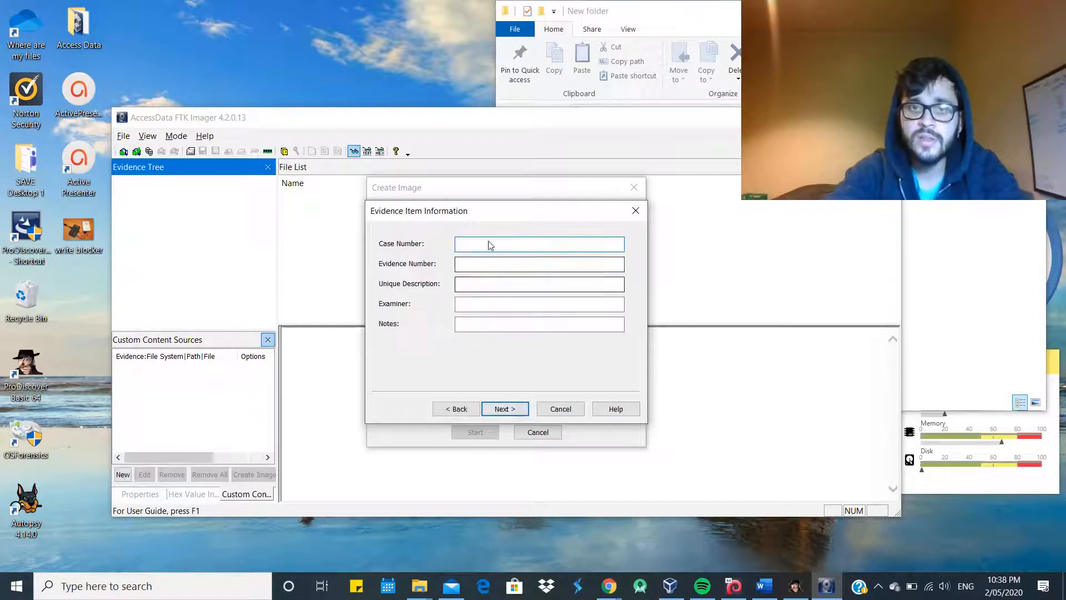
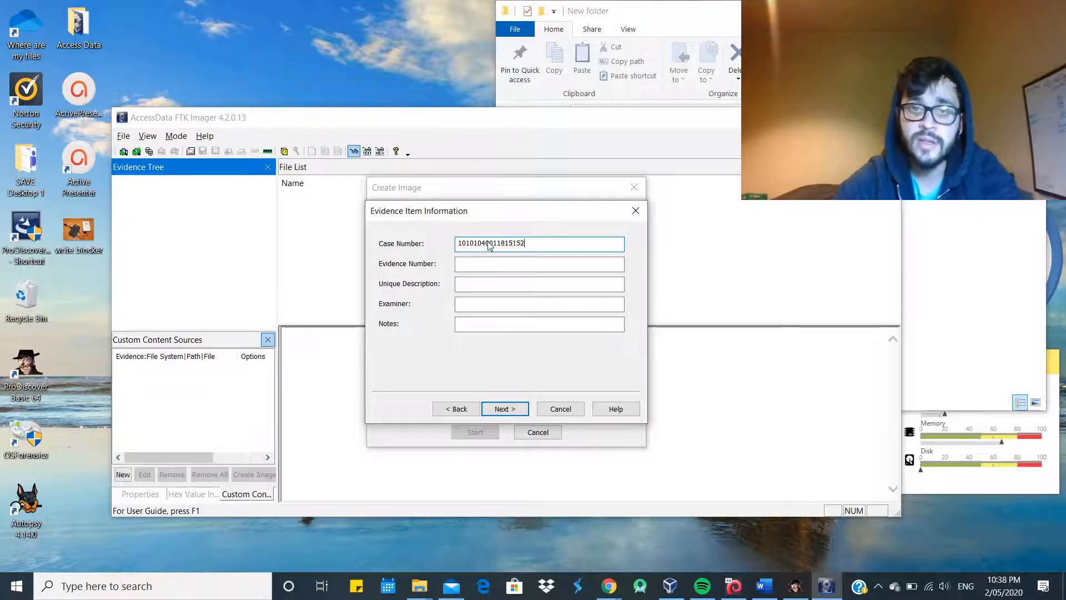
text(1111)
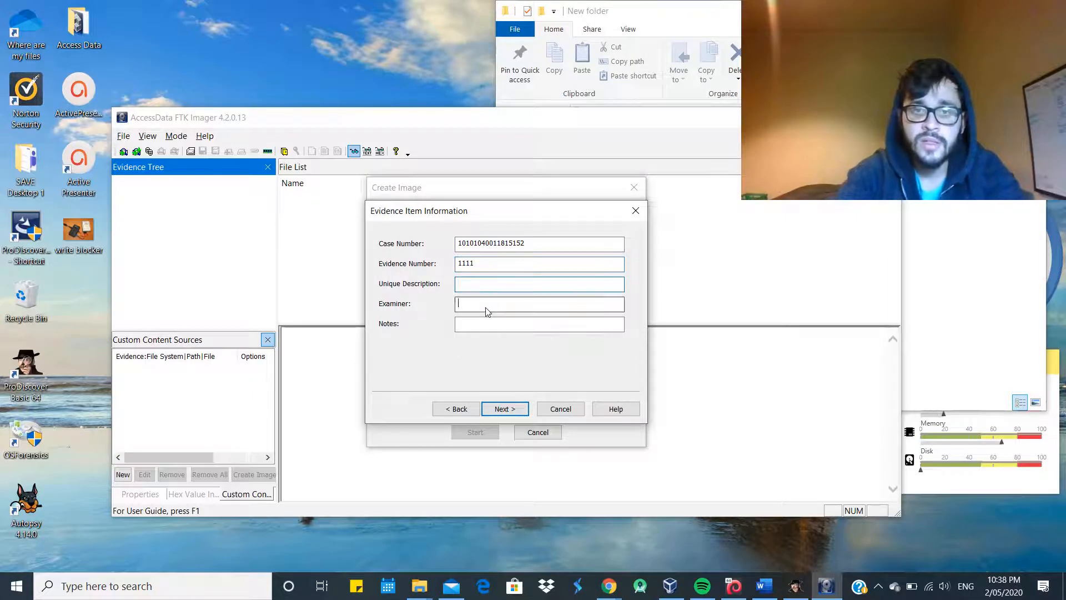
text(juan)
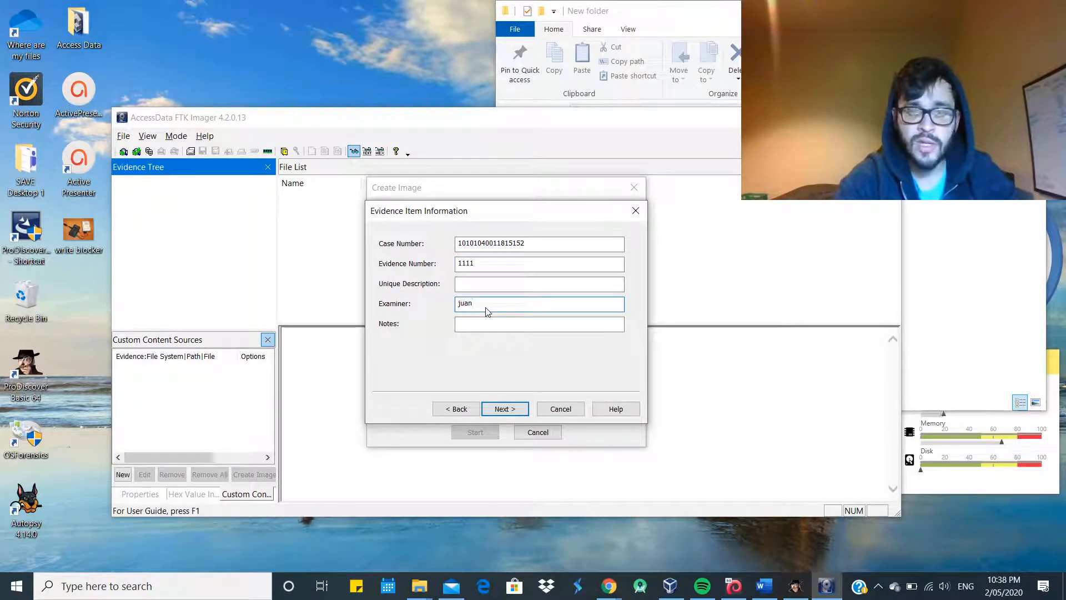
text(rangel)
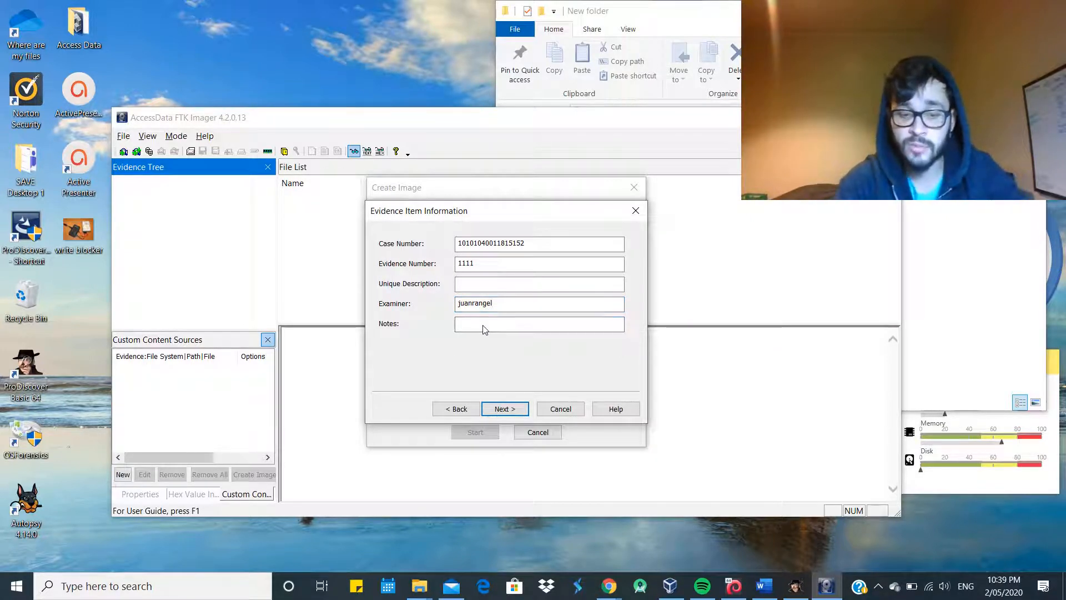
text(date place it)
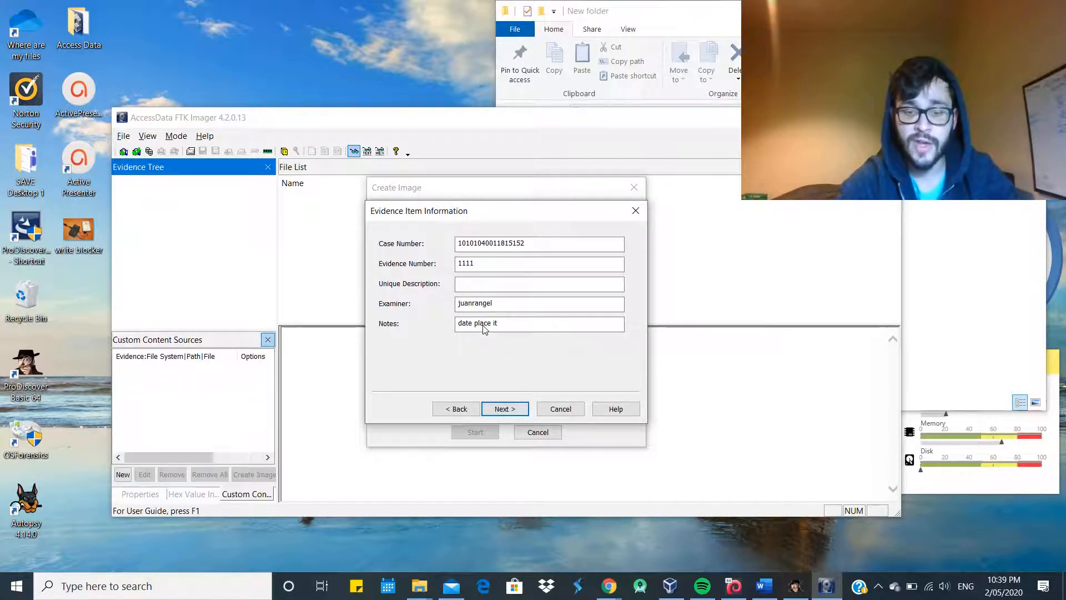
text(found)
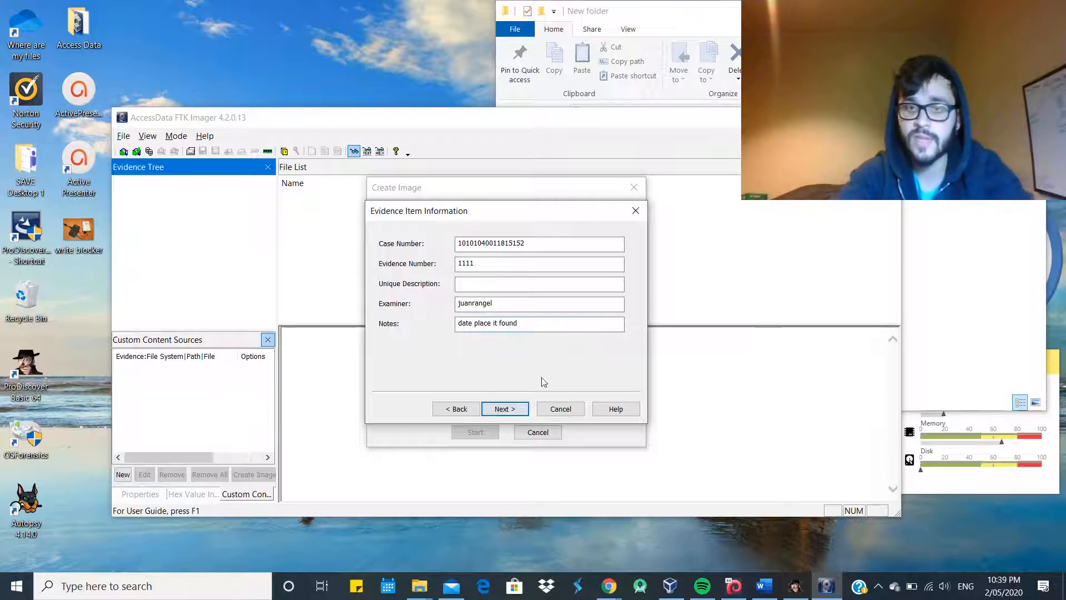
On the image destination step, cancel the folder browser and enable Use AD Encryption.
click(504, 408)
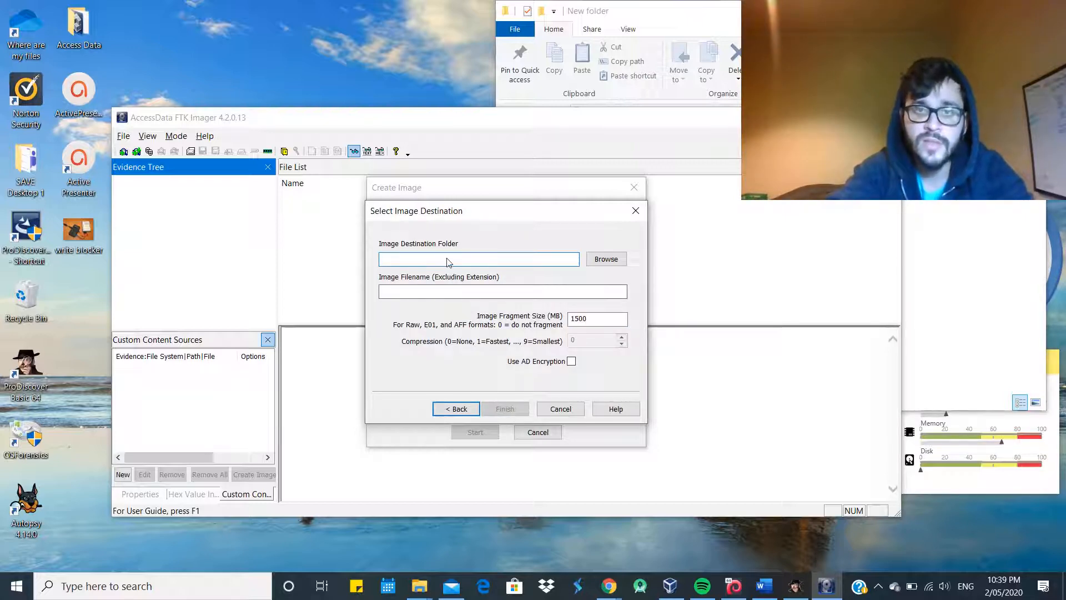
click(605, 259)
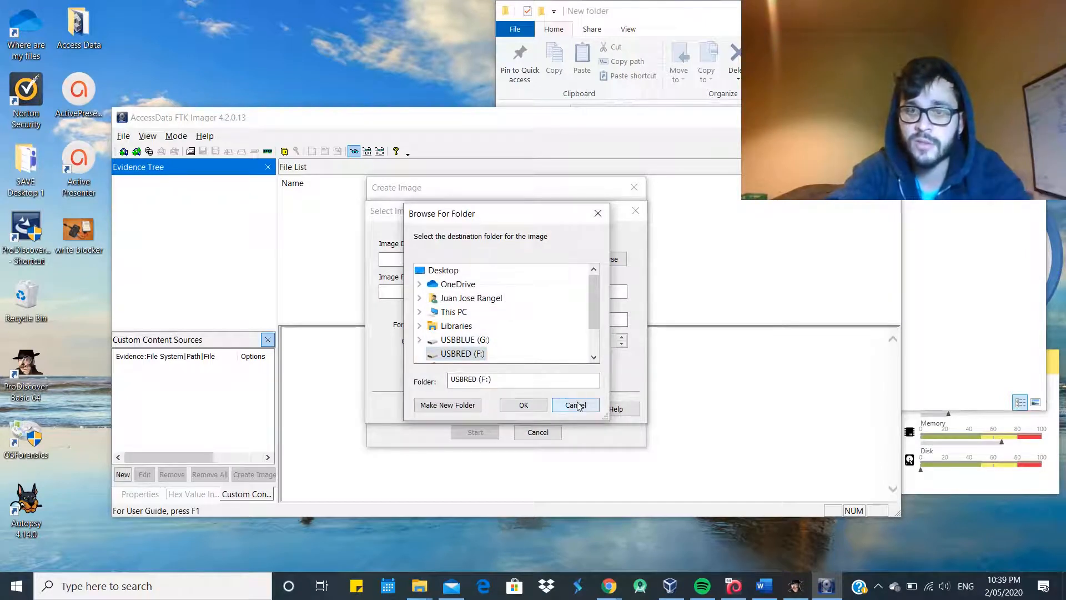
click(575, 404)
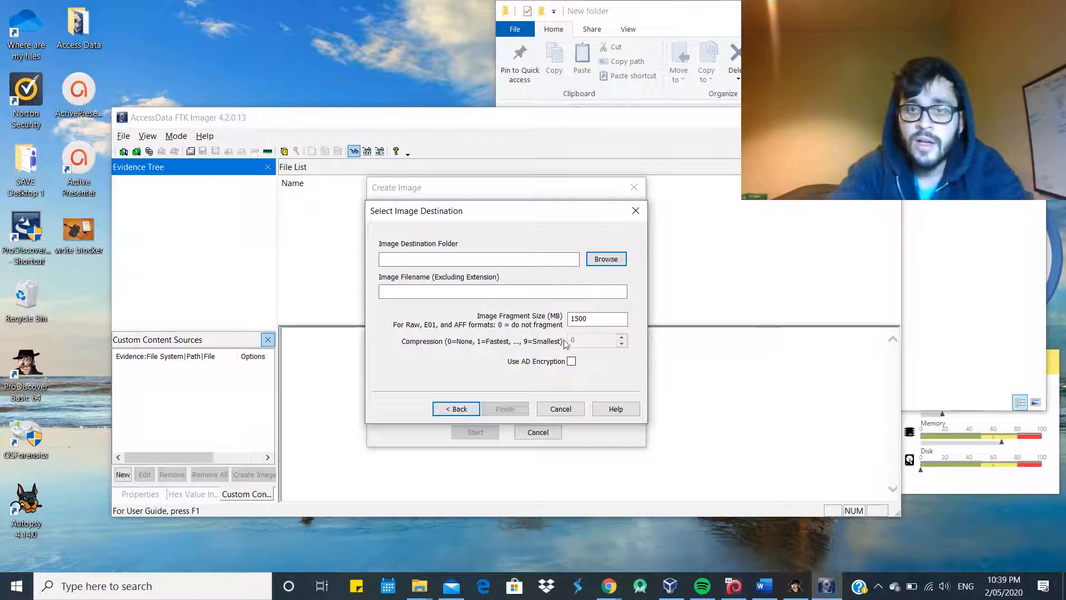
click(571, 361)
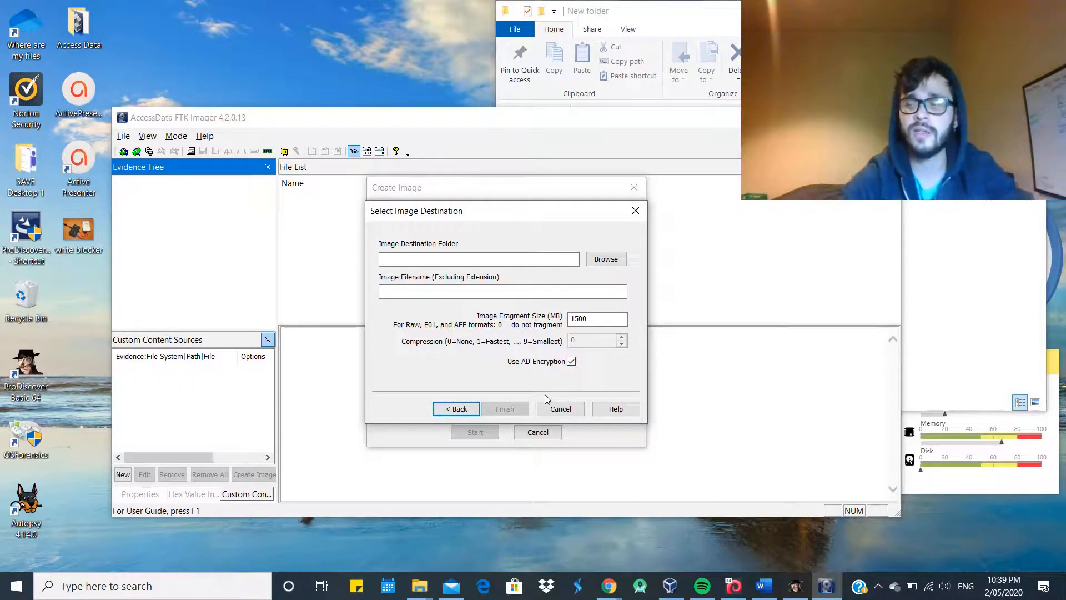
mouse_move(564, 372)
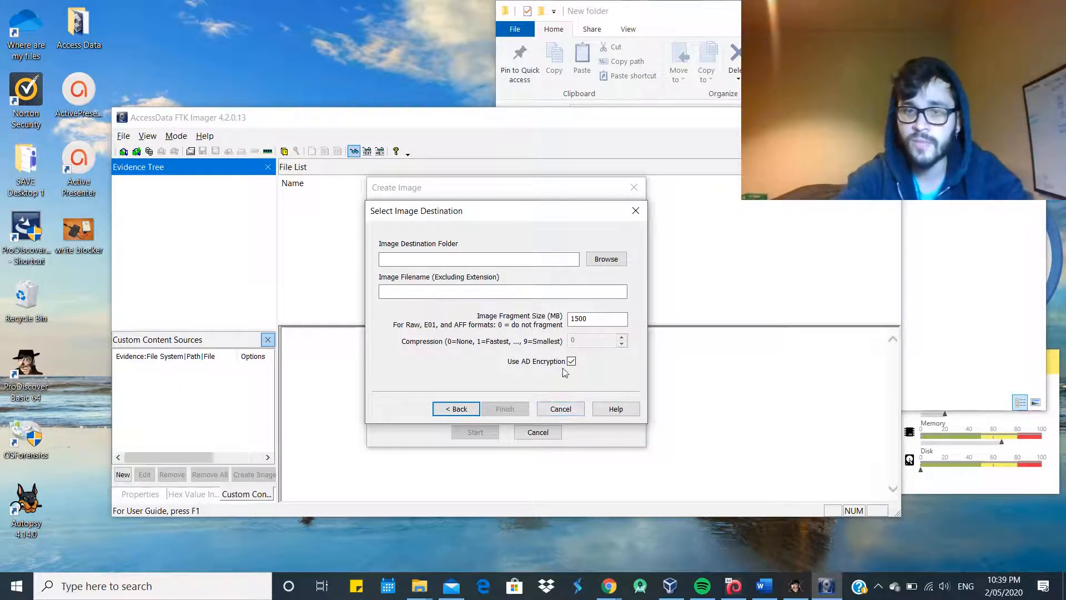
click(456, 409)
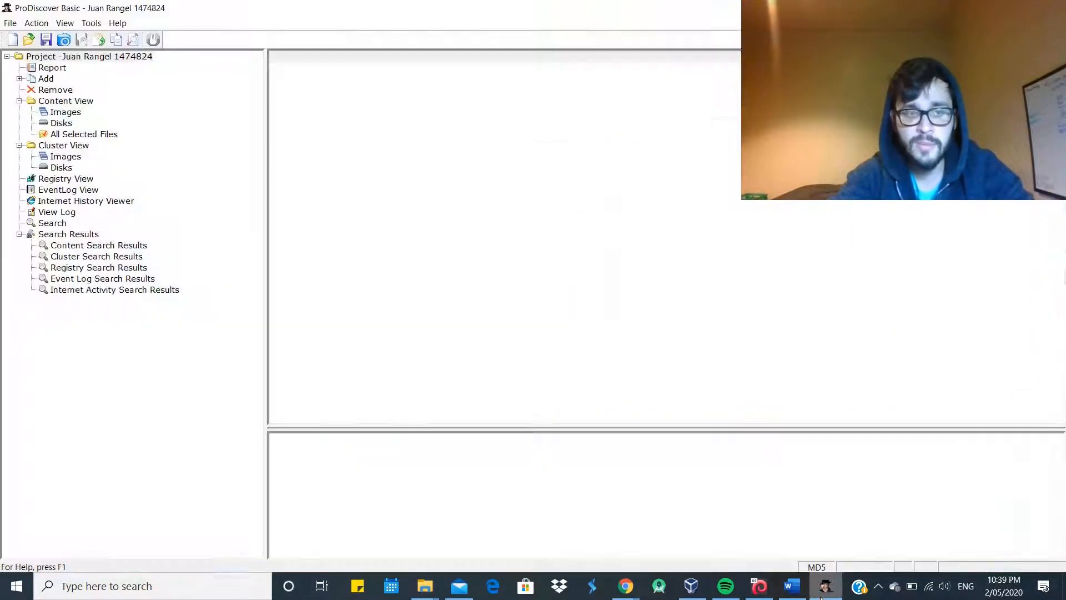
Put the ProDiscover Basic project window away to show the desktop.
click(88, 56)
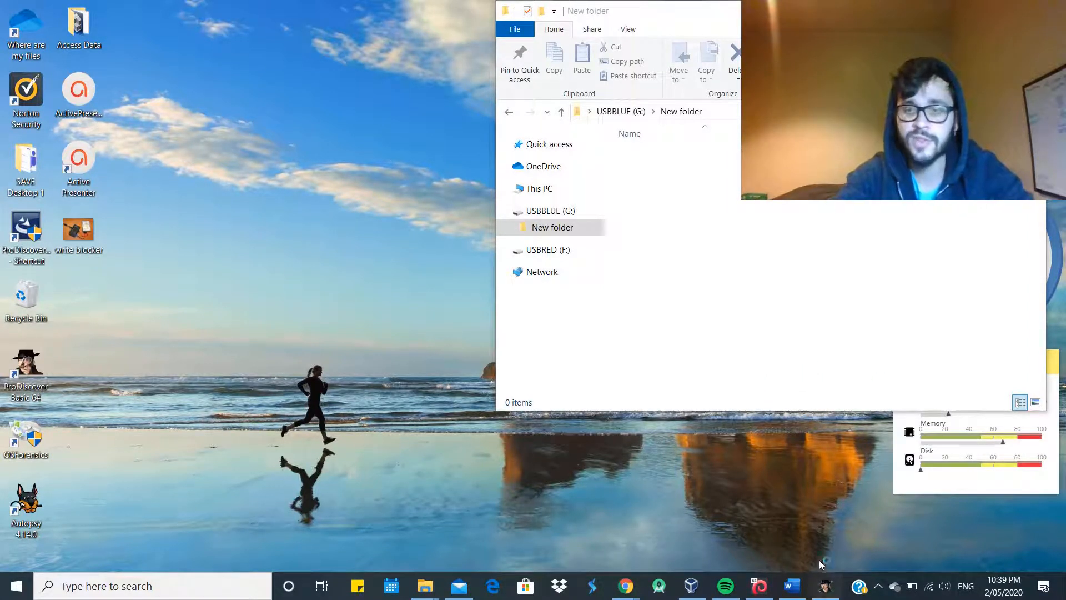
Launch OSForensics as the free version and go to the Verify / Create Hash page.
double_click(25, 437)
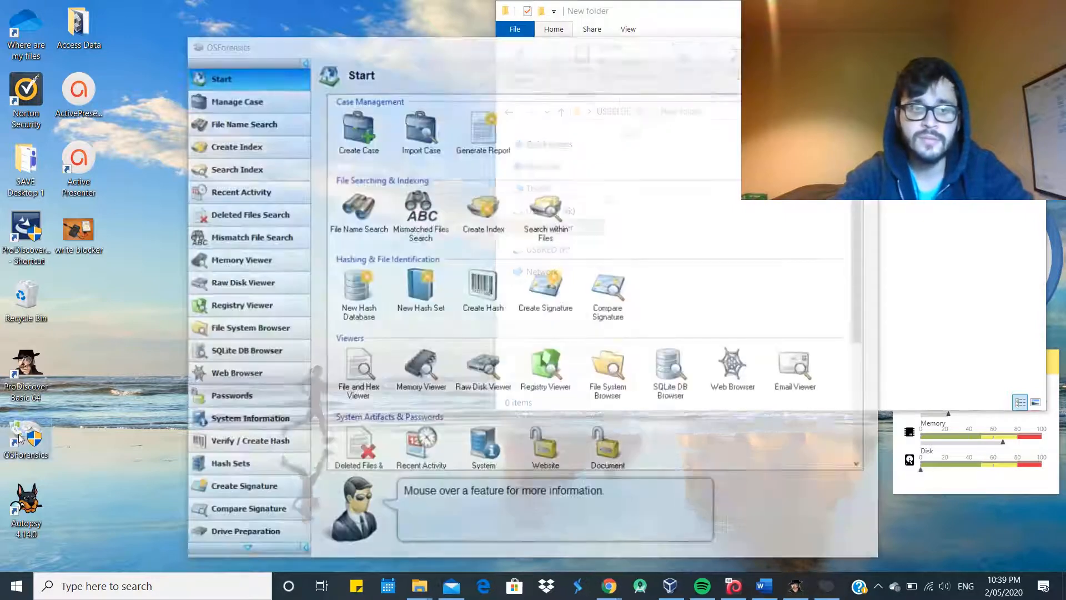
right_click(26, 439)
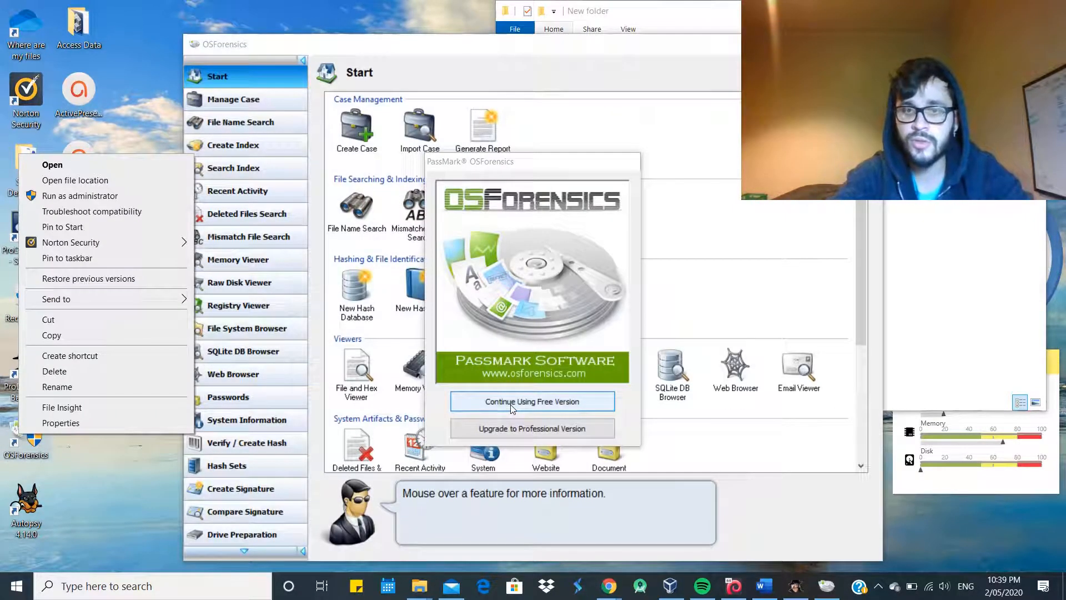
click(531, 401)
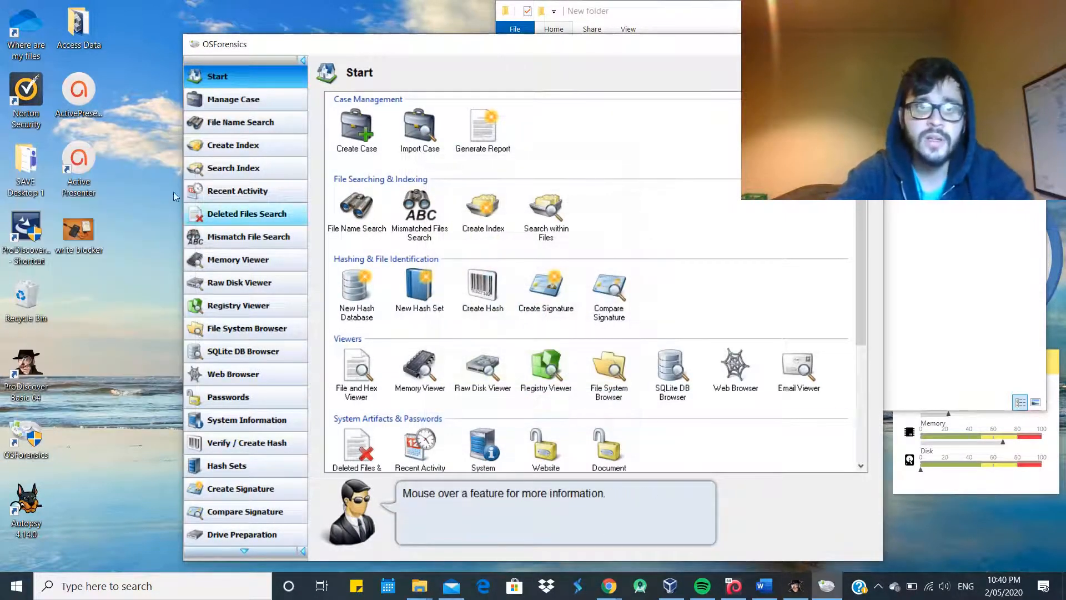
click(233, 99)
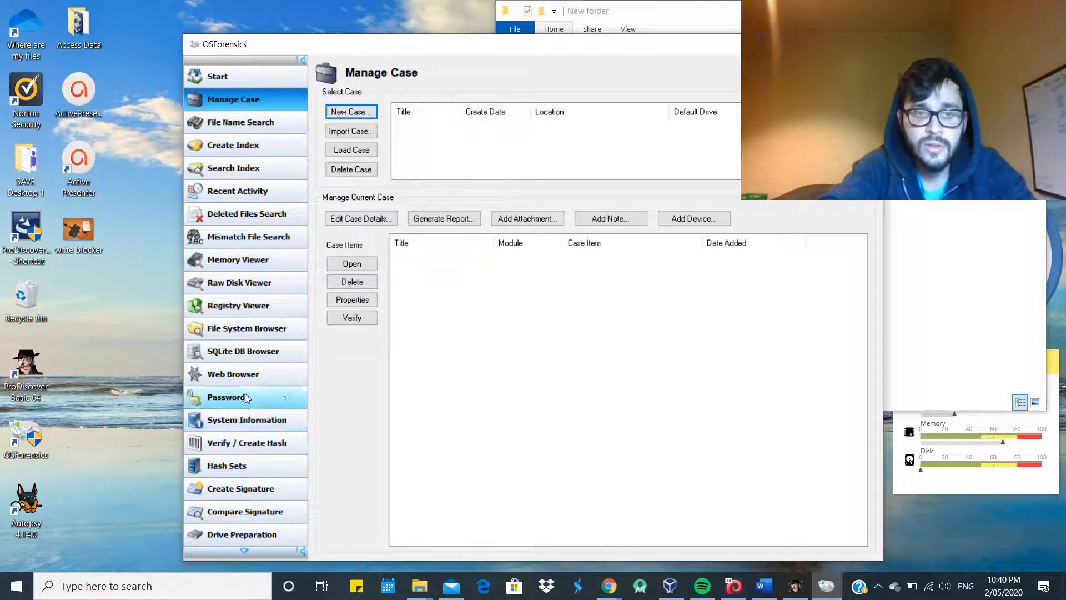
click(246, 443)
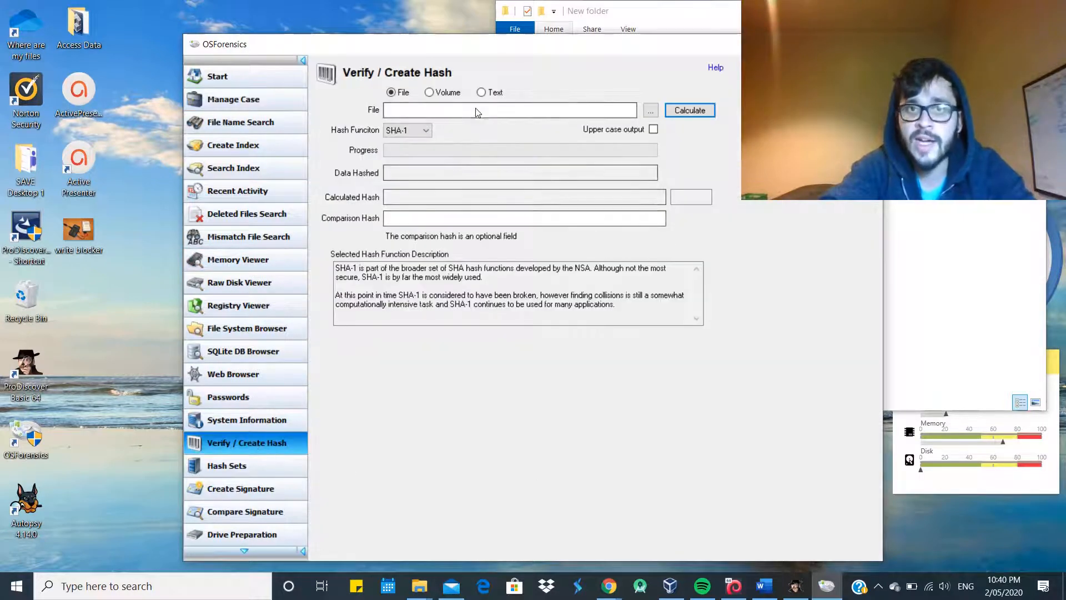
Try MD5 and SHA-256, reselect SHA-1, and inspect the file, calculated and comparison hash fields.
click(407, 130)
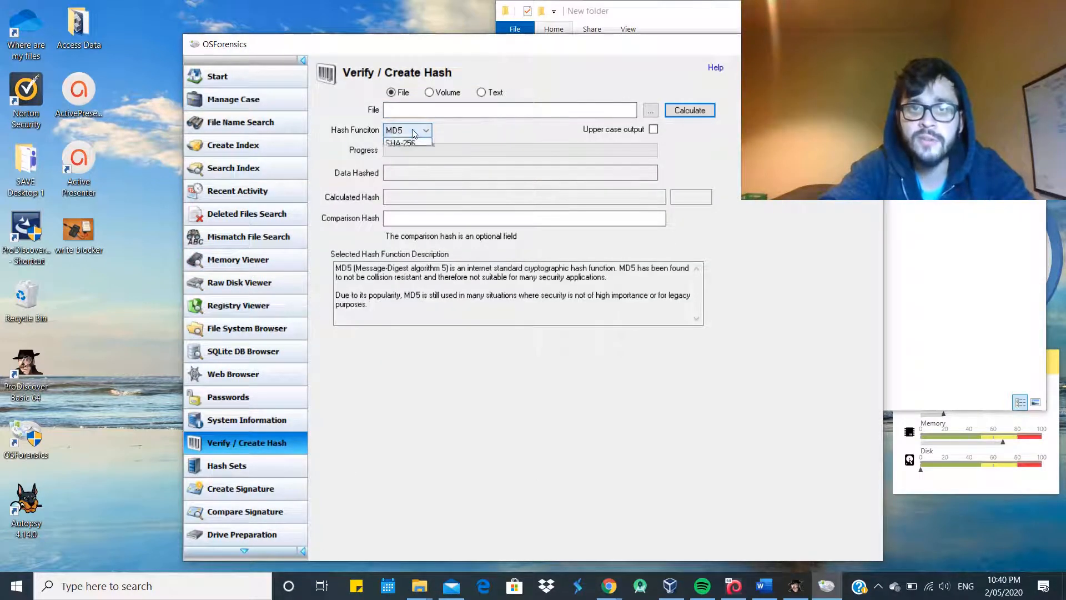
click(400, 142)
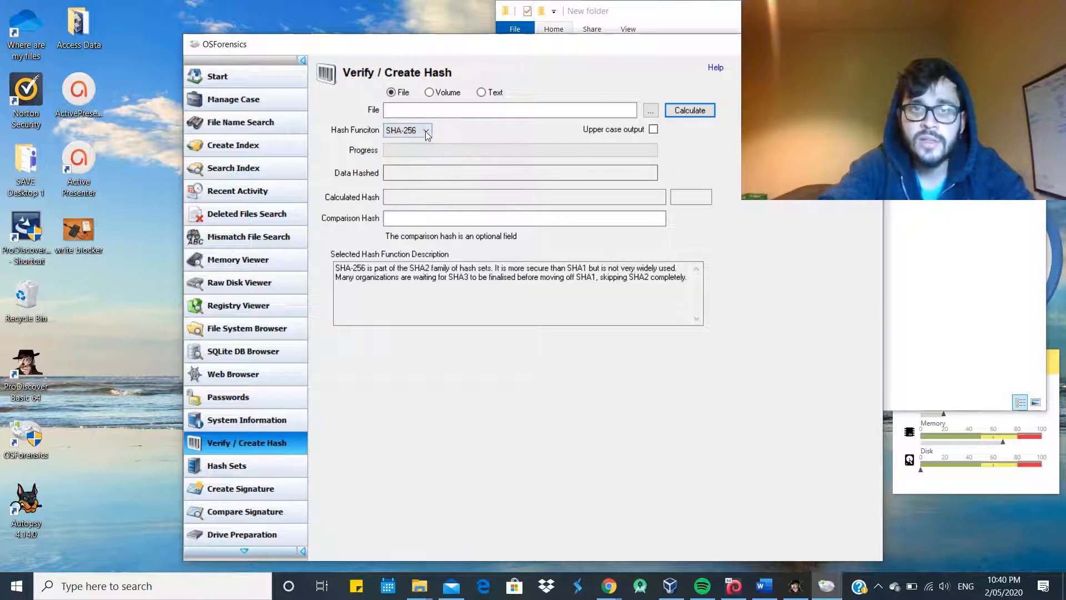
click(427, 130)
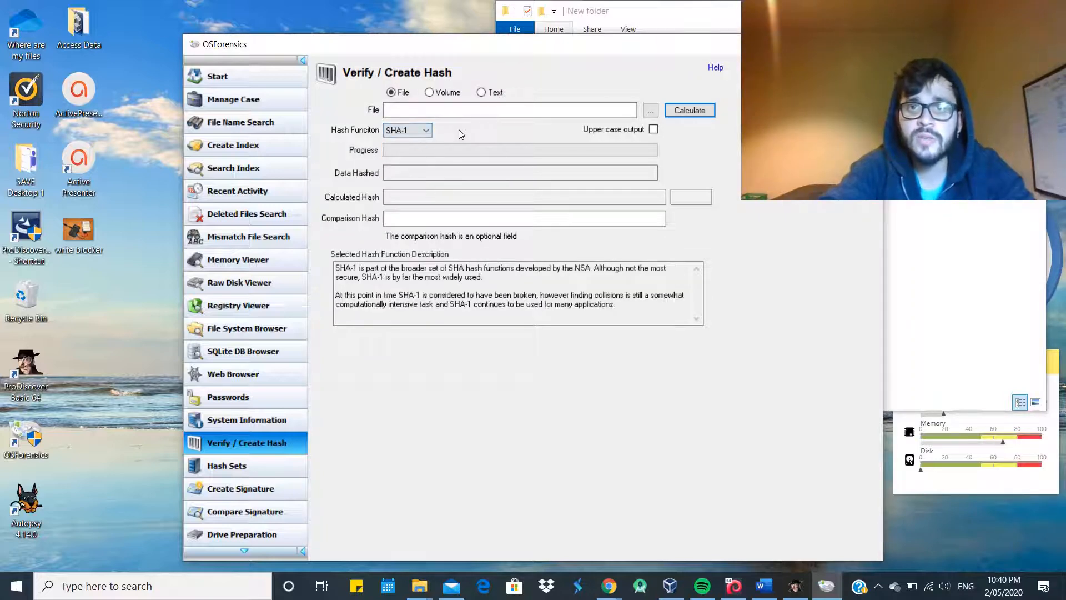
click(650, 109)
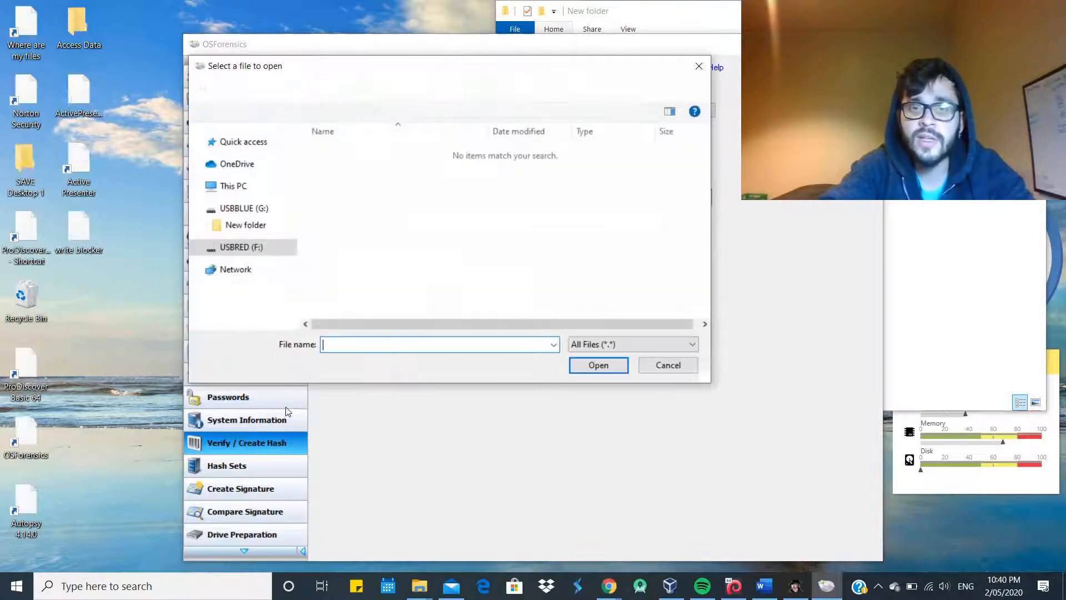
click(667, 366)
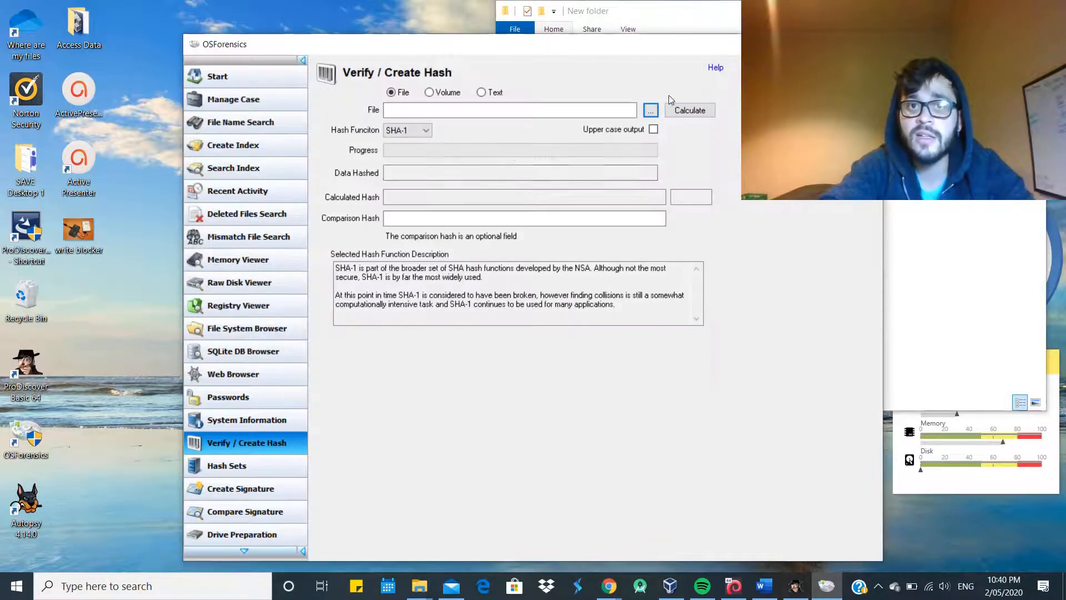
click(509, 109)
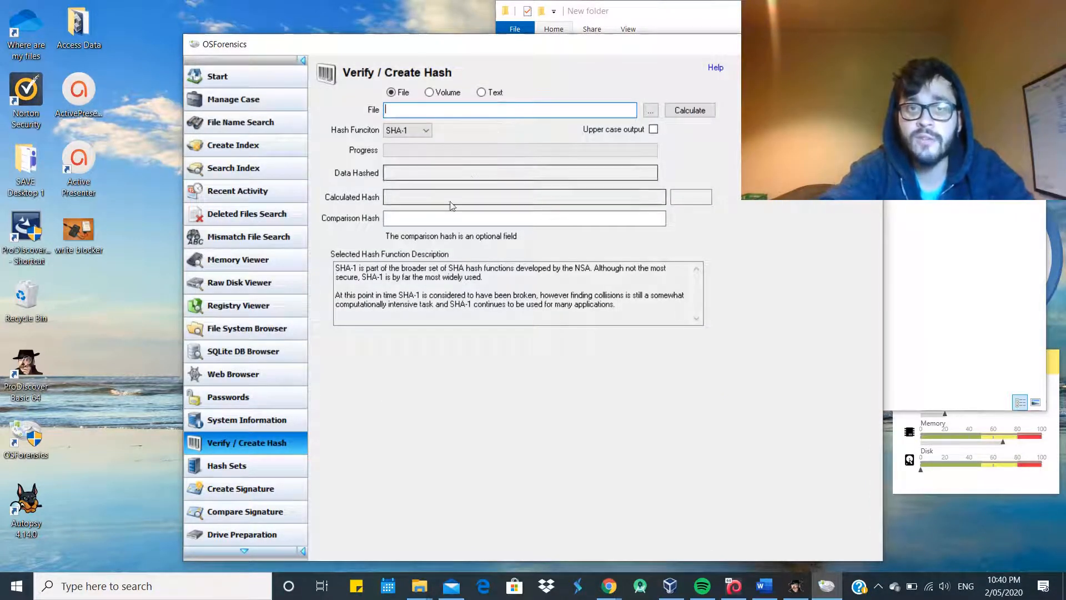
click(520, 173)
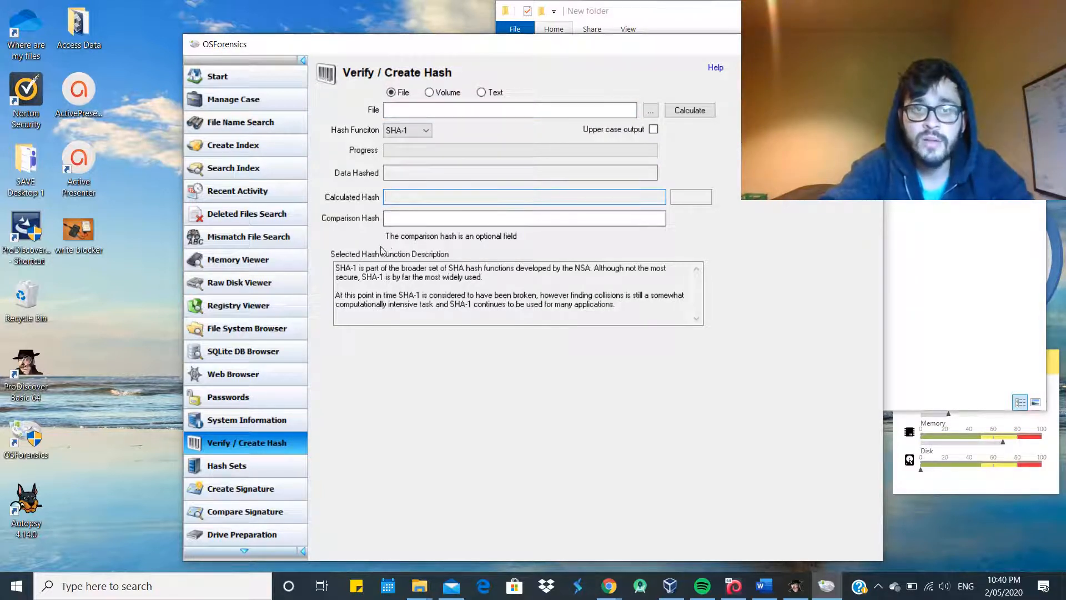
click(523, 217)
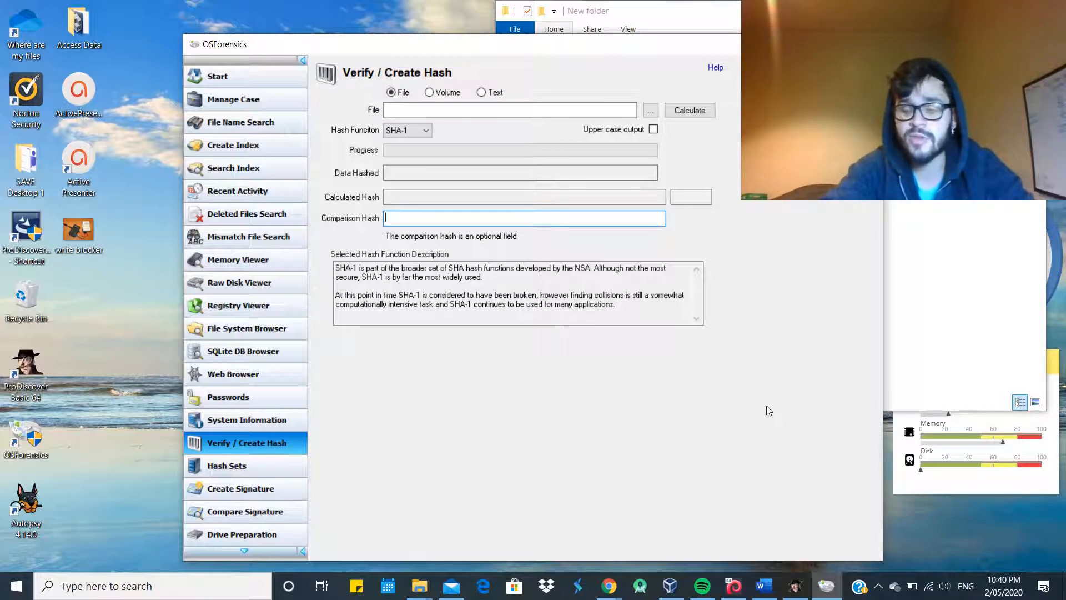
mouse_move(657, 379)
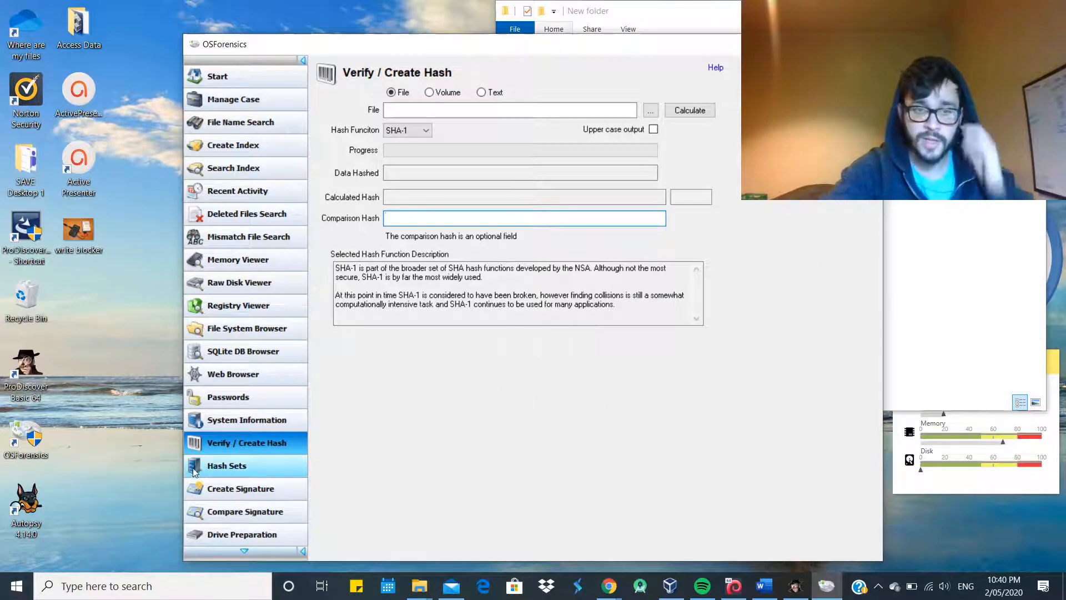
Review the Create Signature, Drive Preparation and Drive Imaging pages, then close OSForensics.
click(239, 488)
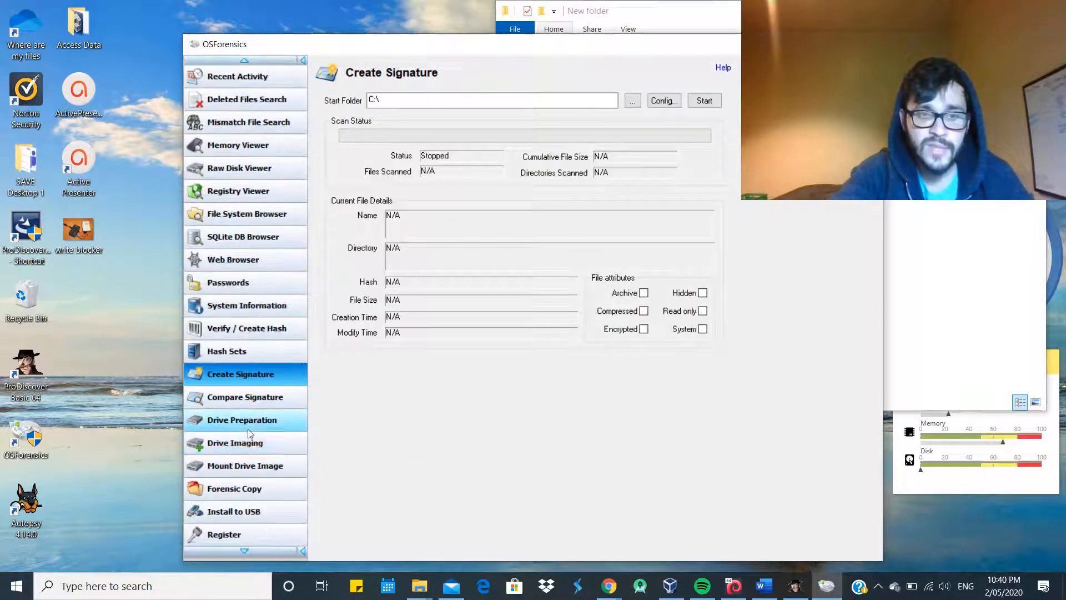
click(241, 419)
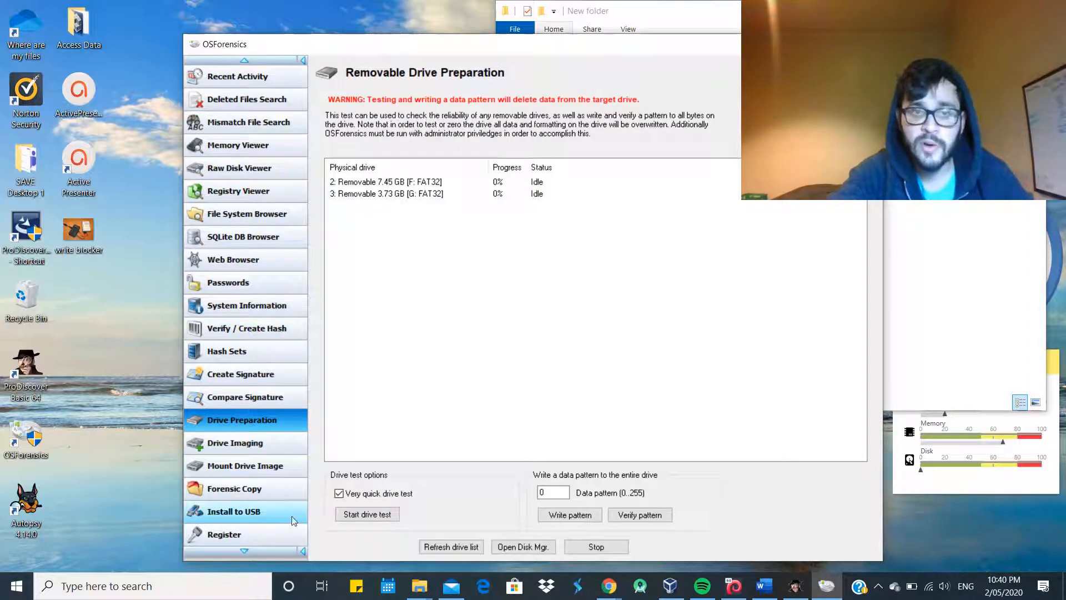
click(234, 442)
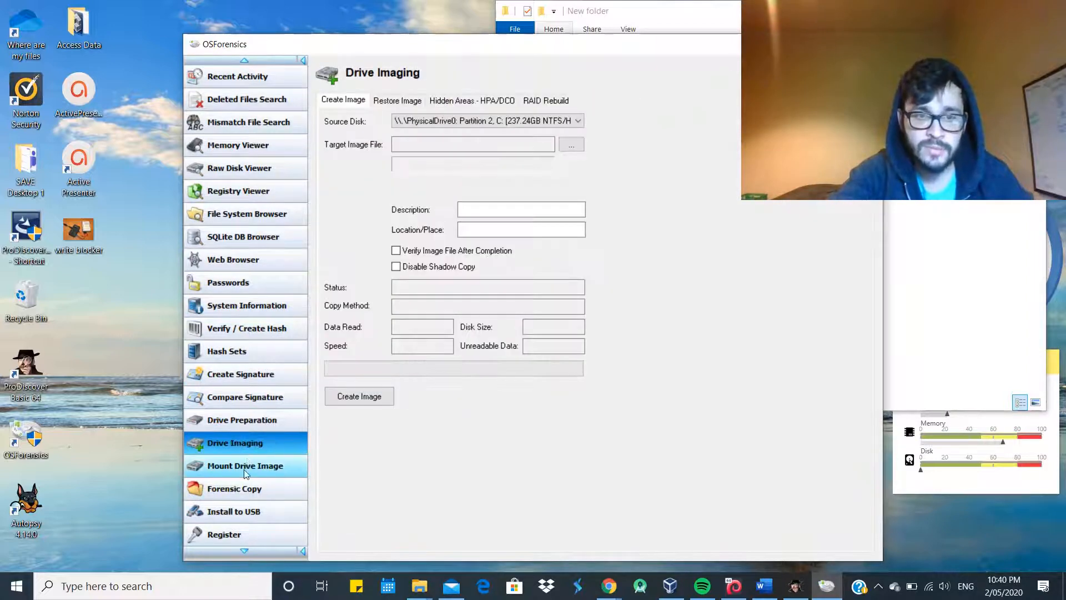
click(246, 465)
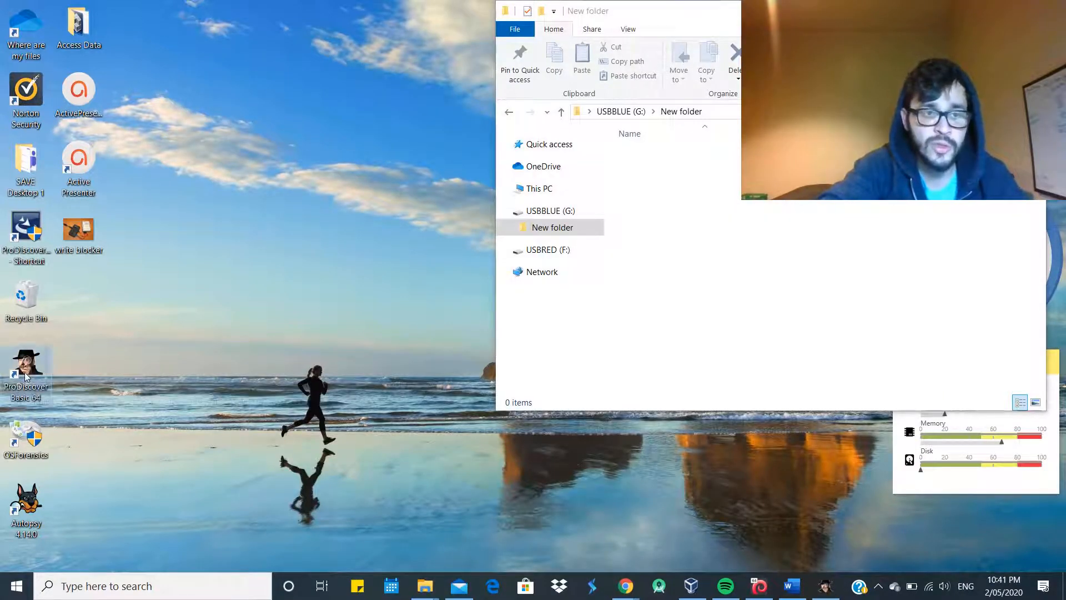
Launch ProDiscover Basic to its new-project dialog, then bring up the Assignment 1 PDF in Chrome.
double_click(25, 373)
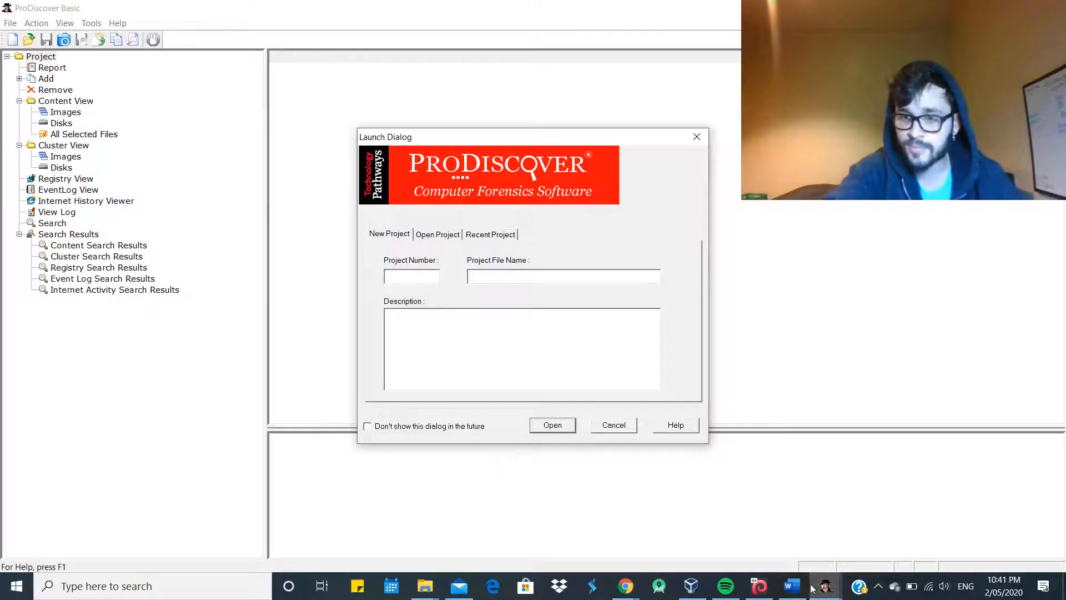
click(880, 587)
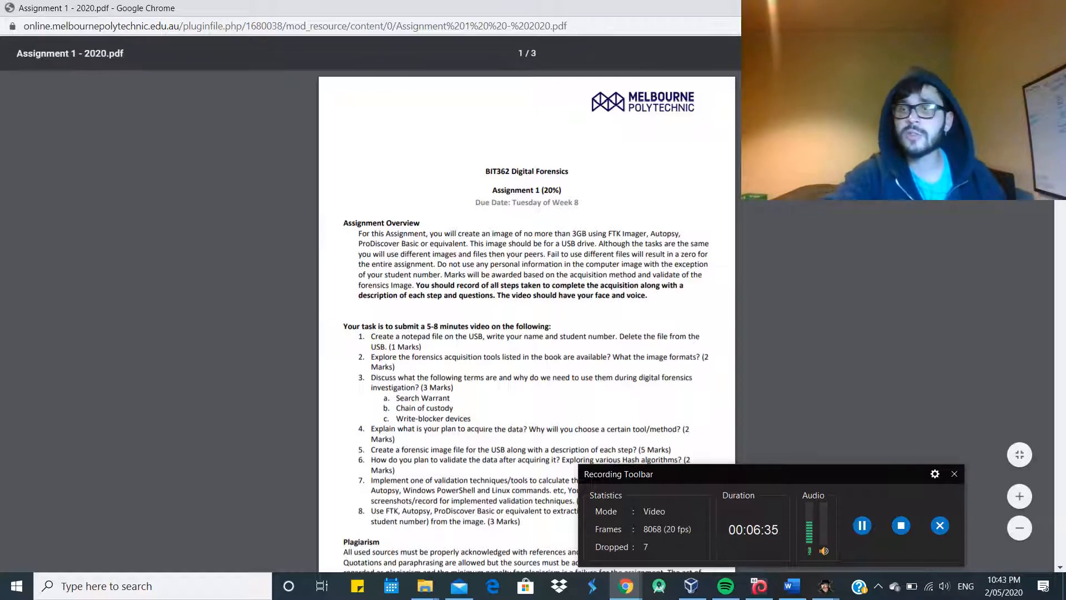
Bring the ProDiscover Launch Dialog back to the front from the taskbar.
click(825, 585)
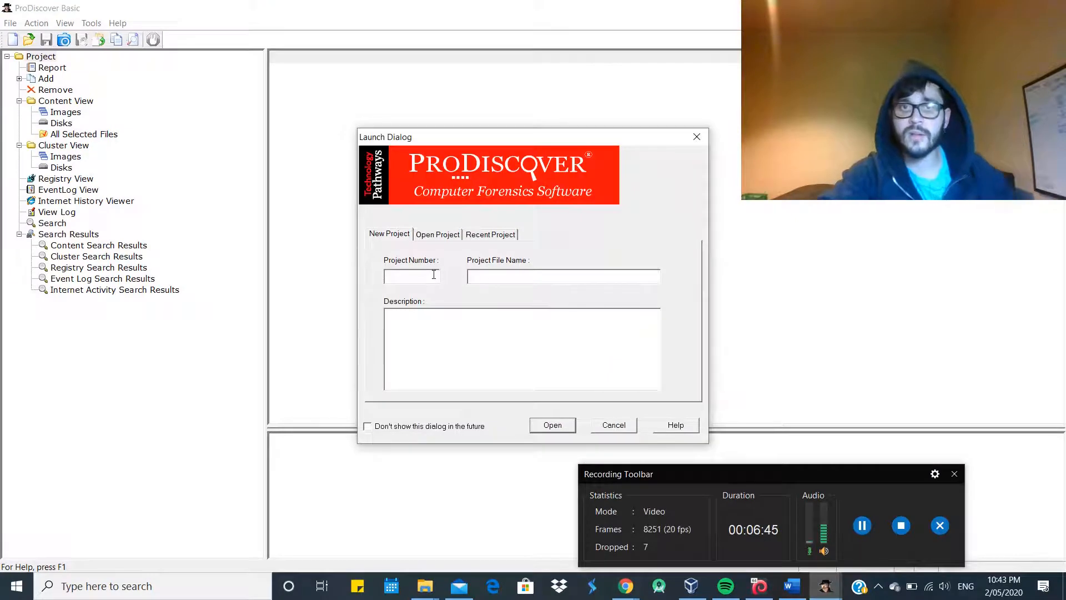
Enter project number 111 and the investigator's name and ID as the project file name.
text(111)
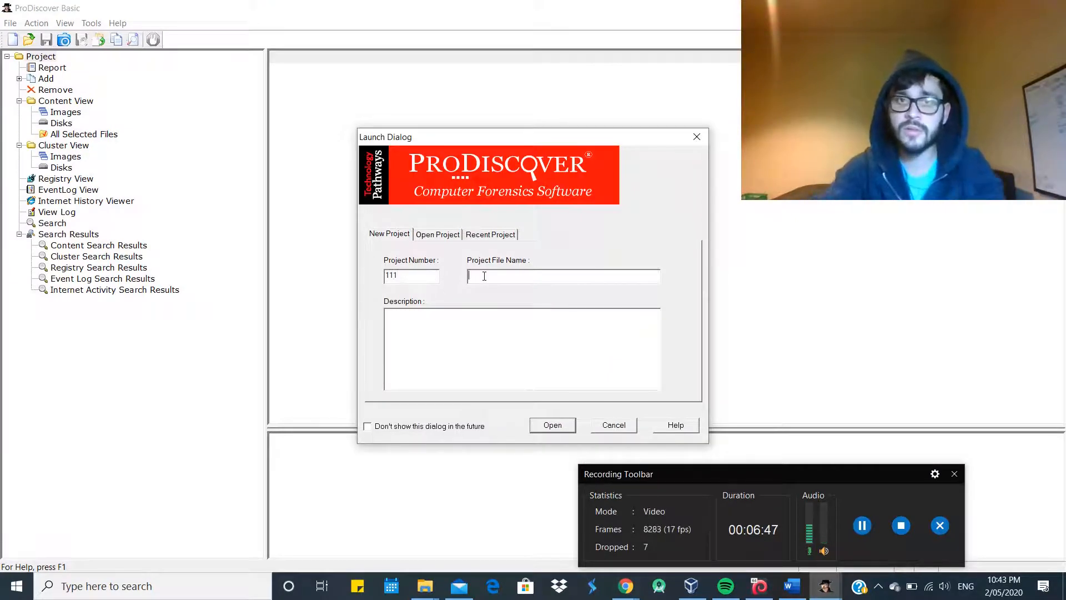
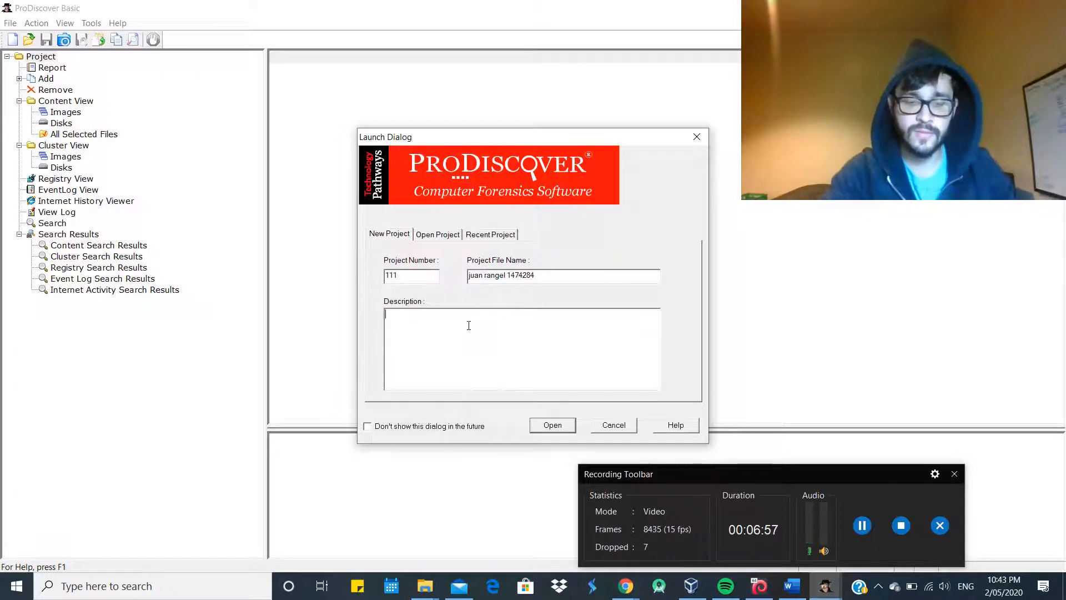
text(cre)
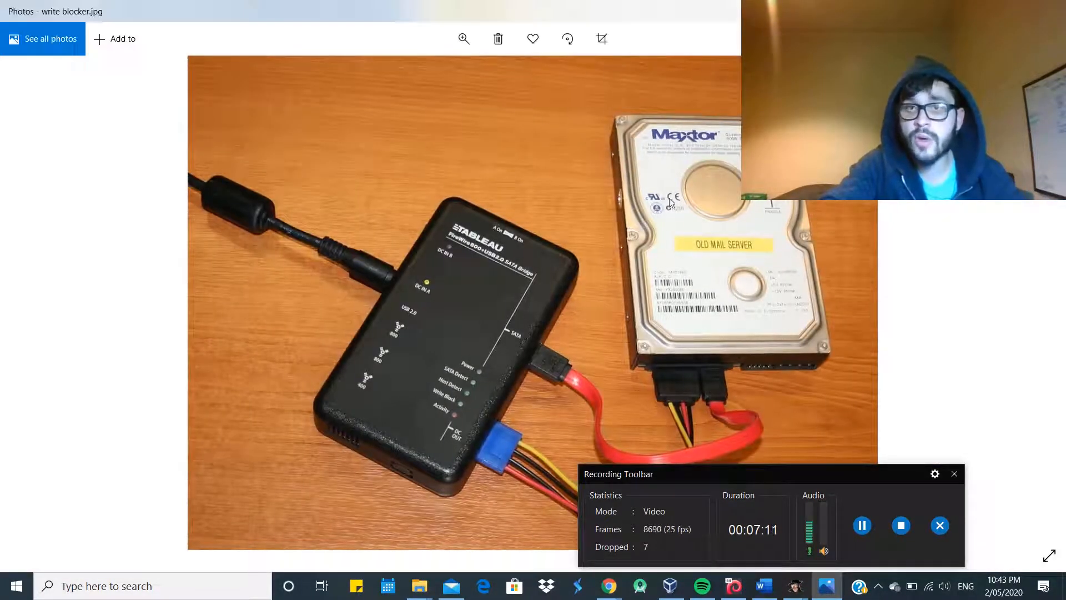
Adjust the write blocker photo in Photos while explaining the device.
drag(618, 474, 682, 466)
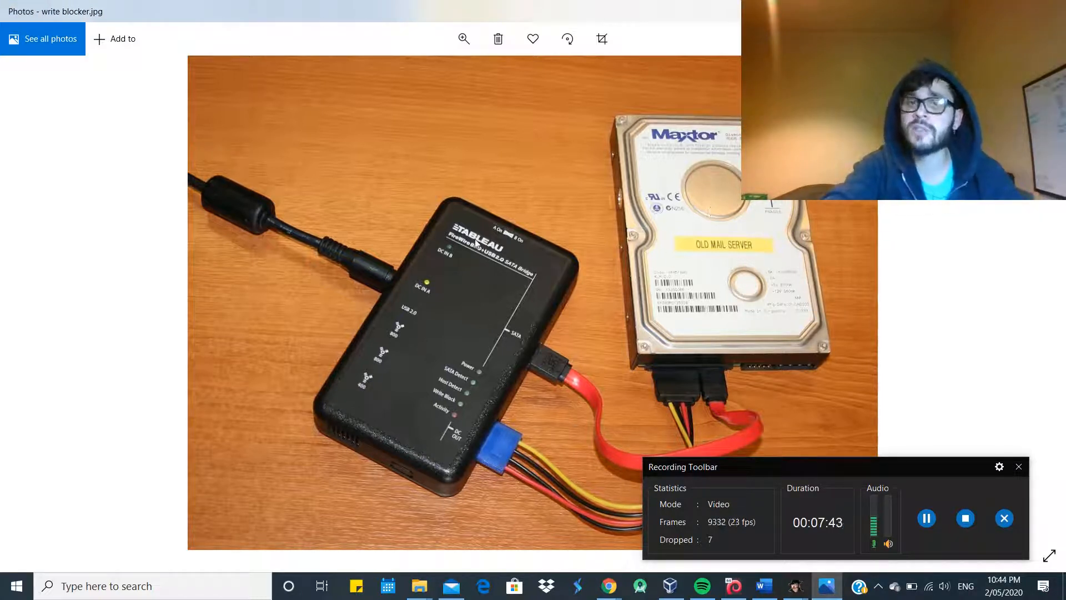
mouse_move(111, 209)
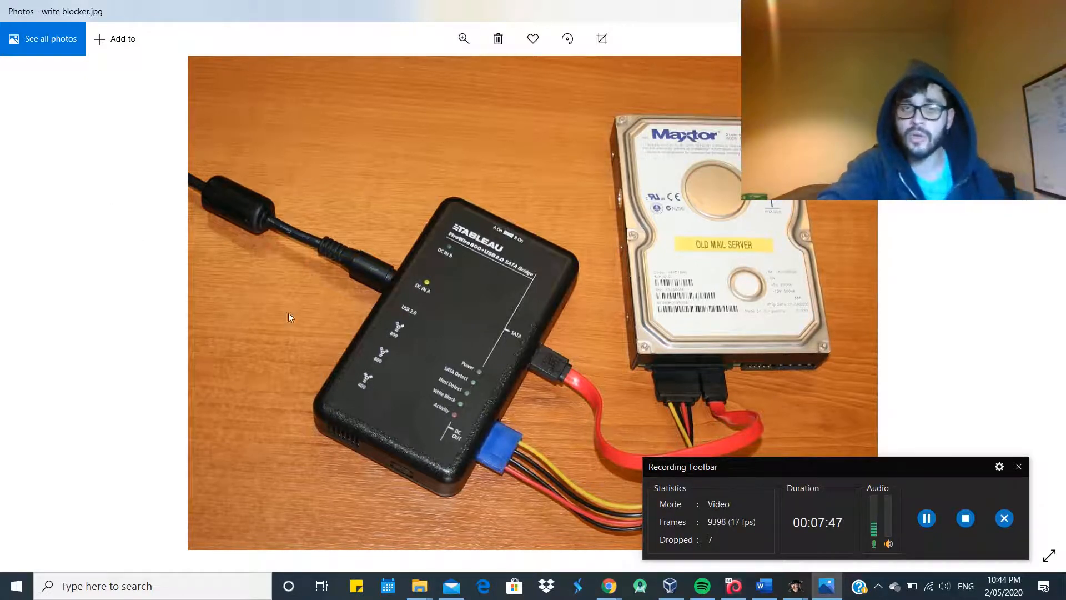
mouse_move(1005, 226)
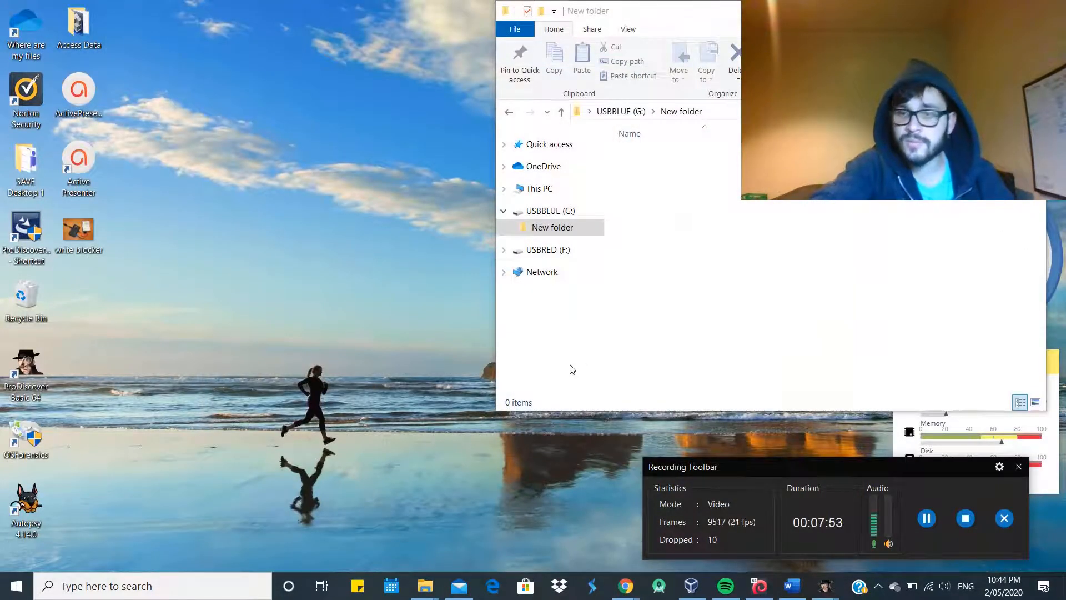
Return to the newly created investigator project window in ProDiscover Basic.
click(925, 517)
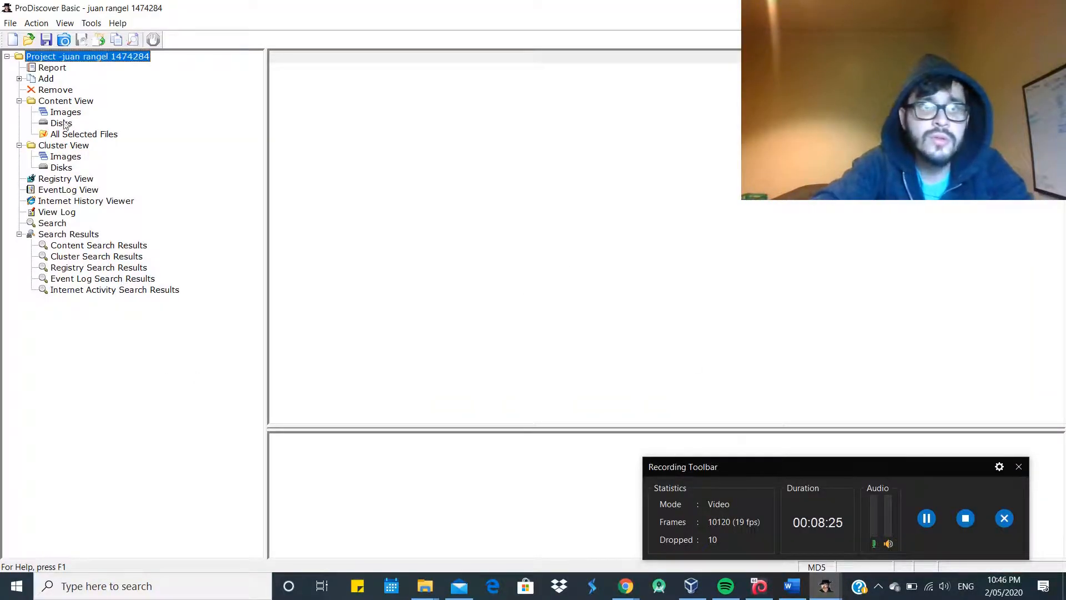
Start Capture & Add Image with the G:\ USBBLUE drive as the source.
click(45, 78)
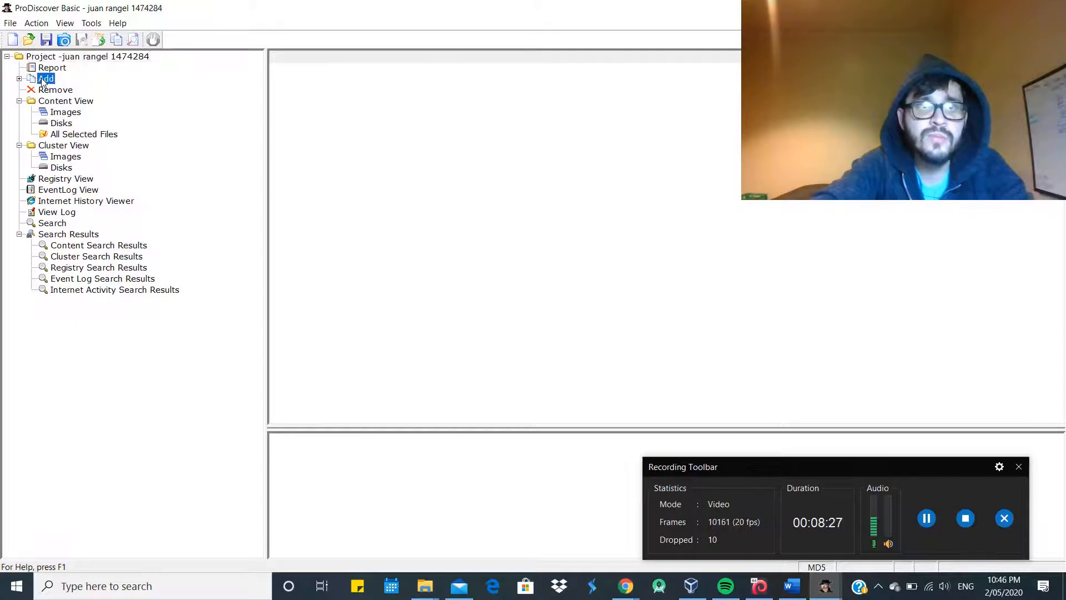
click(20, 78)
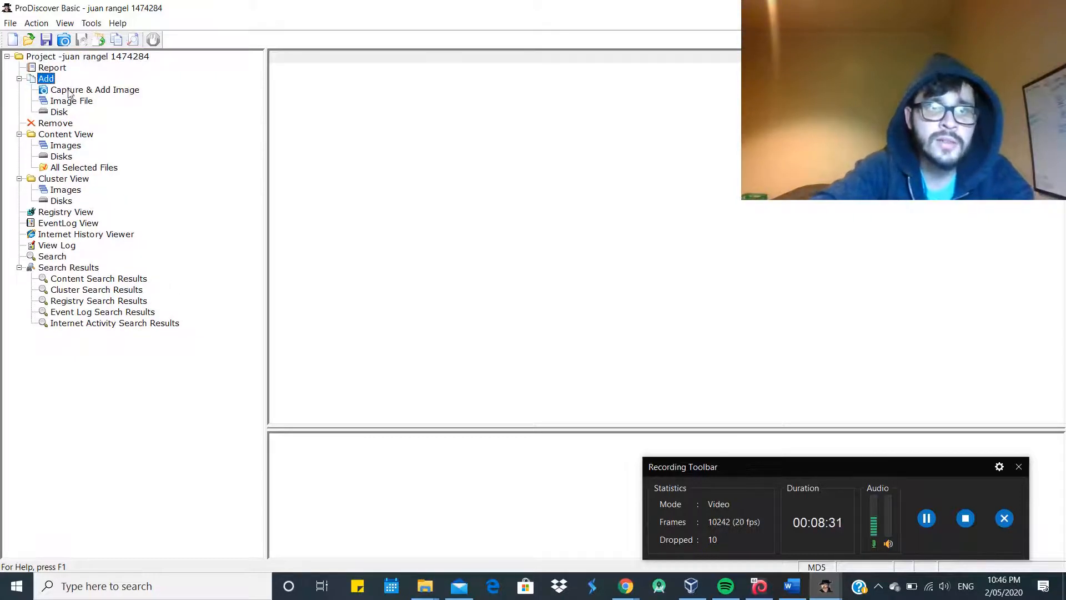
click(93, 88)
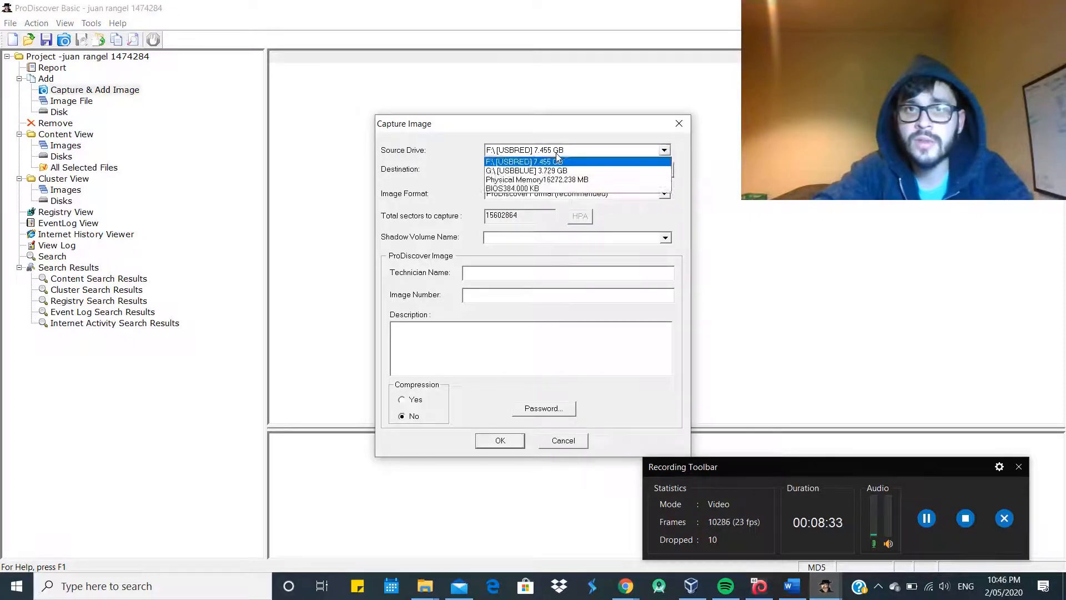
click(527, 170)
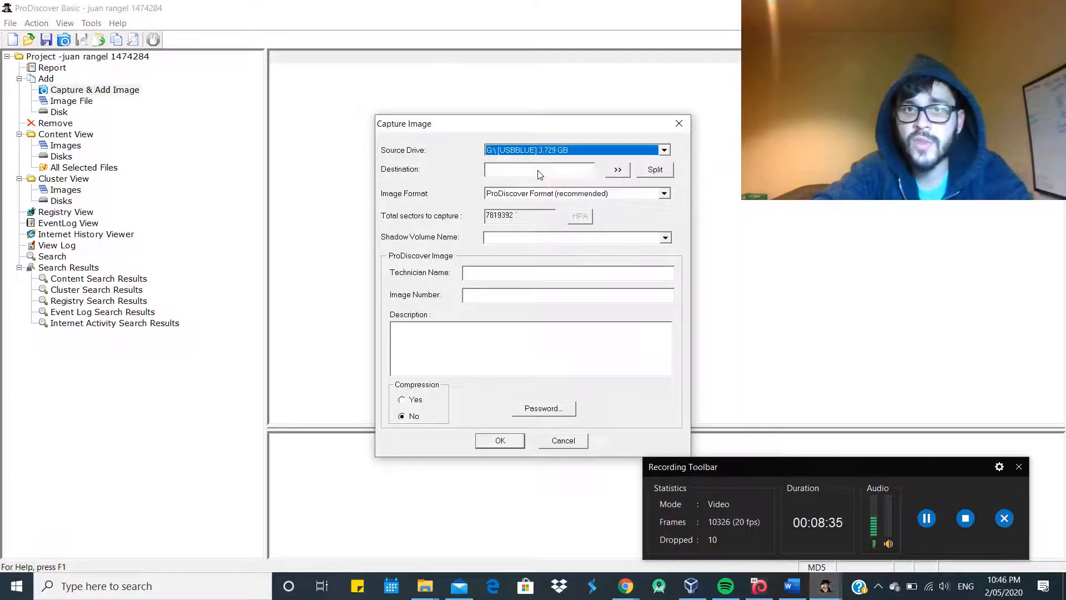
Set the image destination to a local path on F:\ USBRED named usbblue111.eve.
click(616, 169)
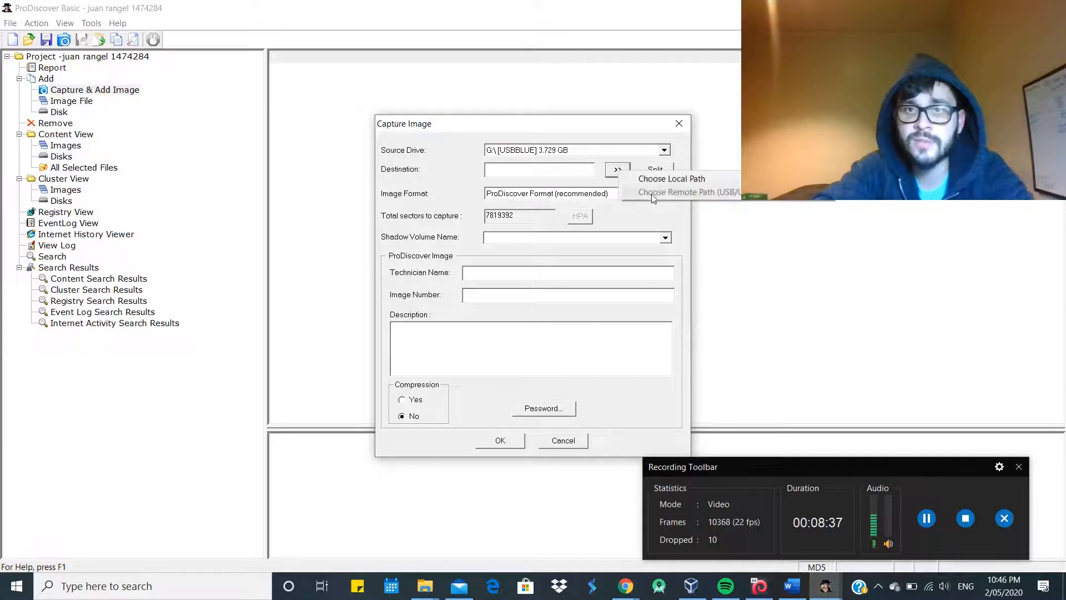
click(671, 178)
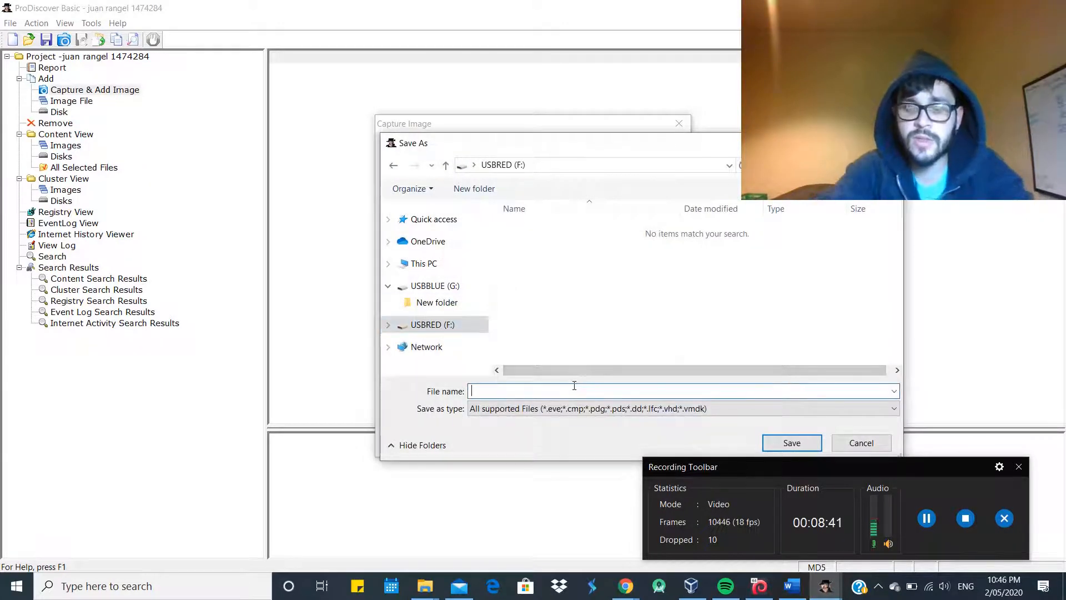
text(usbblue111)
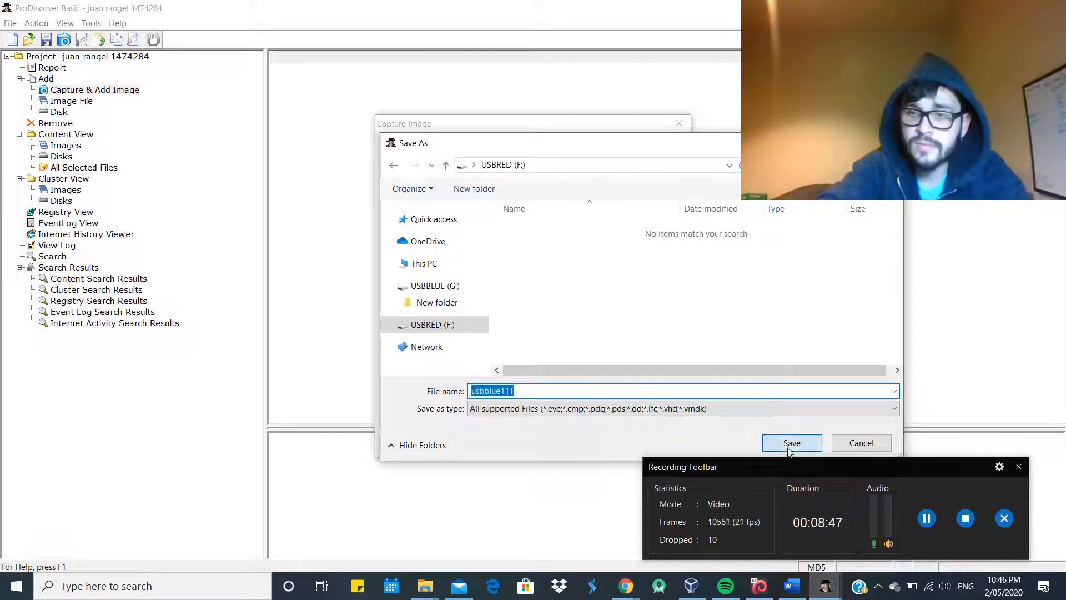
click(791, 442)
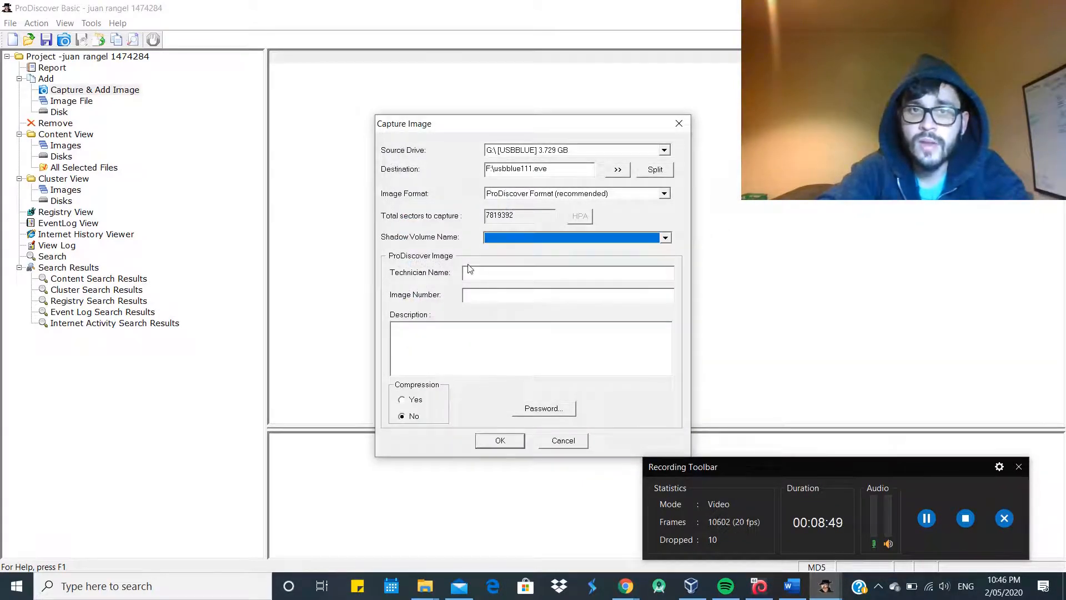
Enter technician name juanrangel, image number 111 and an Assignment 1 description, keeping ProDiscover Format.
click(567, 272)
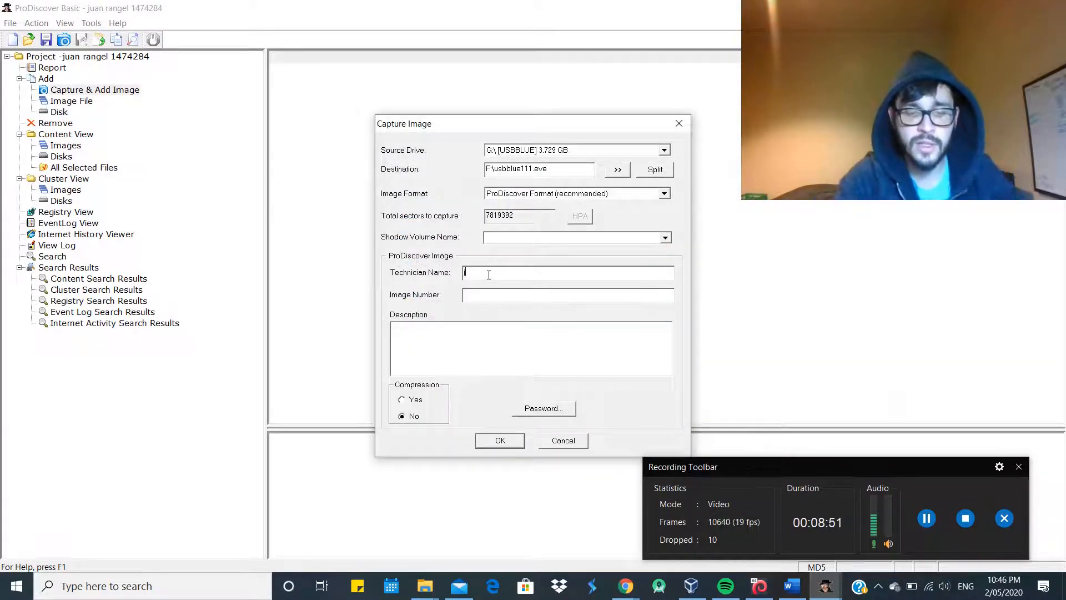
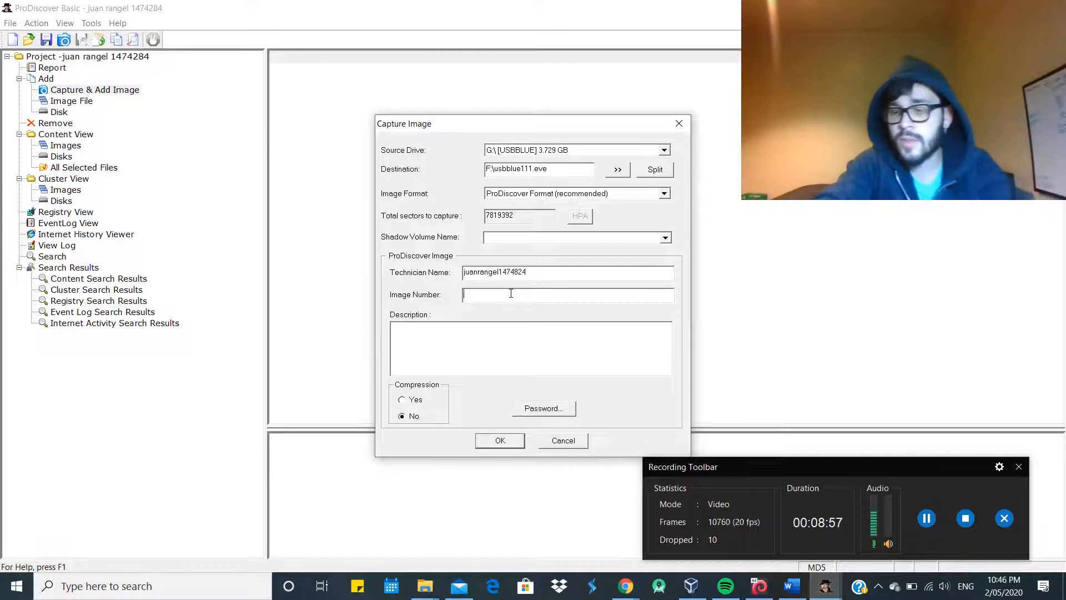
text(111)
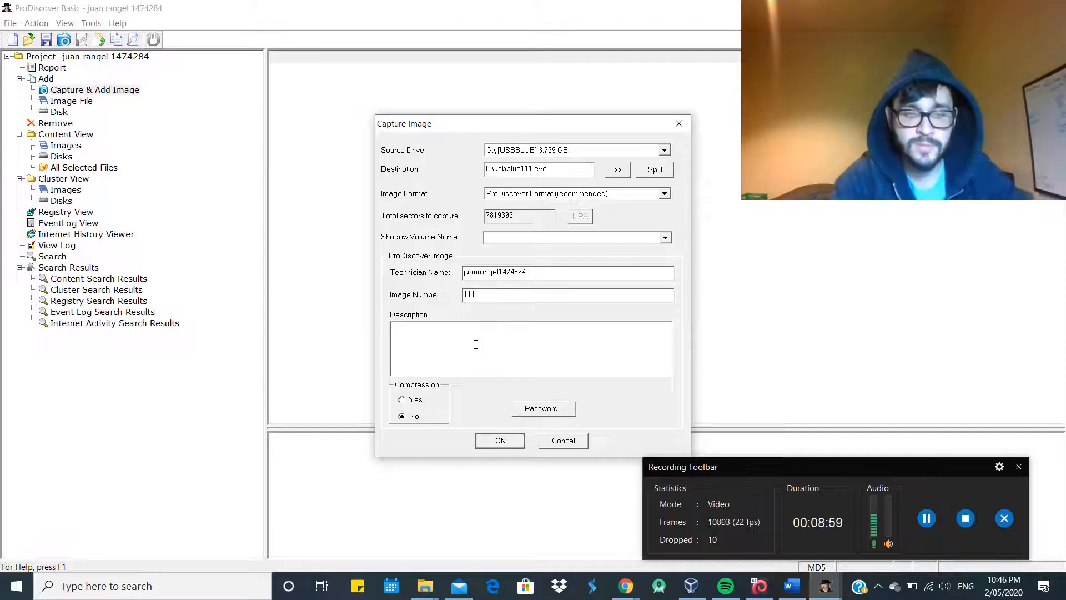
text(Assigmenet 1)
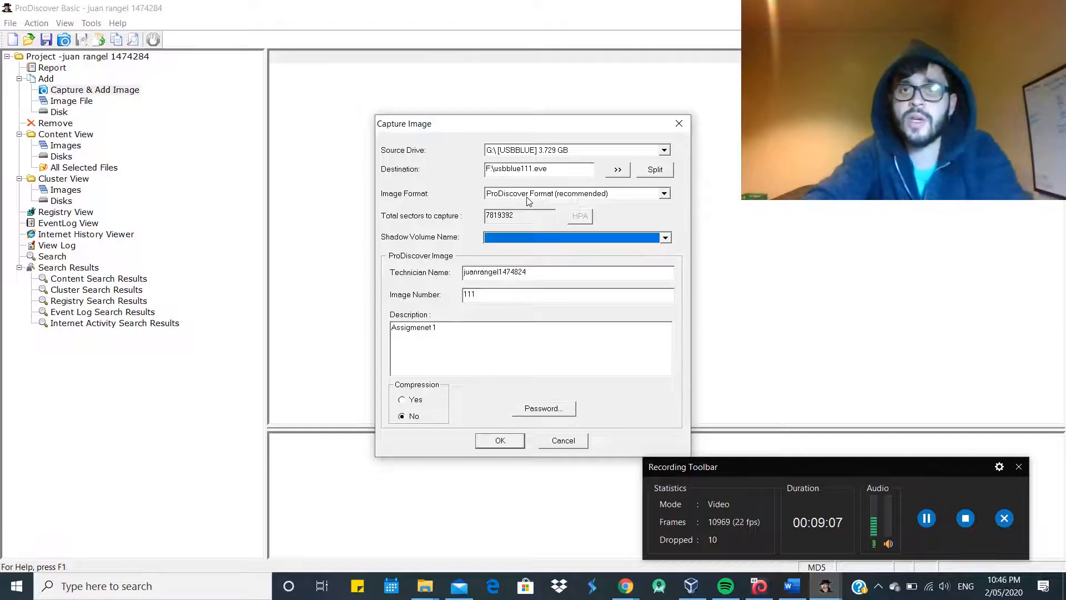
click(663, 193)
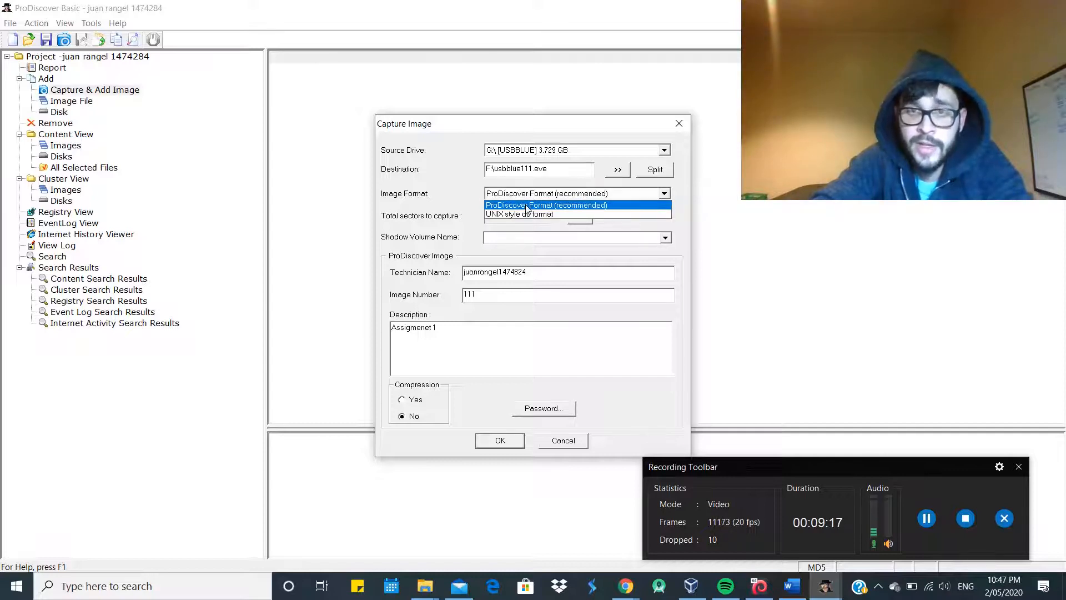
click(546, 205)
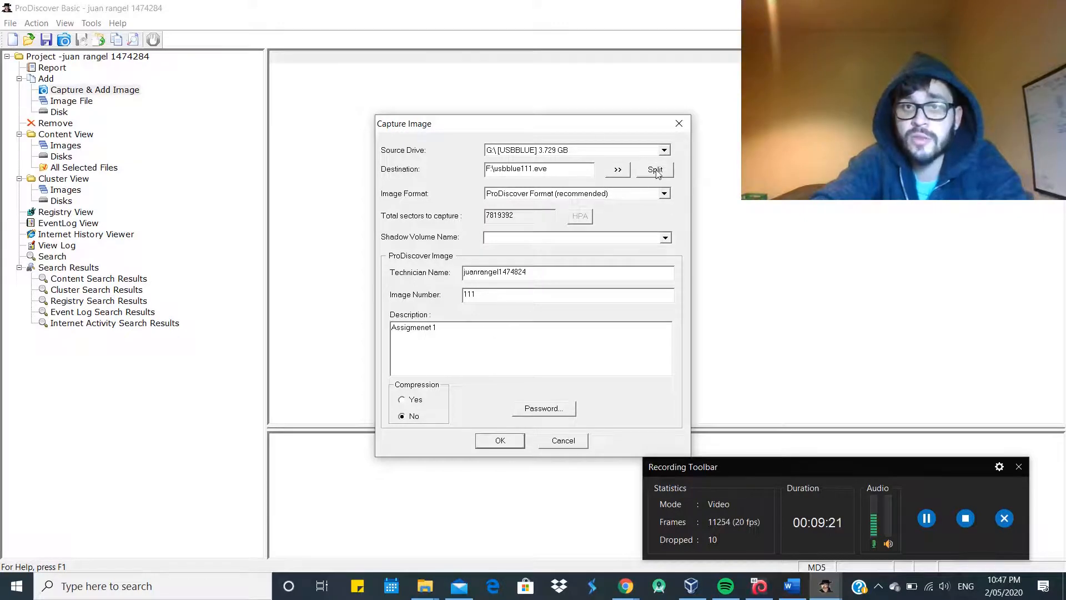
click(654, 169)
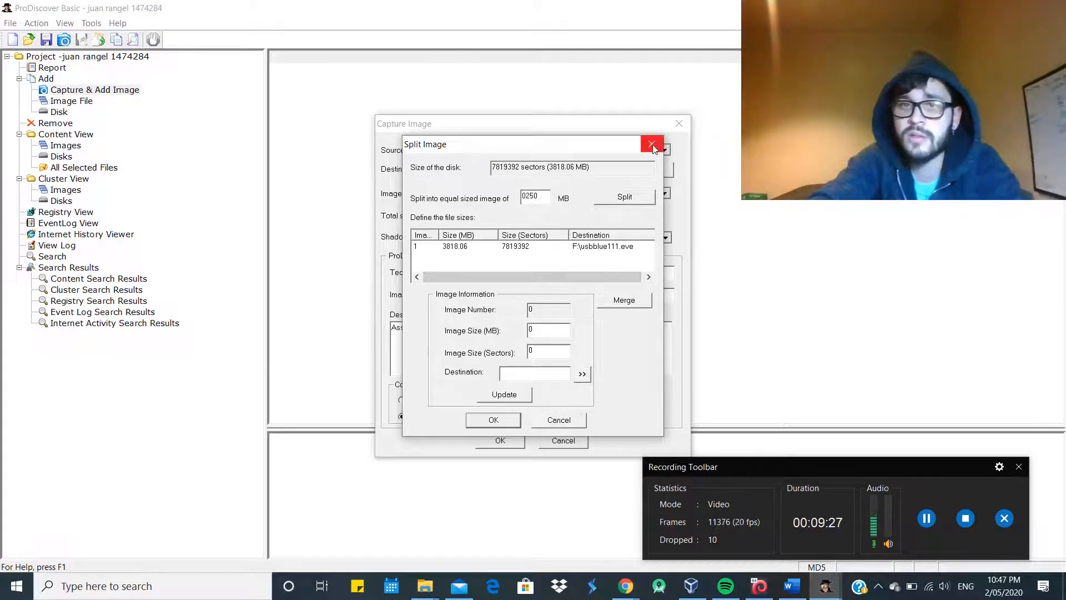
click(652, 146)
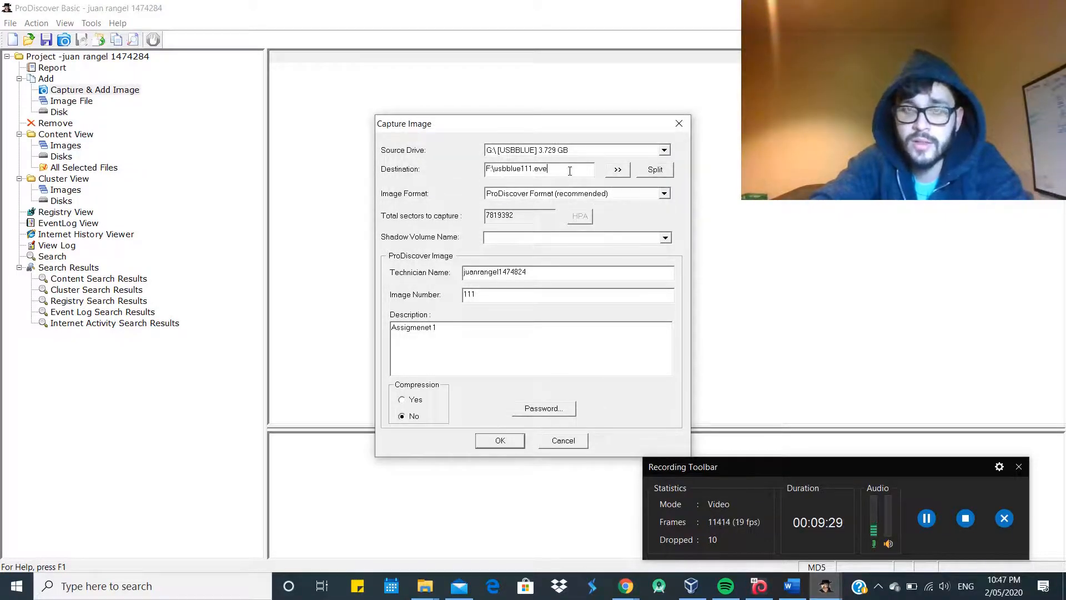
click(653, 169)
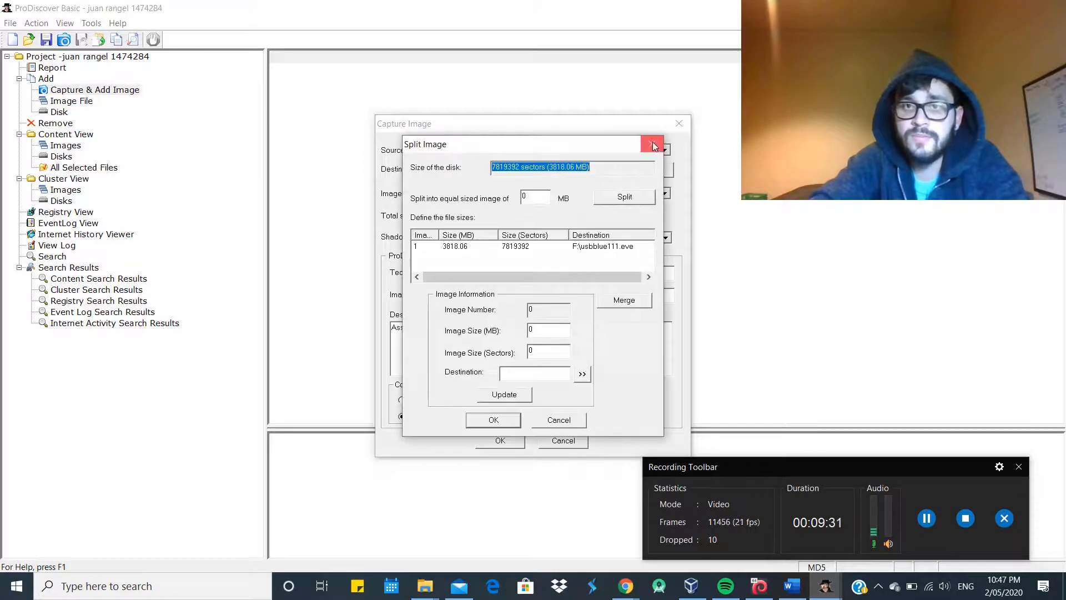
click(652, 145)
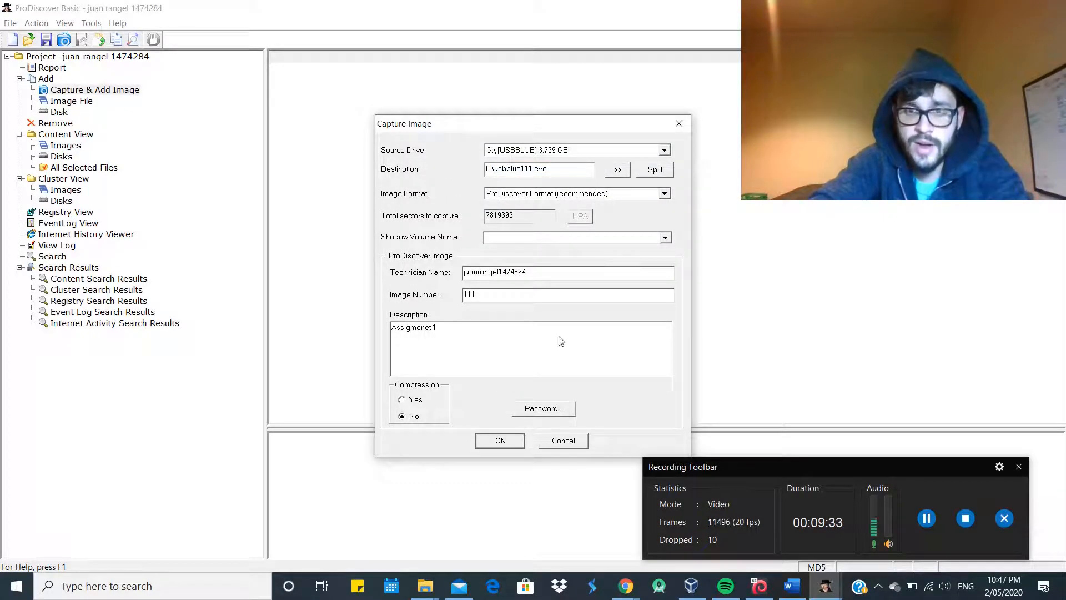
mouse_move(610, 408)
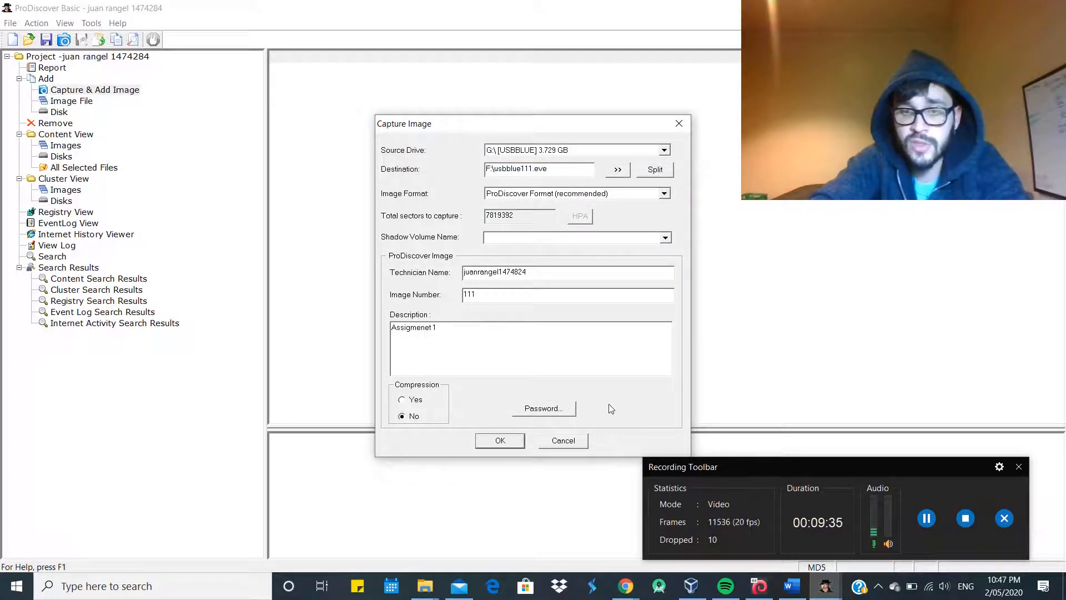
Run the USBBLUE image capture and minimize ProDiscover while it progresses.
click(499, 440)
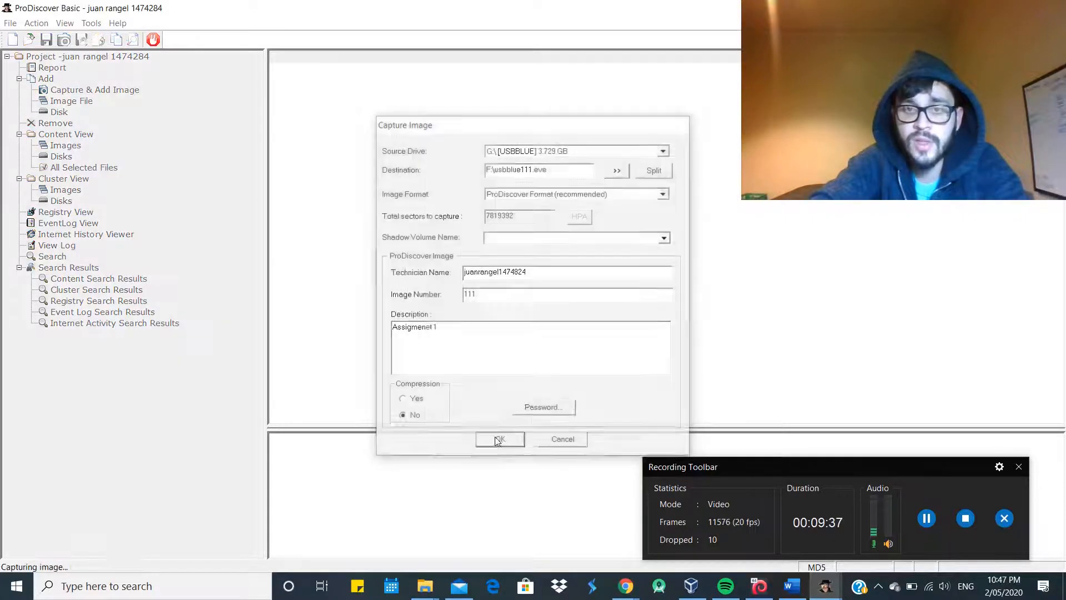
click(499, 439)
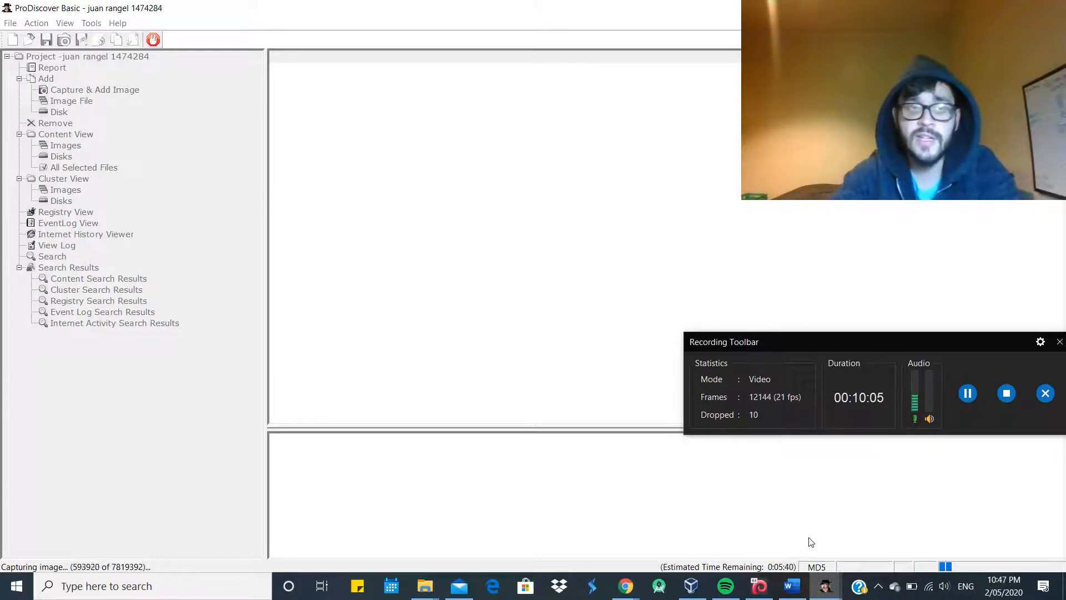
mouse_move(914, 553)
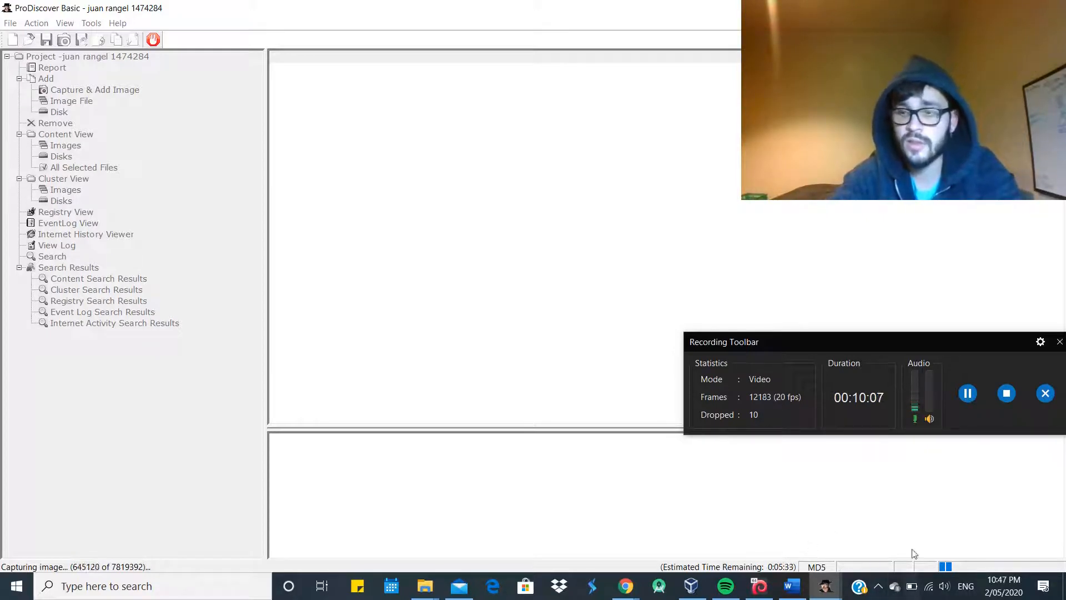
mouse_move(975, 445)
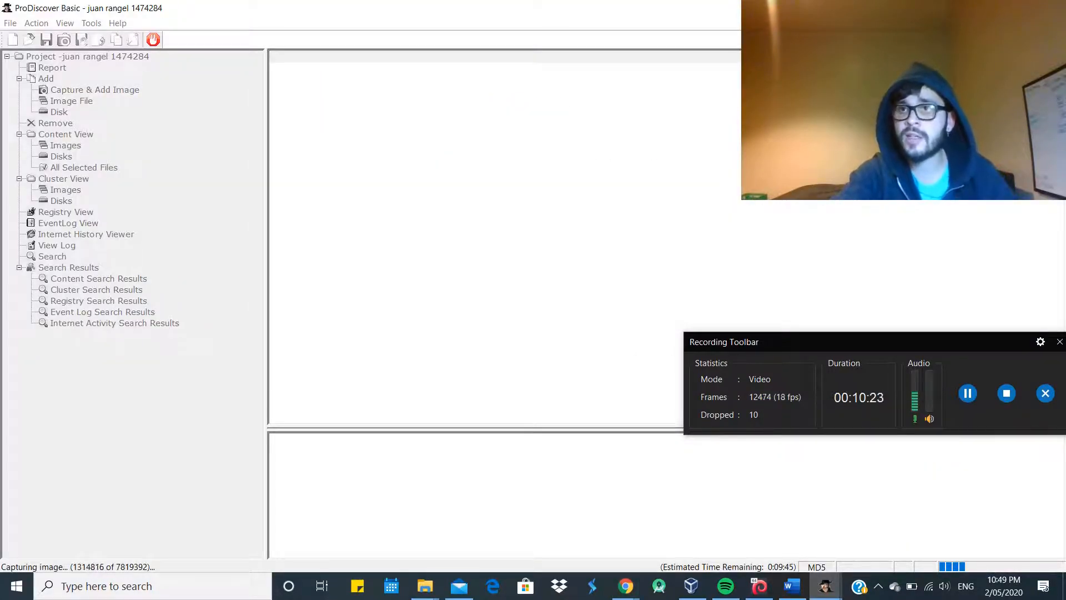
click(624, 586)
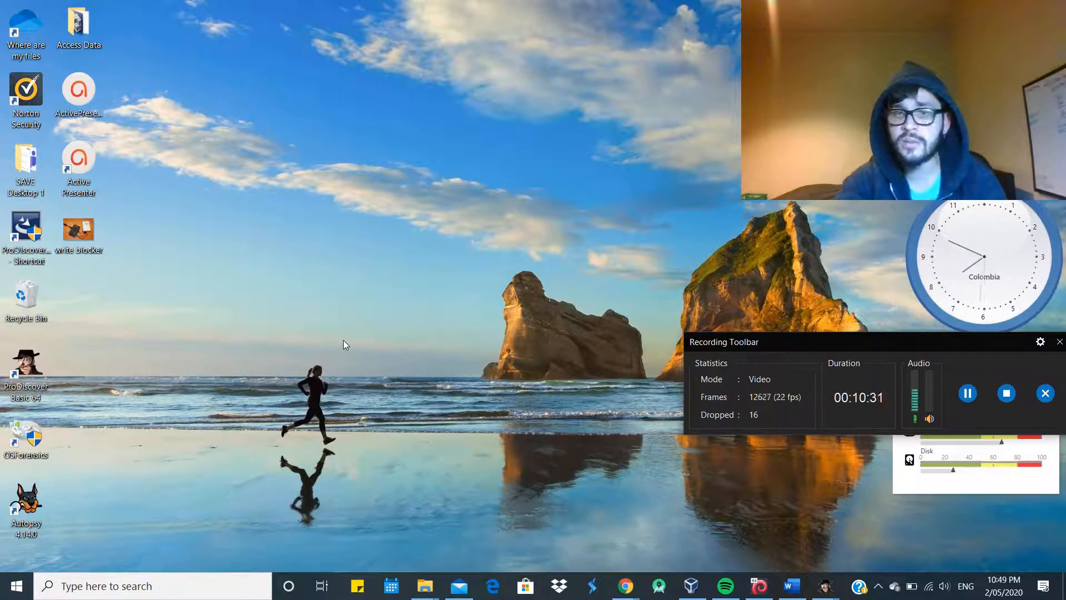
mouse_move(193, 266)
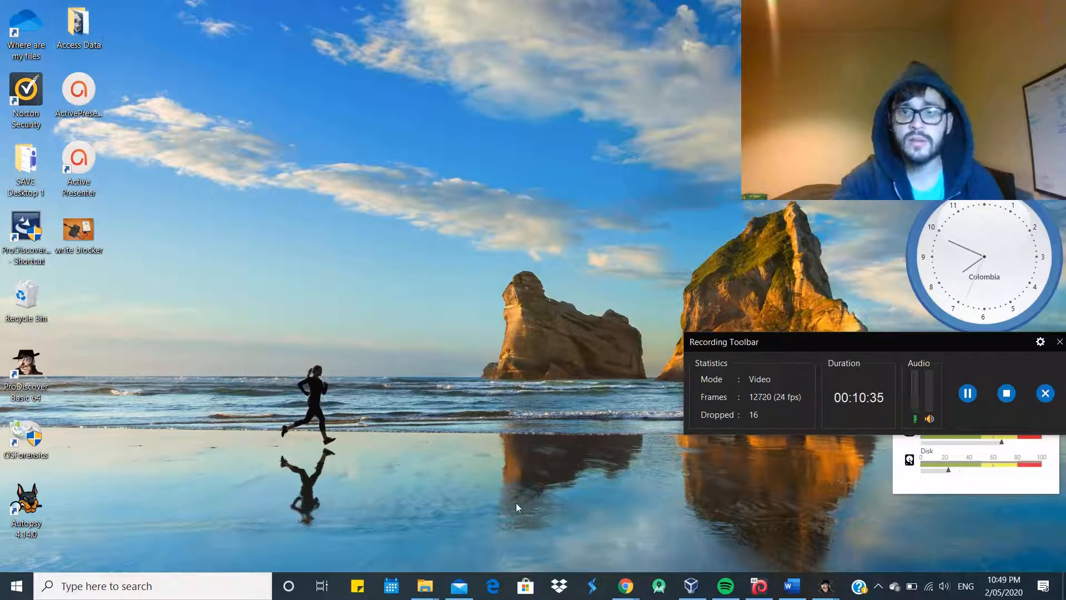
Launch AccessData FTK Imager from the Access Data desktop shortcuts folder.
double_click(79, 20)
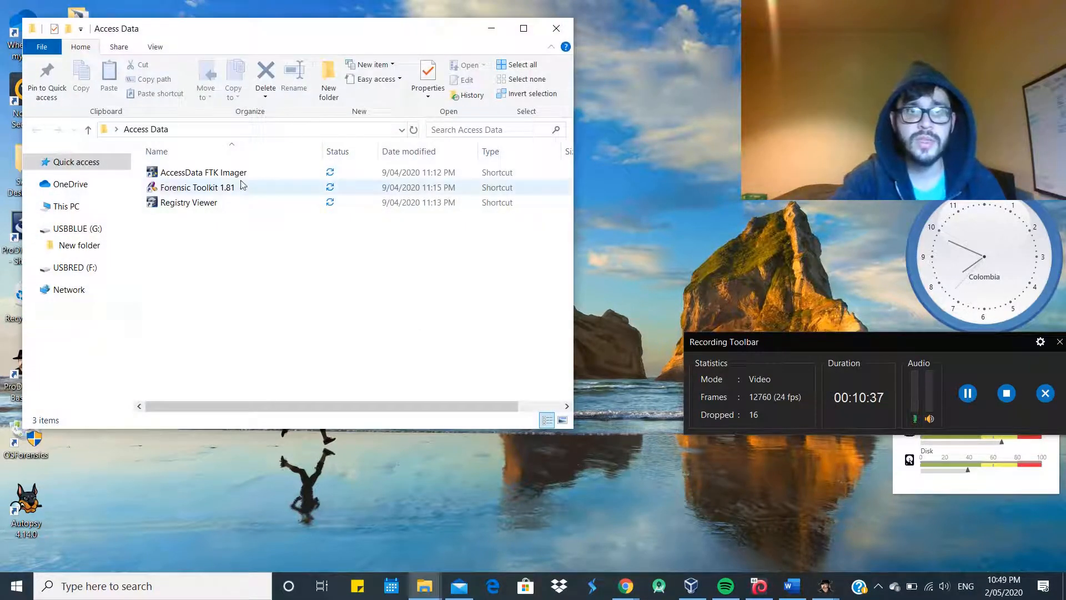
click(202, 173)
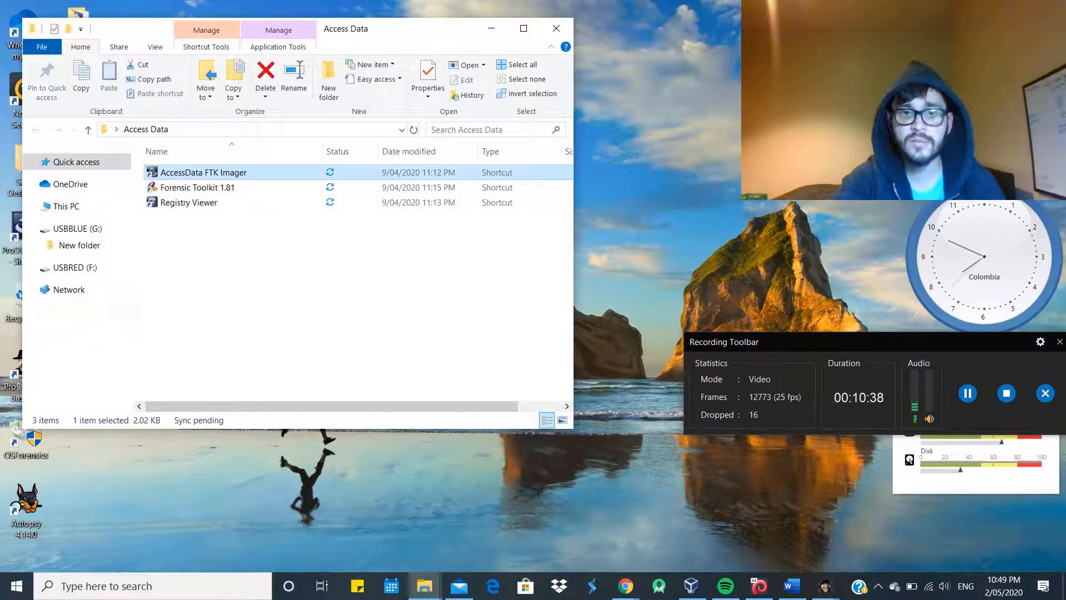
double_click(203, 172)
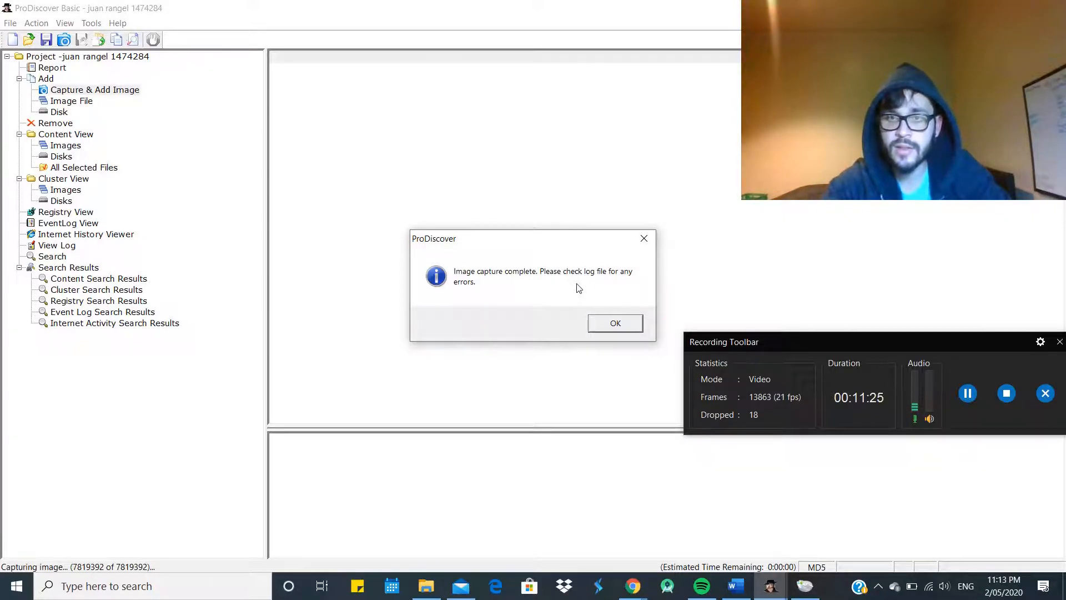
mouse_move(537, 328)
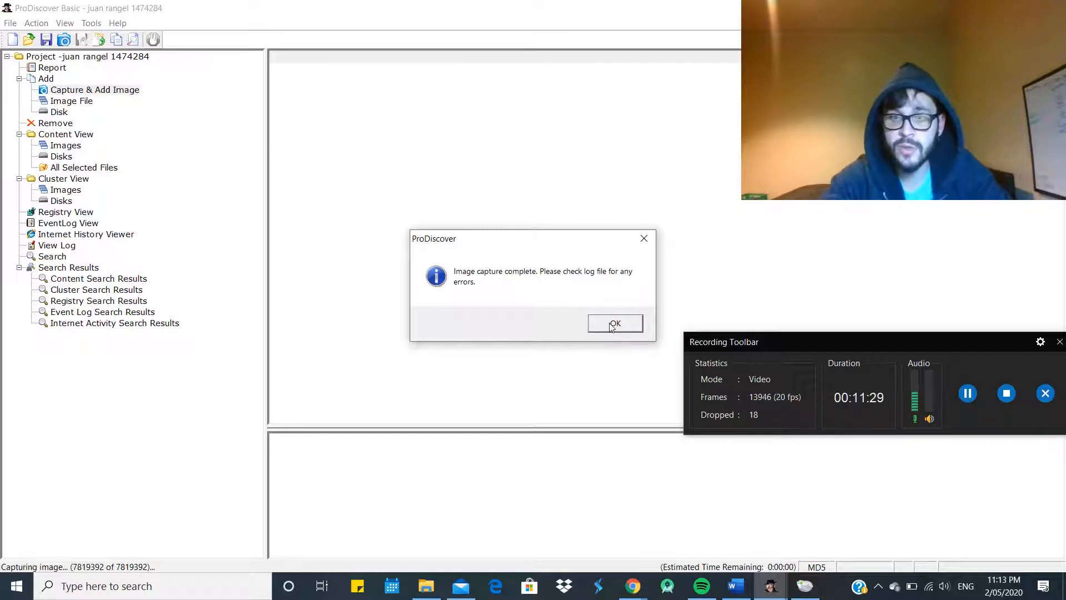
Dismiss the 'Image capture complete' message with OK.
click(615, 323)
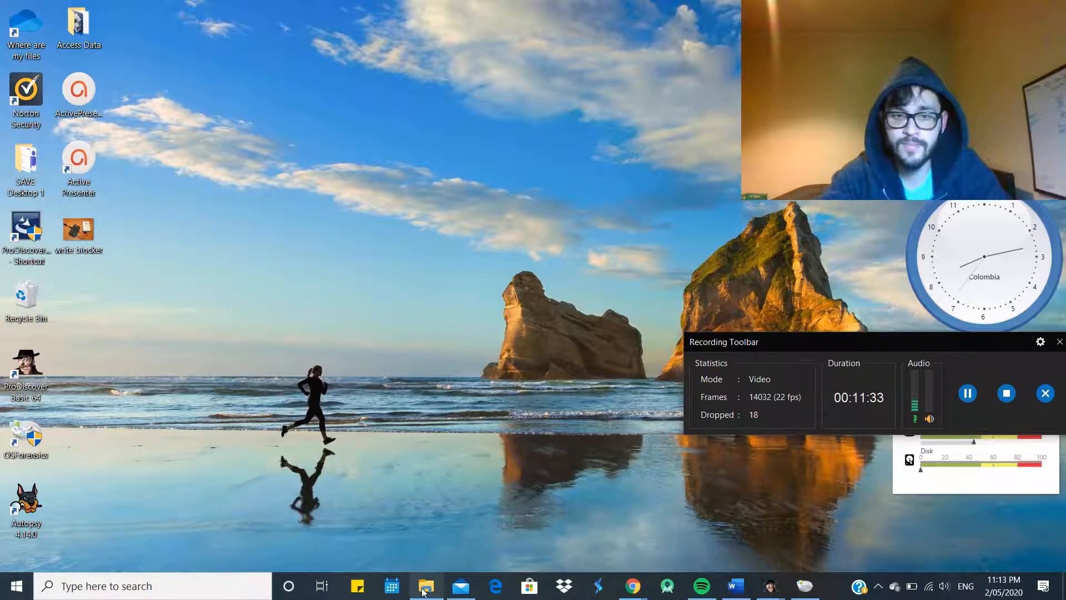
View the USBRED (F:) drive and open its IOLogErrors log in Notepad, which is empty.
click(426, 585)
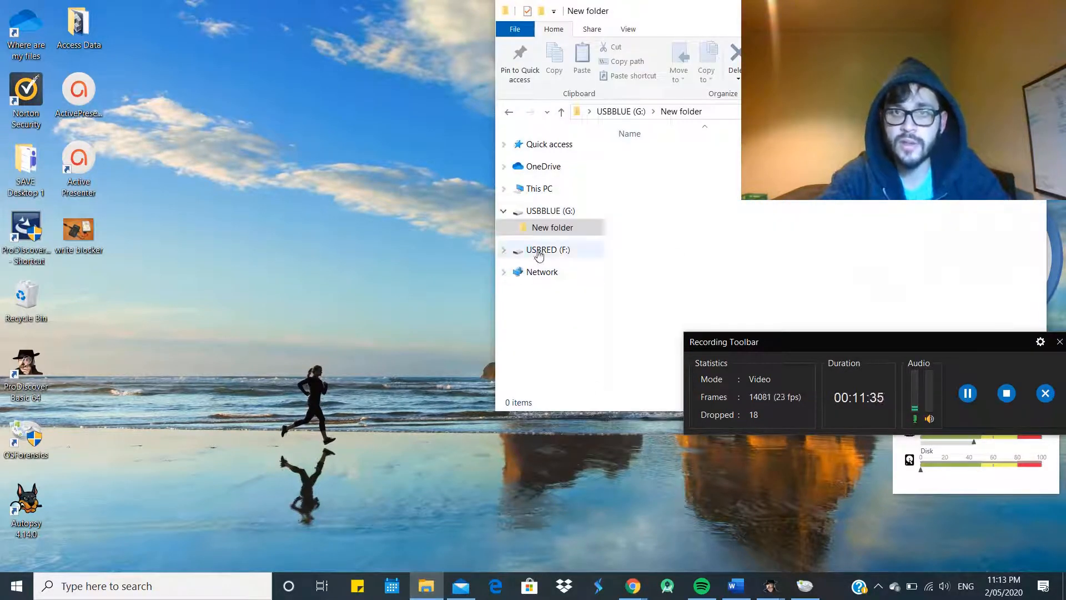
click(548, 249)
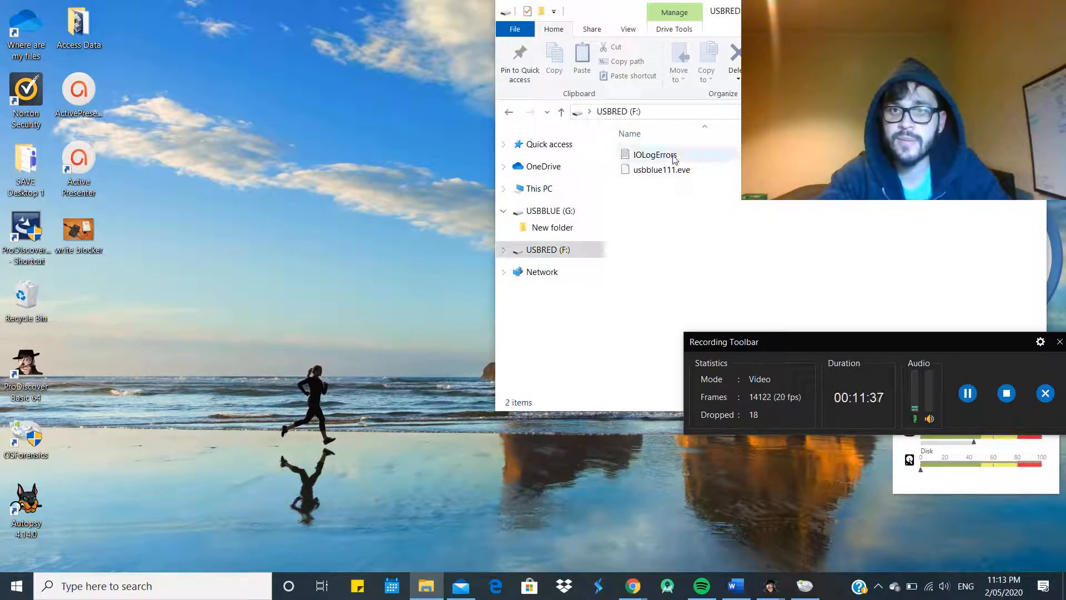
click(654, 154)
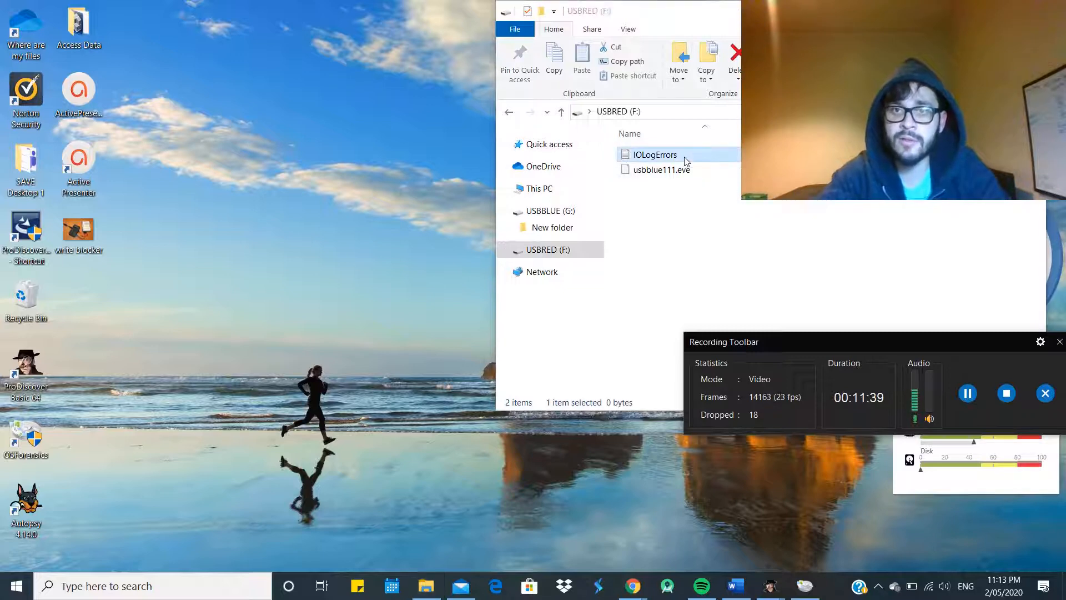
double_click(653, 154)
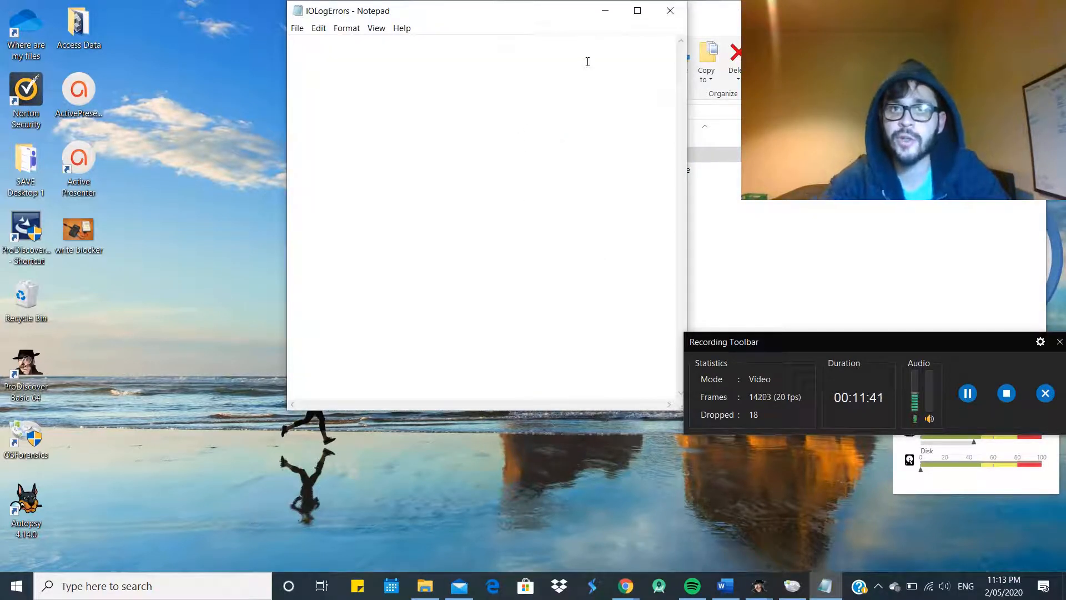
mouse_move(669, 11)
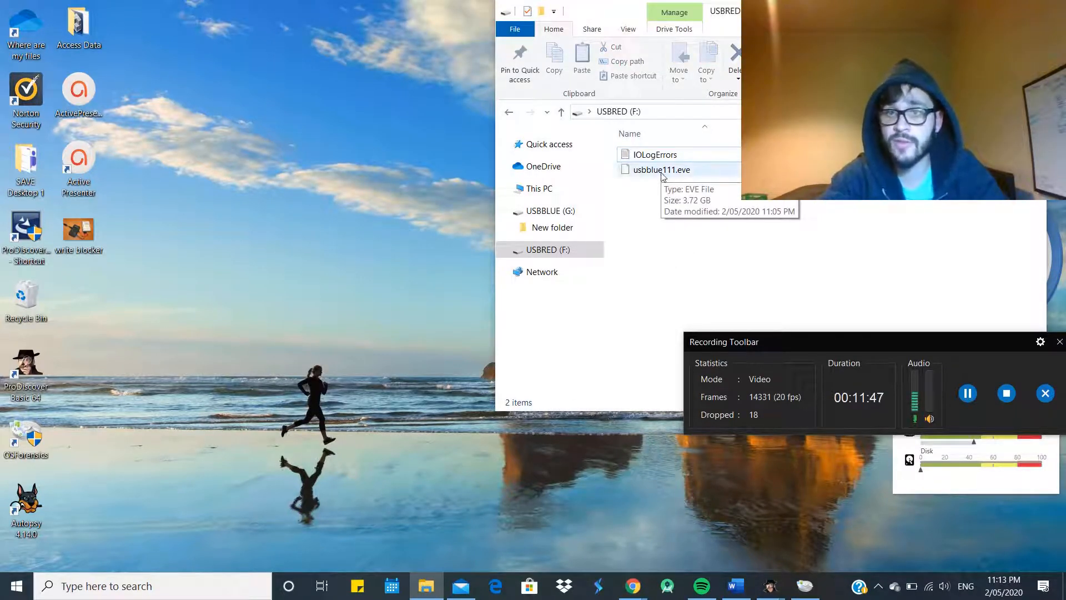
mouse_move(660, 219)
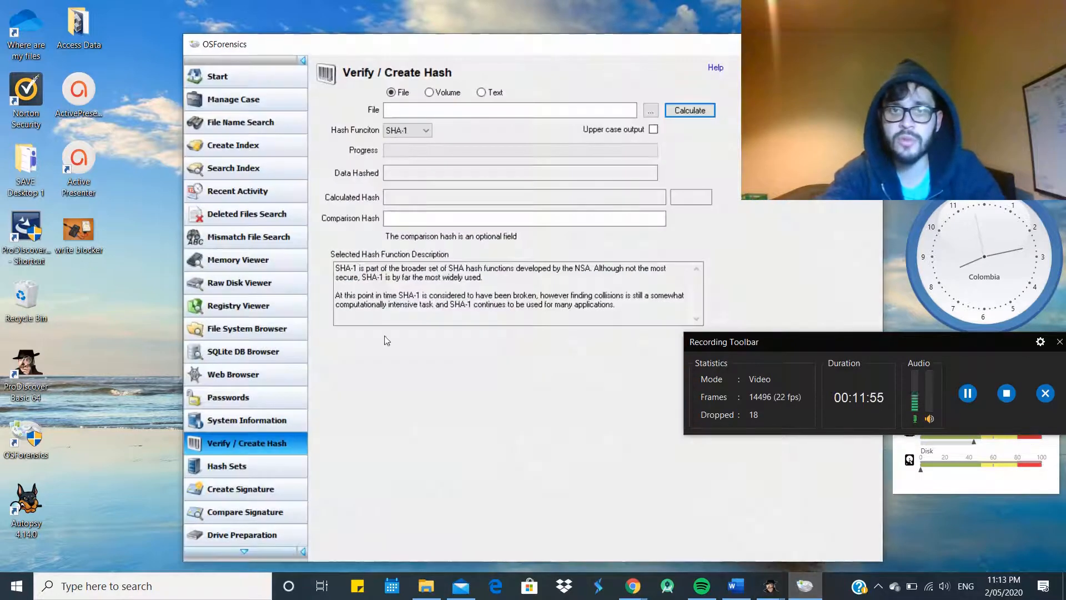
Review the Hash Function list (SHA-1, MD5, CRC32, SHA-256), keep SHA-1 and exit OSForensics.
click(426, 130)
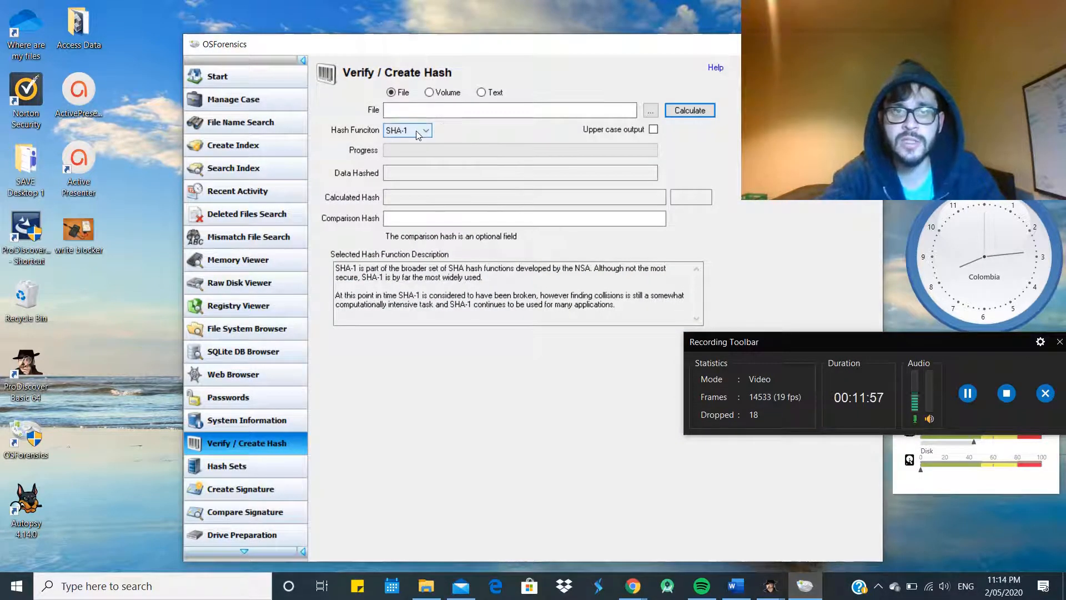
click(424, 130)
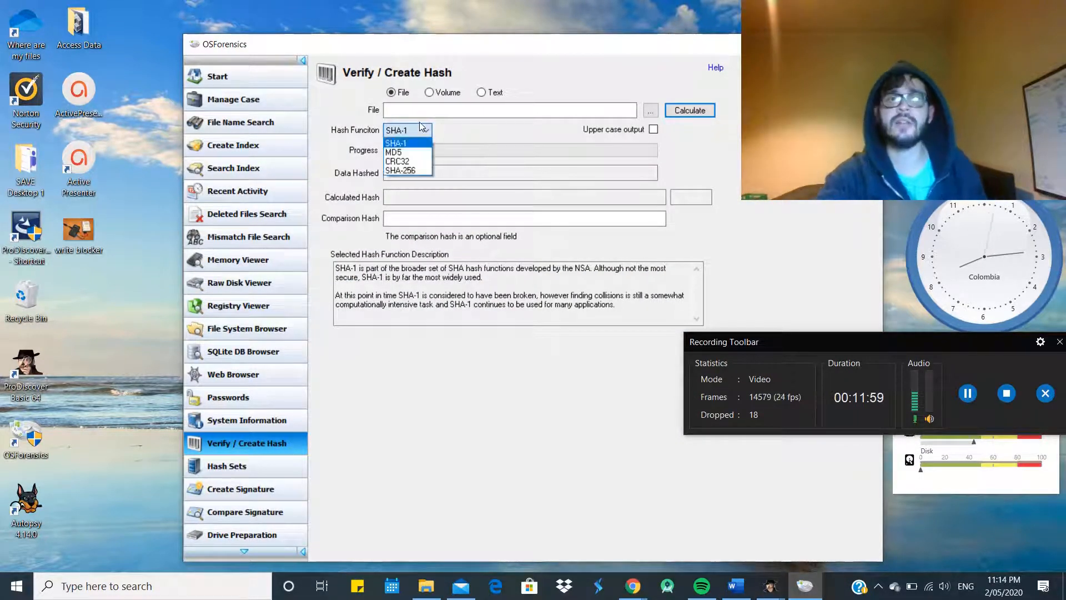
mouse_move(395, 152)
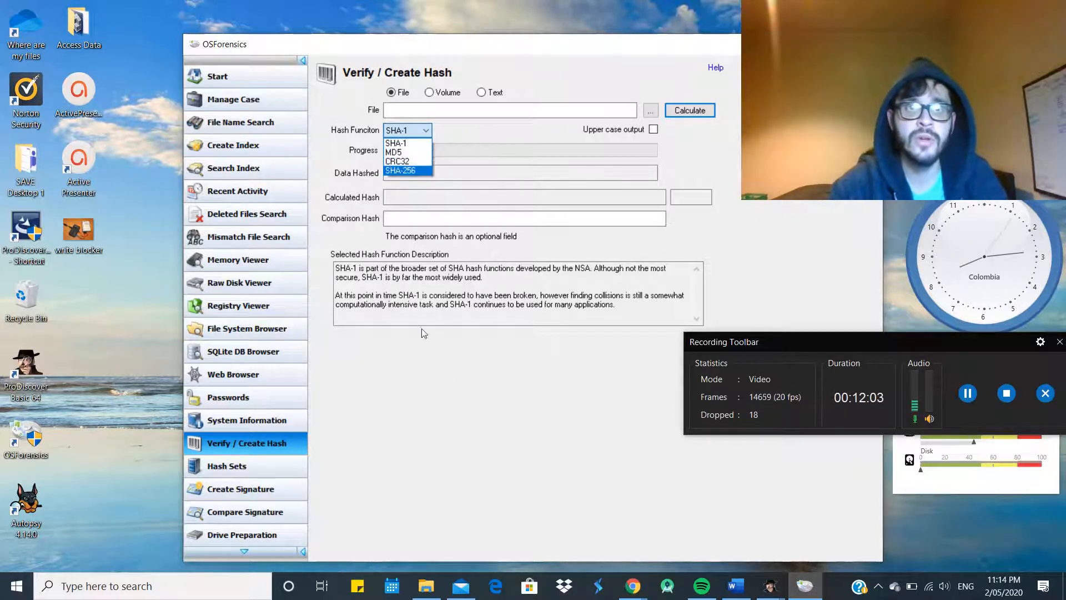
click(427, 130)
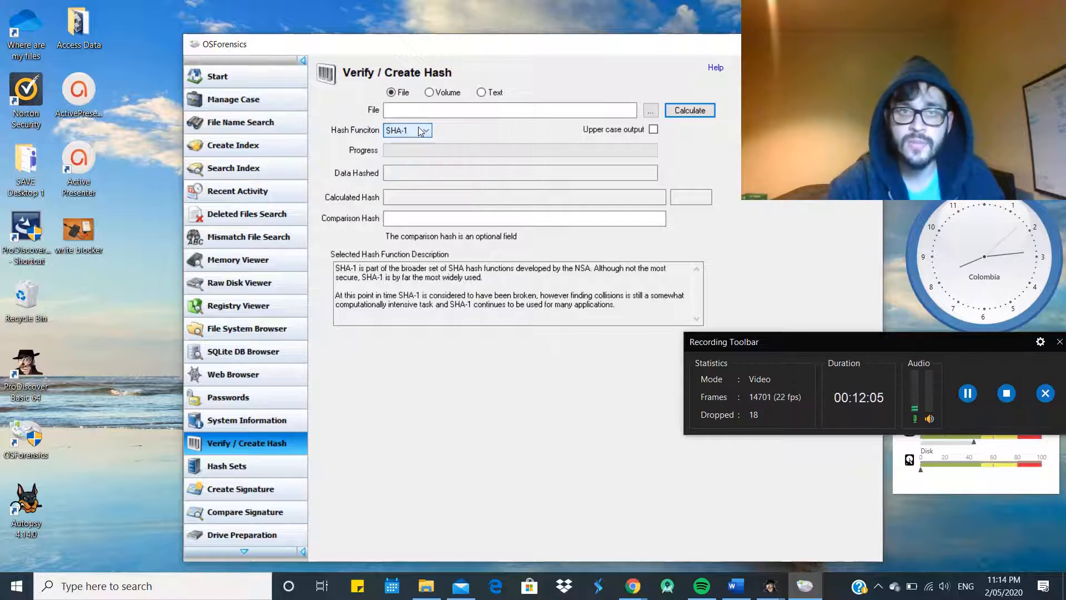
click(426, 130)
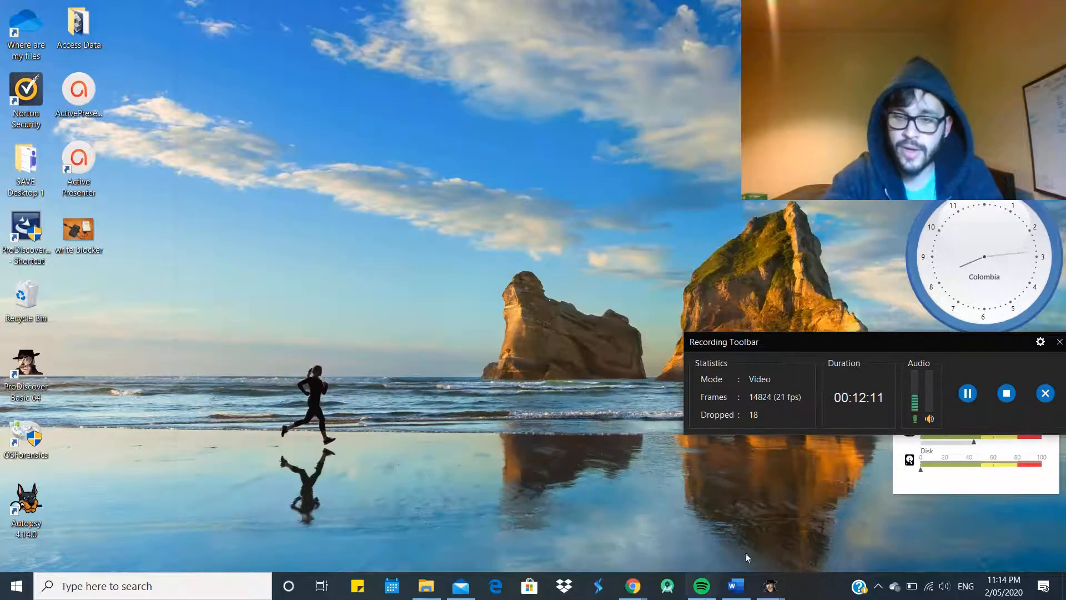
Restore ProDiscover and list the files of F:\usbblue111.eve under Content View > Images.
click(769, 585)
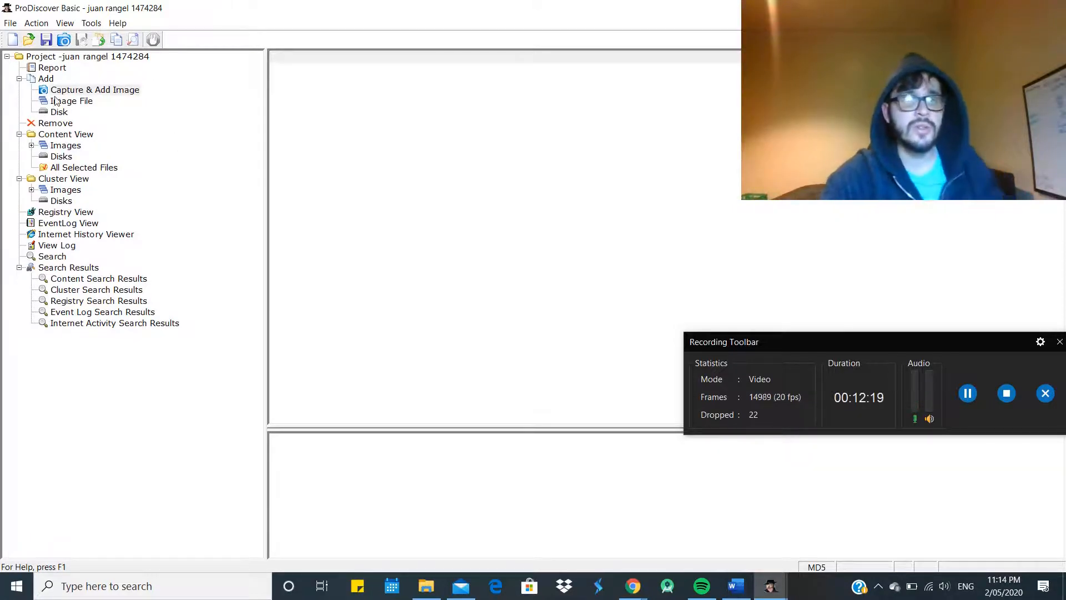
click(94, 89)
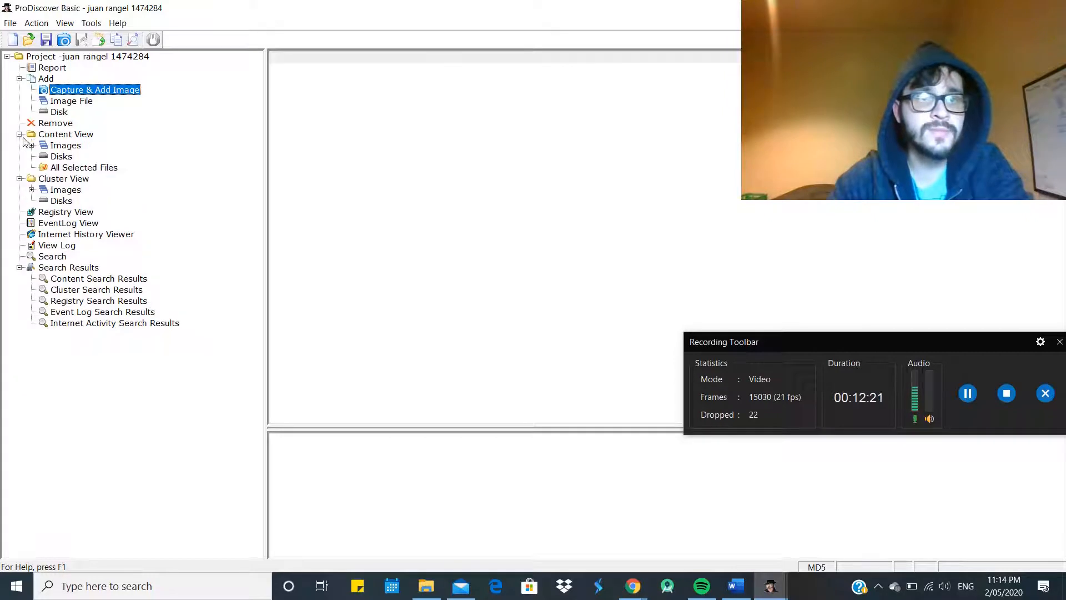
click(66, 145)
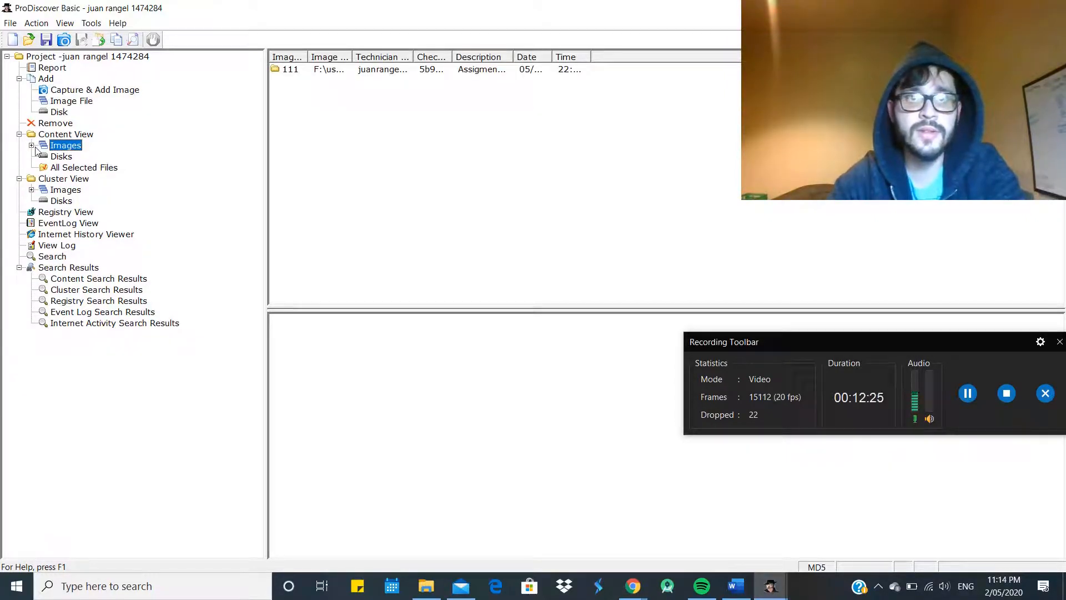
click(31, 145)
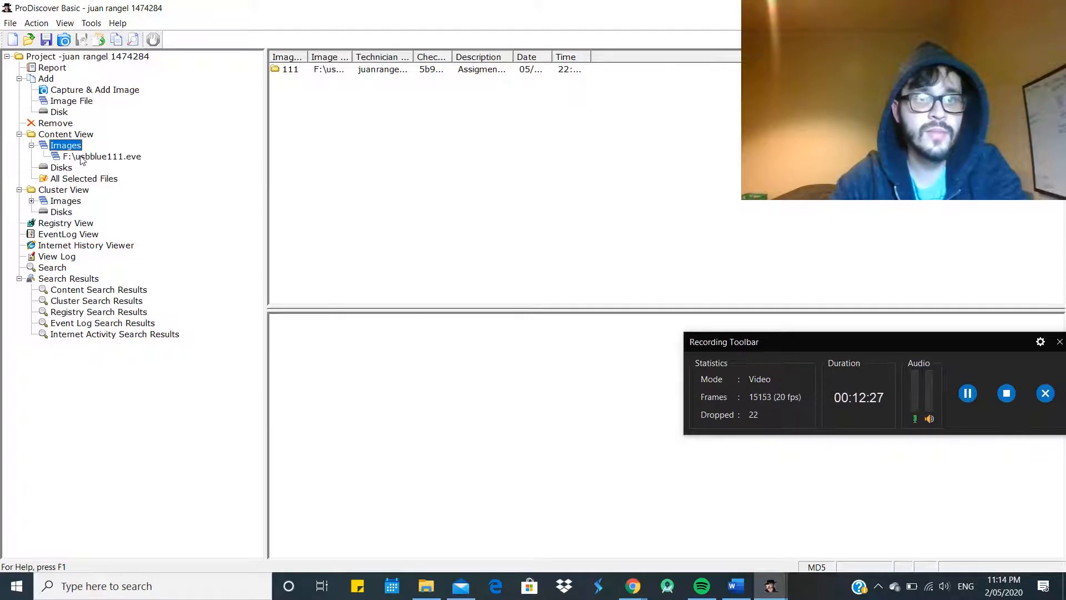
click(100, 155)
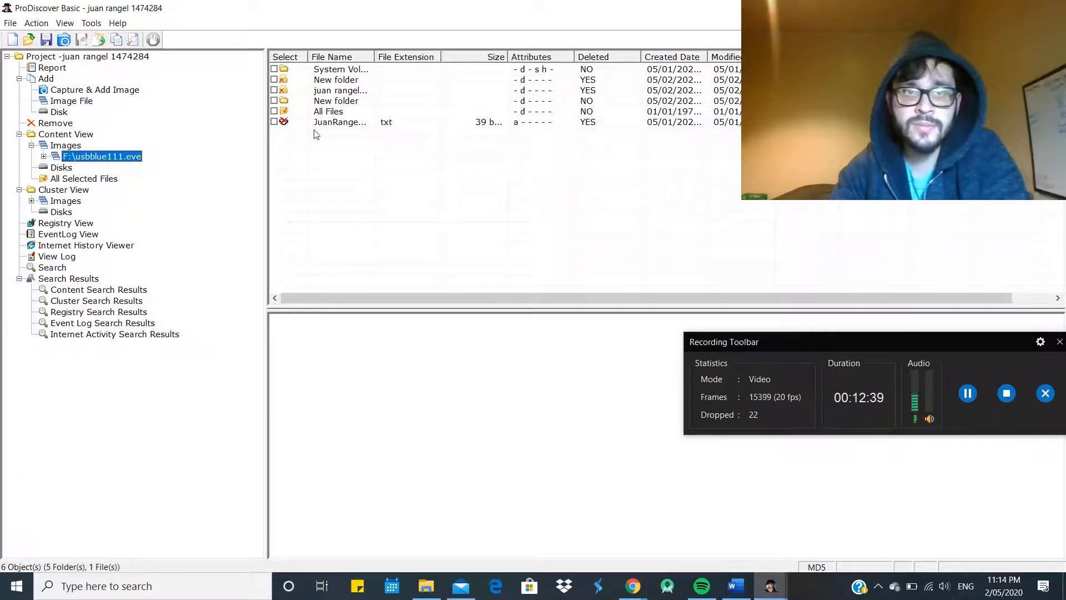
mouse_move(379, 150)
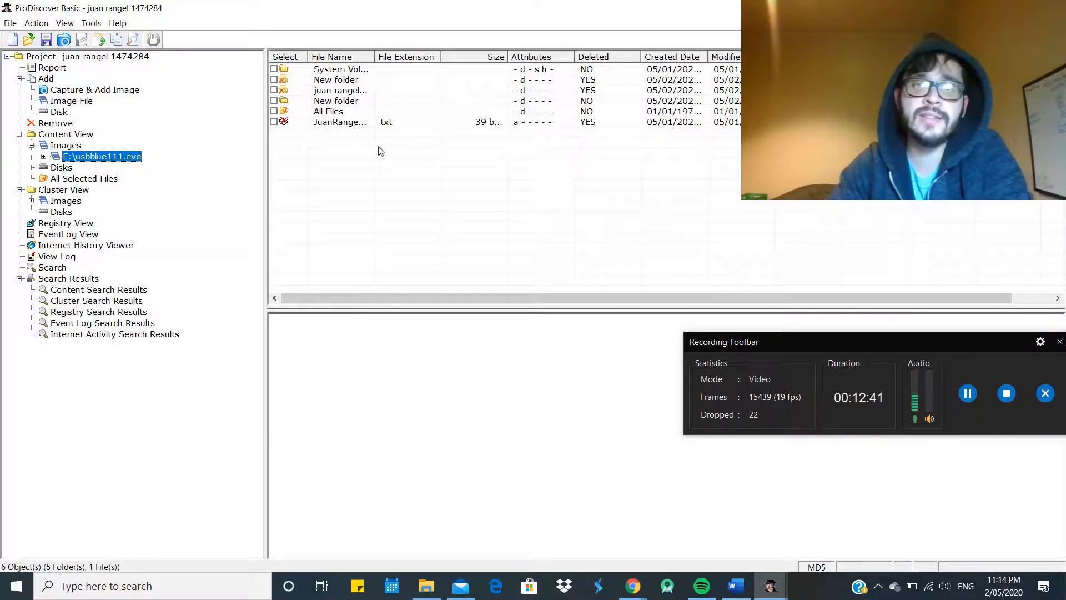
mouse_move(409, 131)
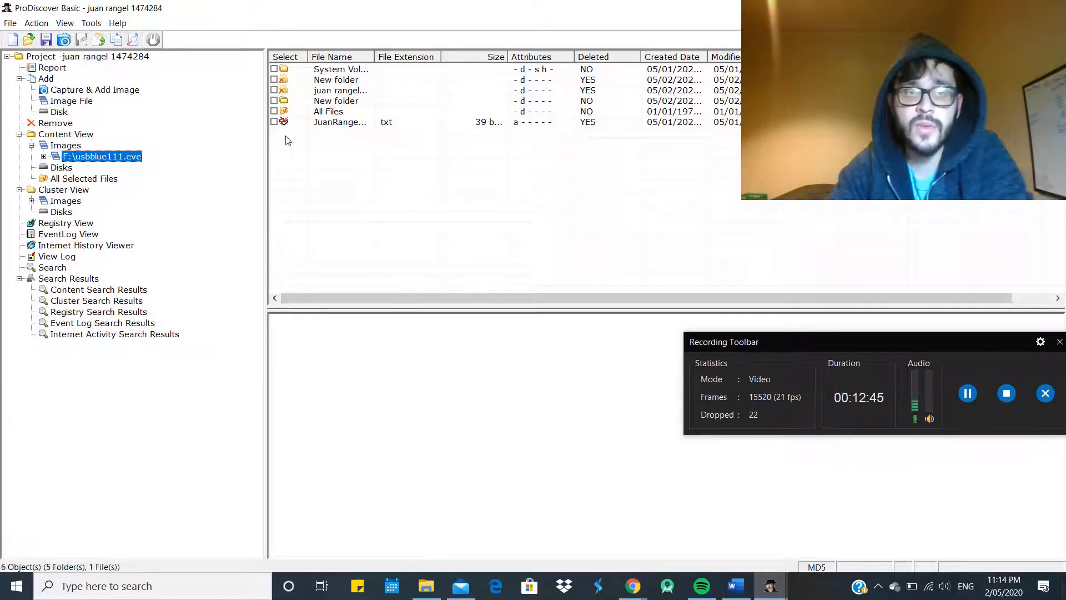
Switch to the Assignment 1 PDF in Chrome and read its task list.
click(65, 145)
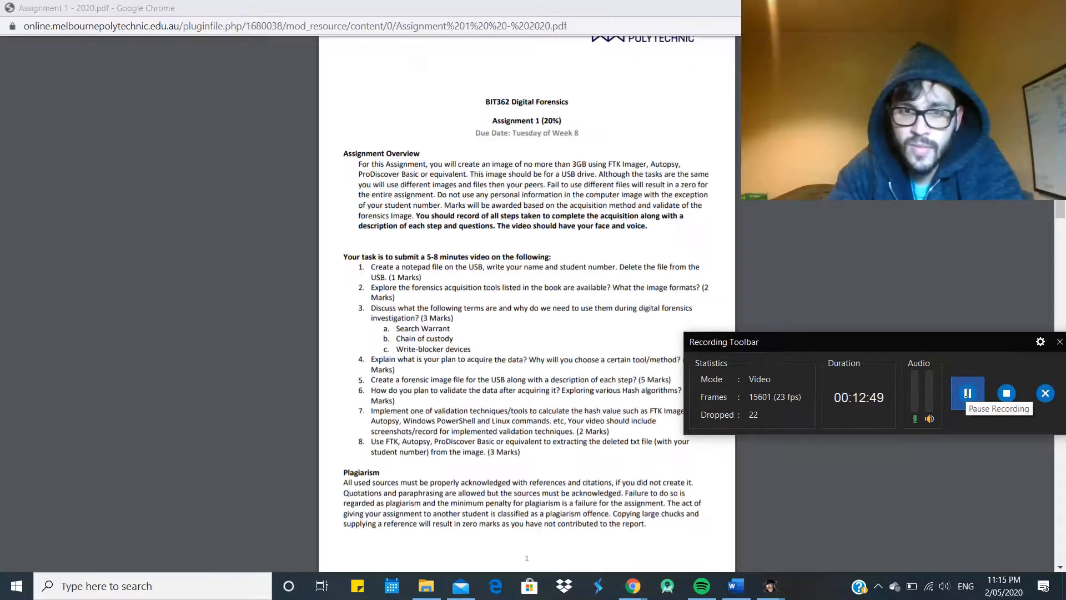
click(967, 393)
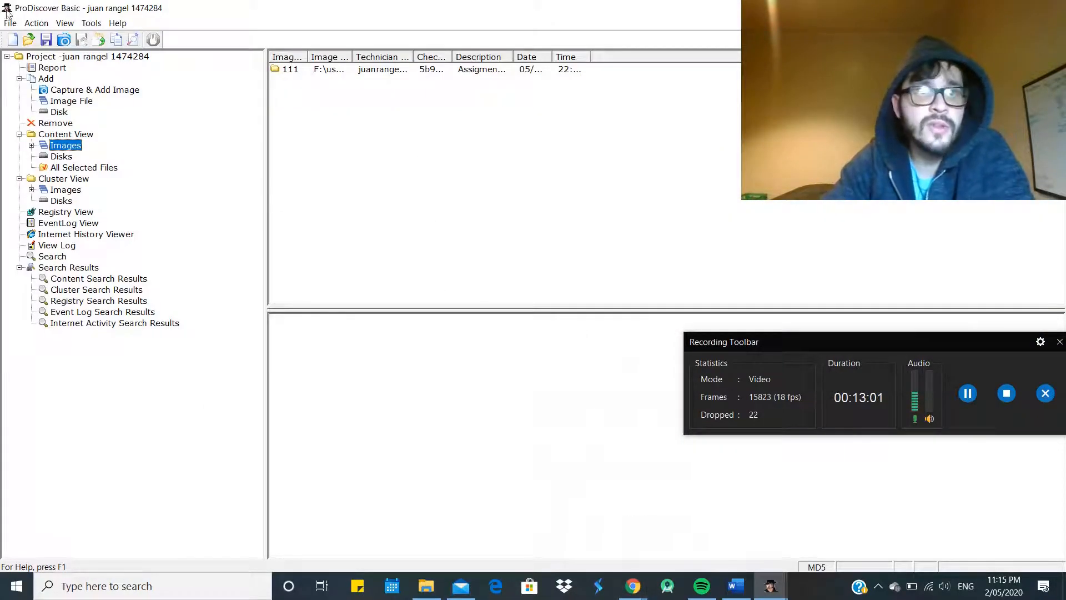
Show the project's Evidence Report with the usbblue111.eve image details.
click(51, 68)
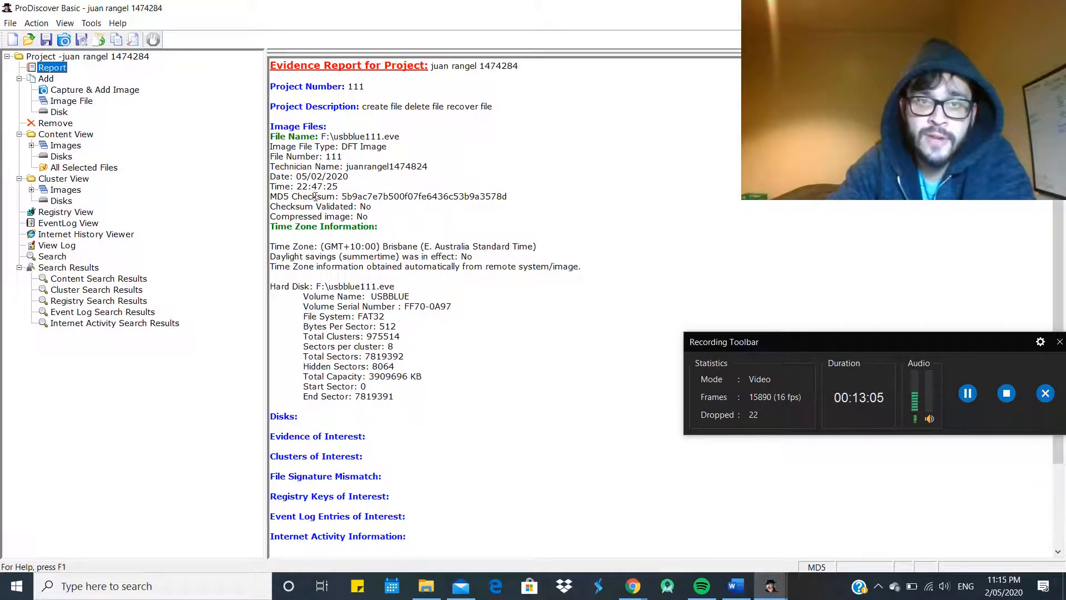
drag(342, 196, 506, 197)
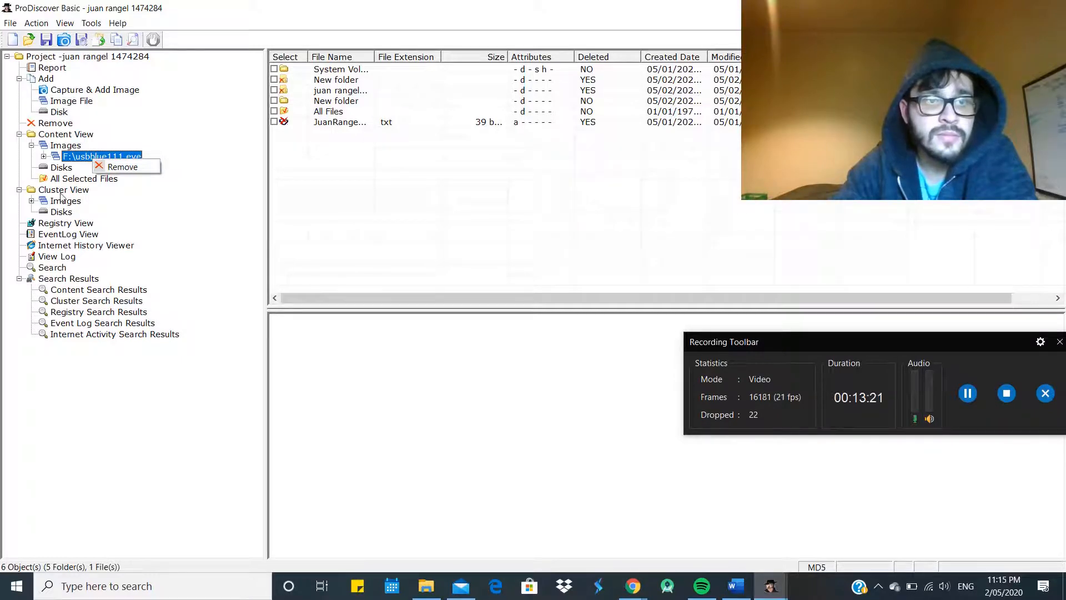
Run Action > Verify Image Checksum on the usbblue111.eve image.
click(90, 22)
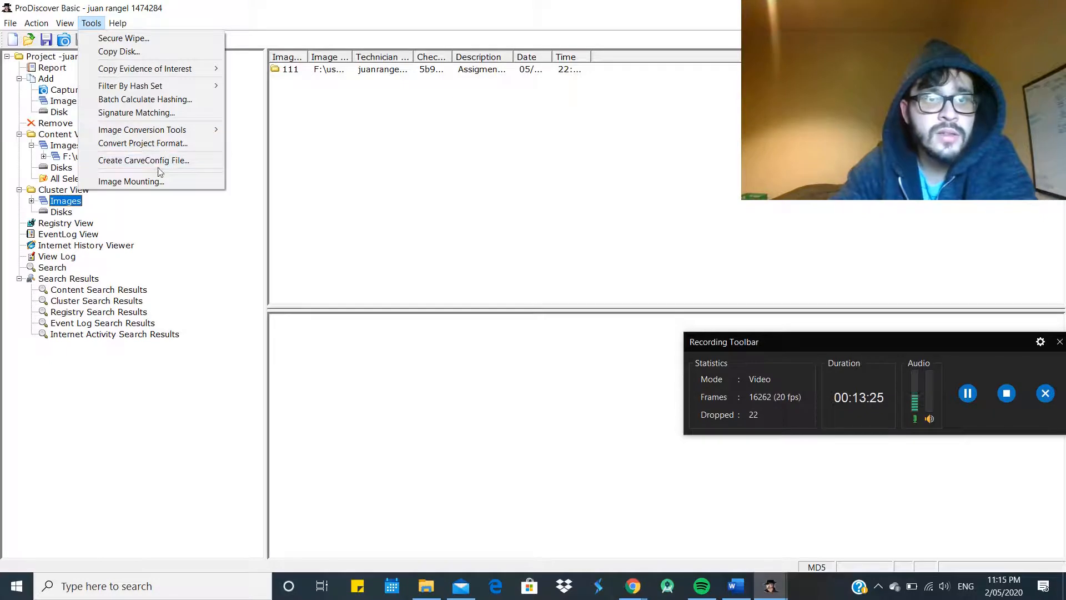
click(37, 23)
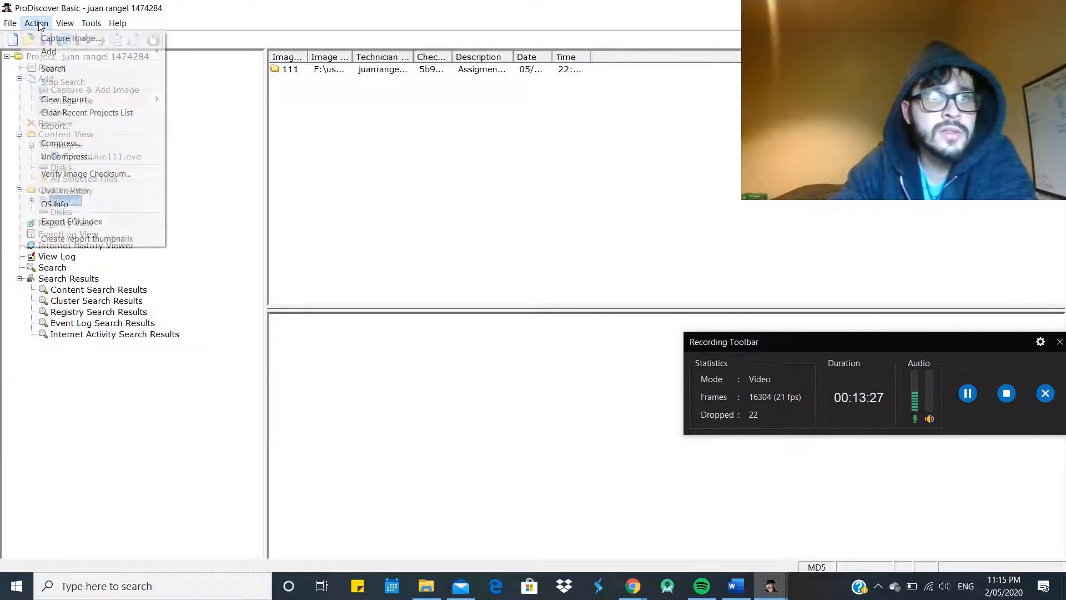
mouse_move(85, 174)
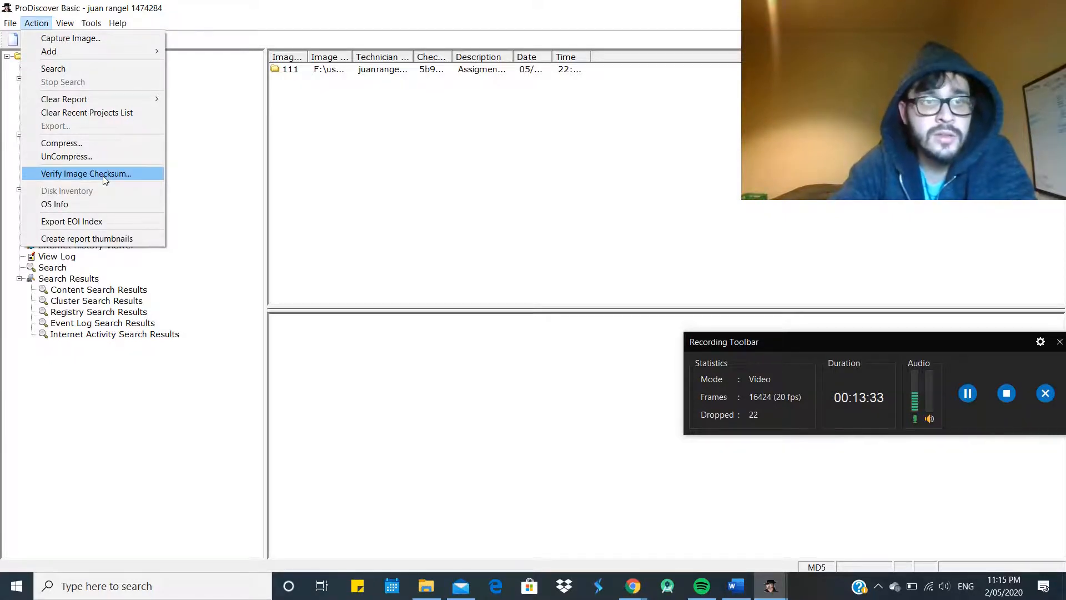
click(86, 173)
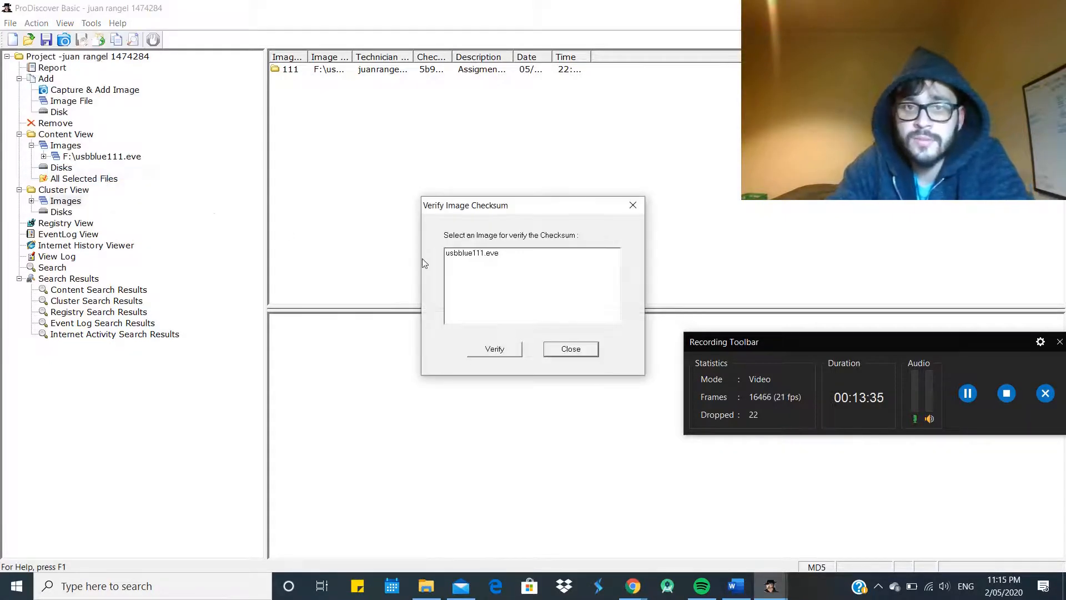
click(470, 252)
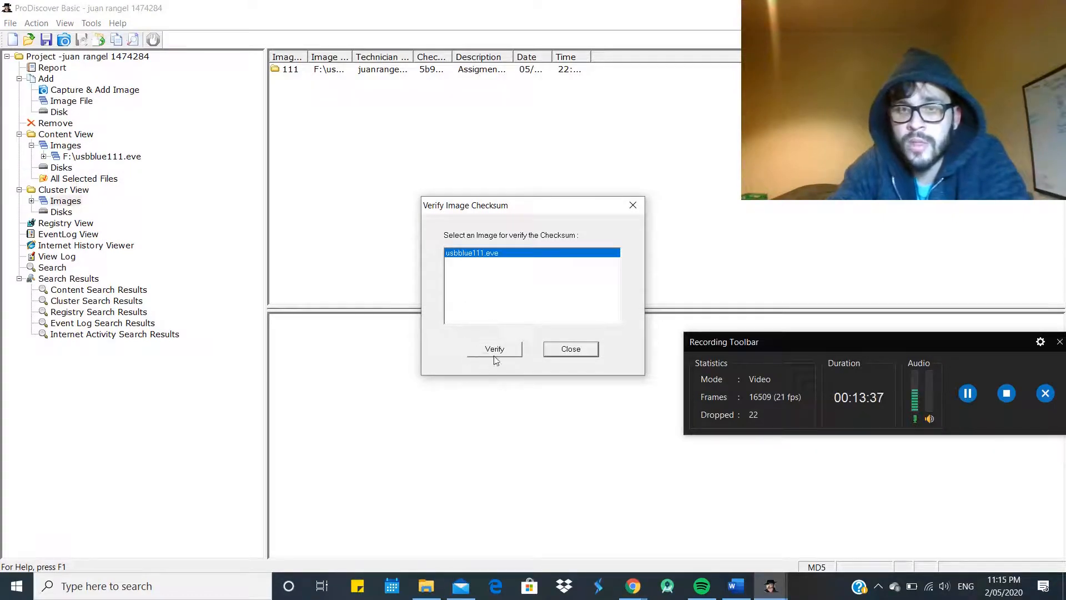
click(494, 349)
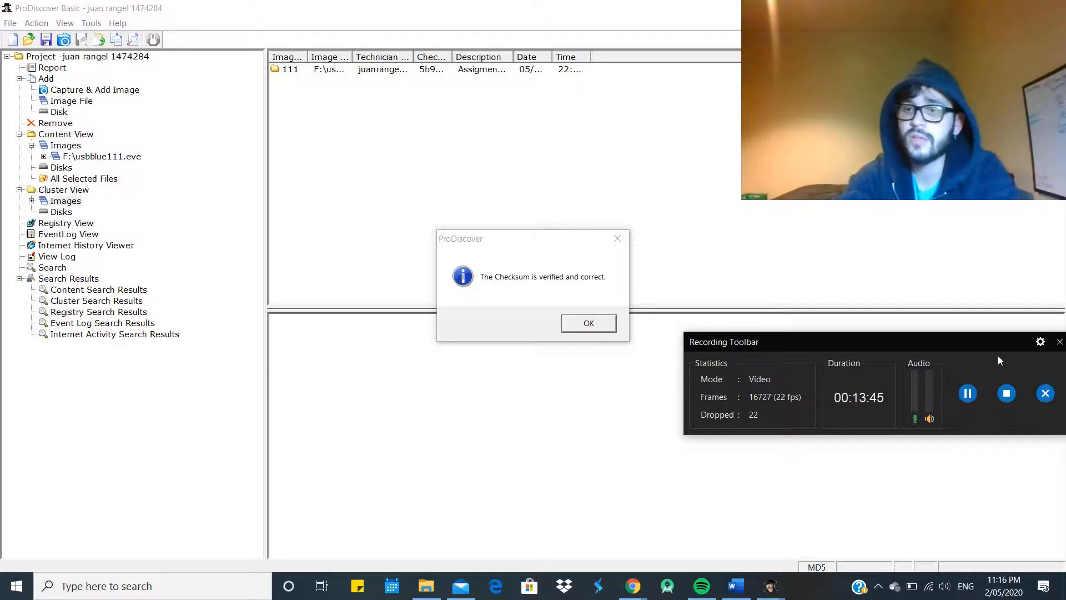
mouse_move(483, 299)
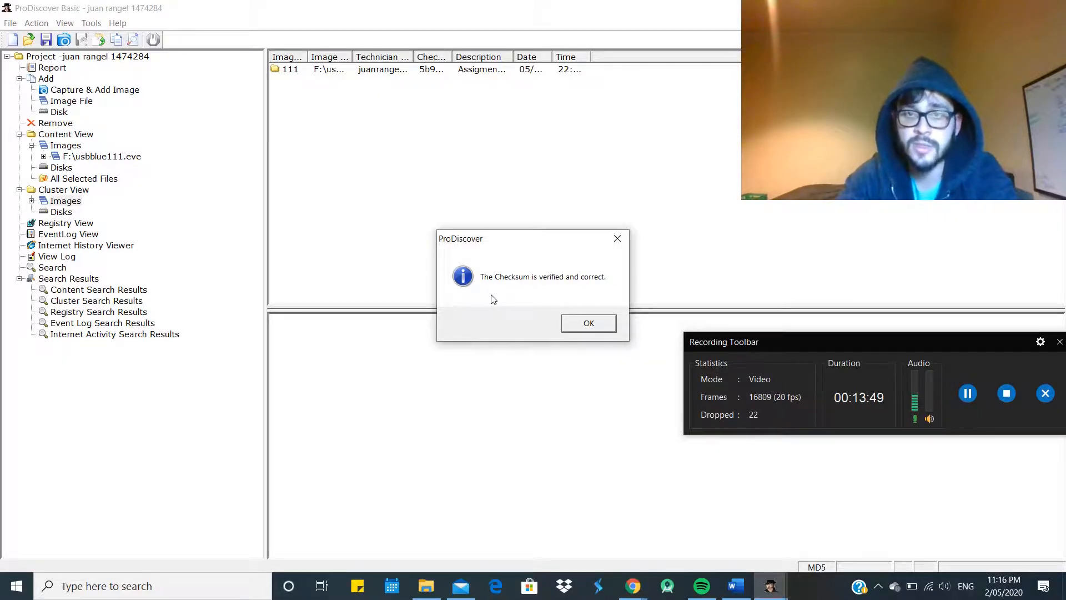
mouse_move(612, 284)
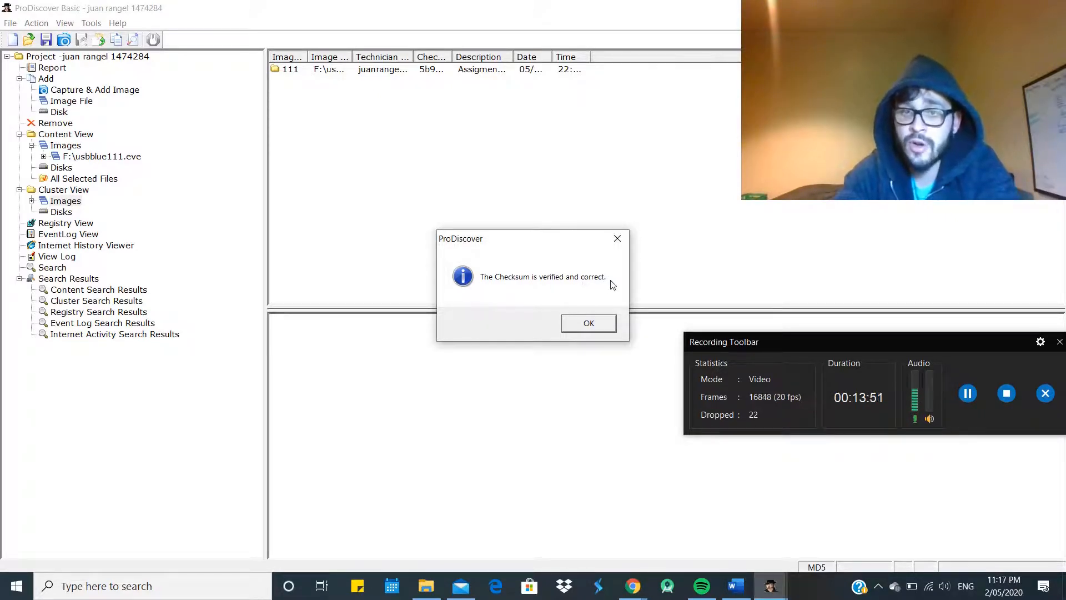
Dismiss the checksum confirmation and view the report showing the MD5 checksum validated.
click(588, 323)
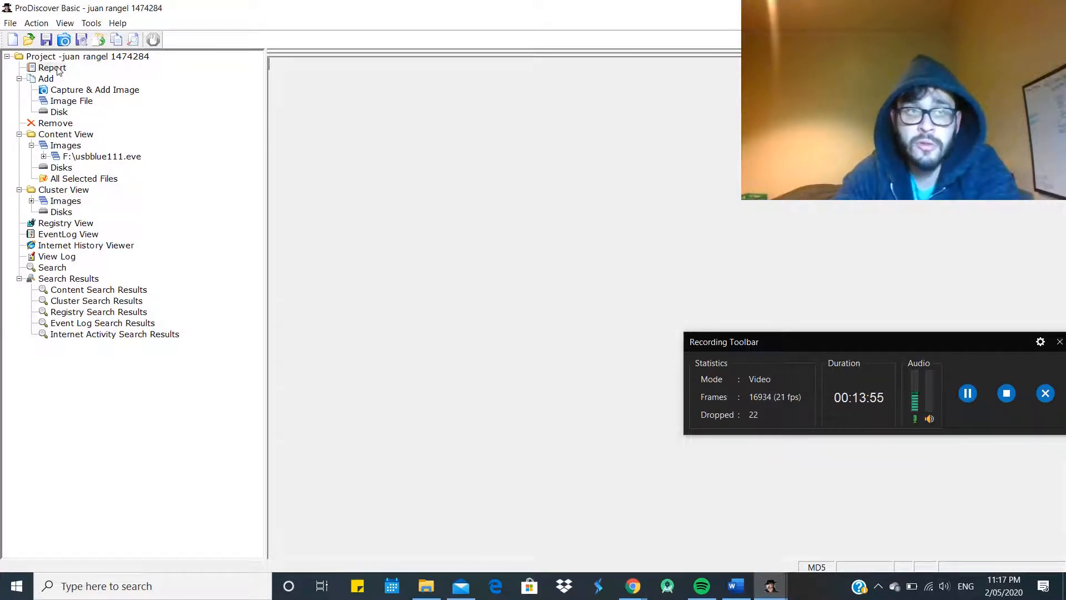
click(50, 67)
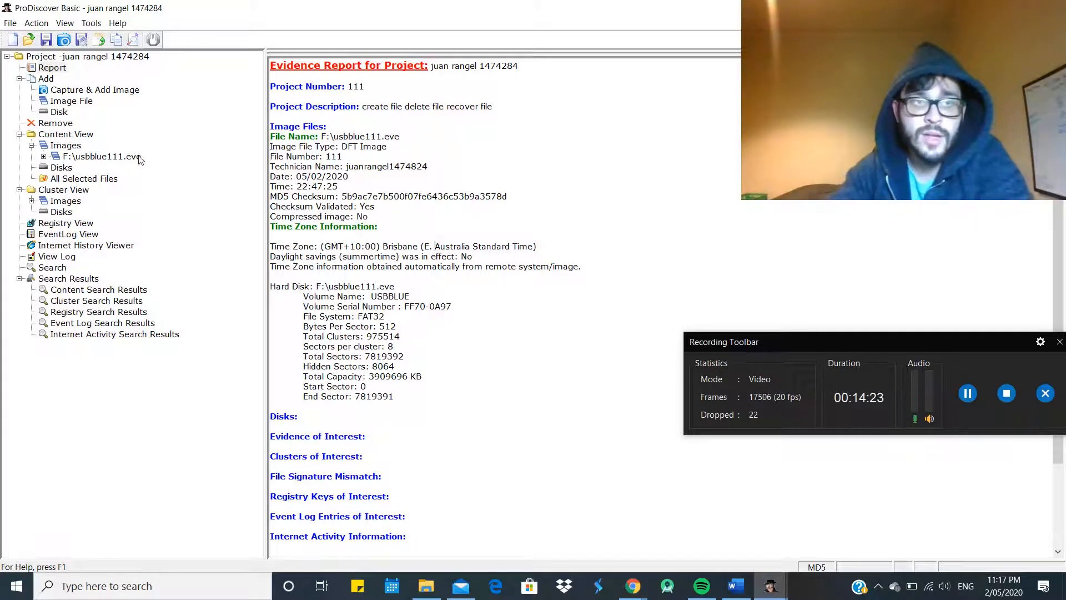
View usbblue111.eve's cluster map and boot-sector hex, then collapse the Cluster View node.
click(100, 157)
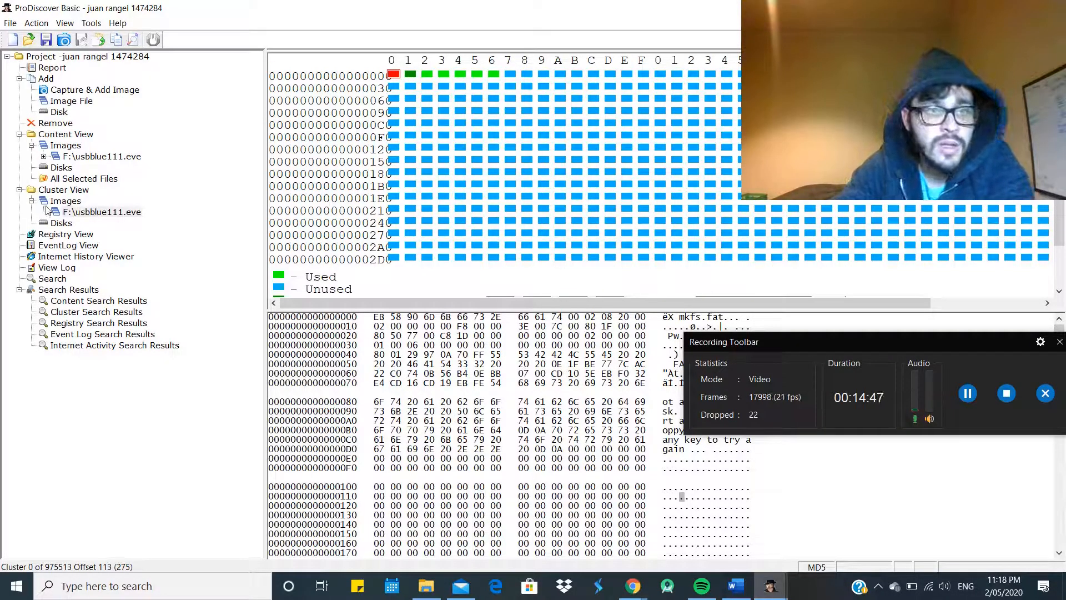
click(64, 188)
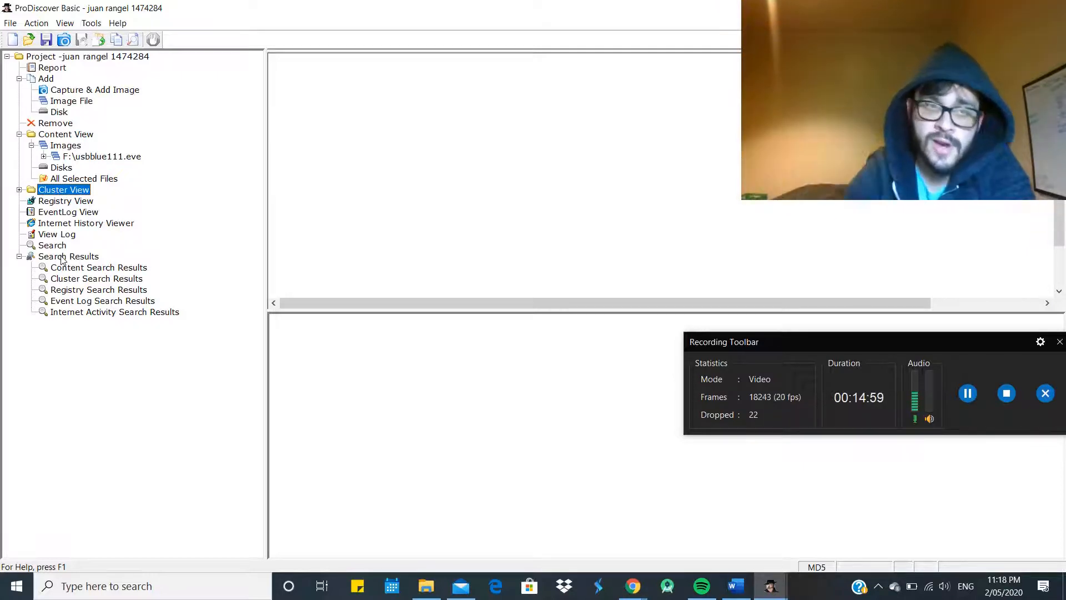
Check that content, cluster and internet activity searches all show zero results.
click(68, 256)
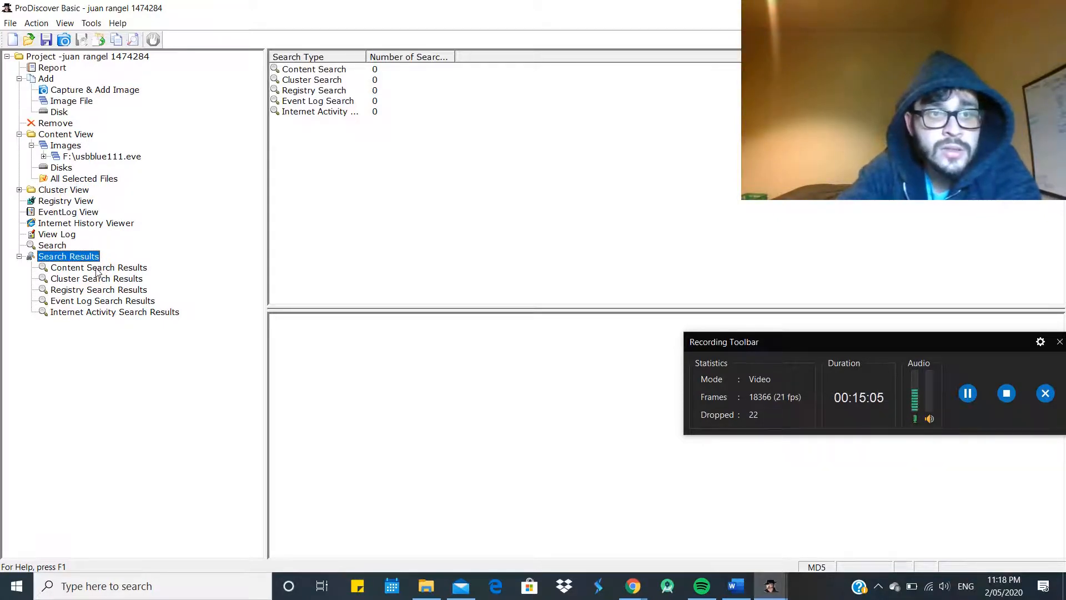
click(98, 267)
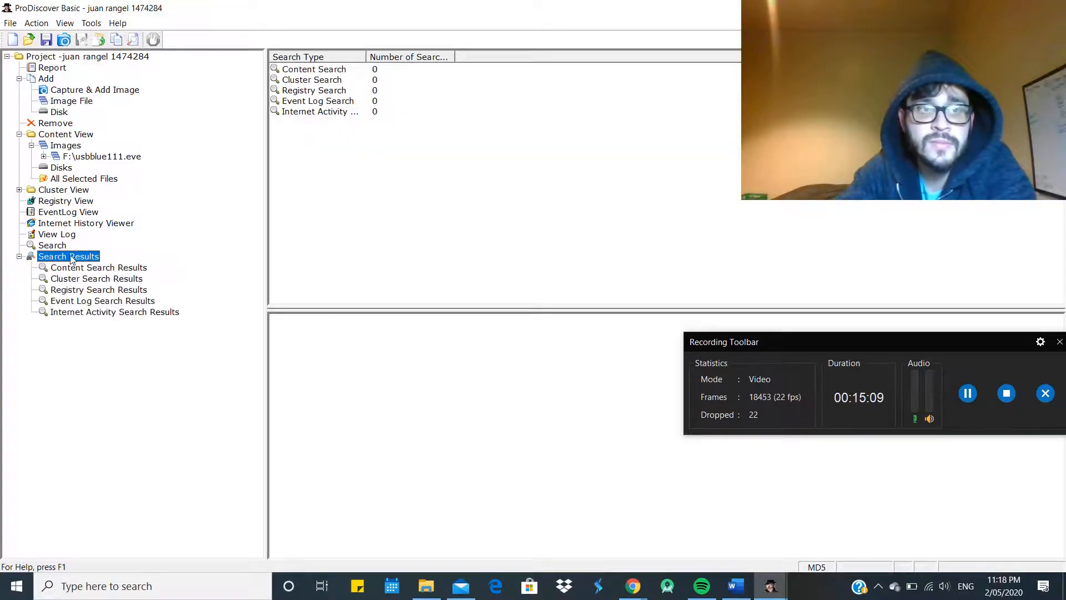
click(97, 278)
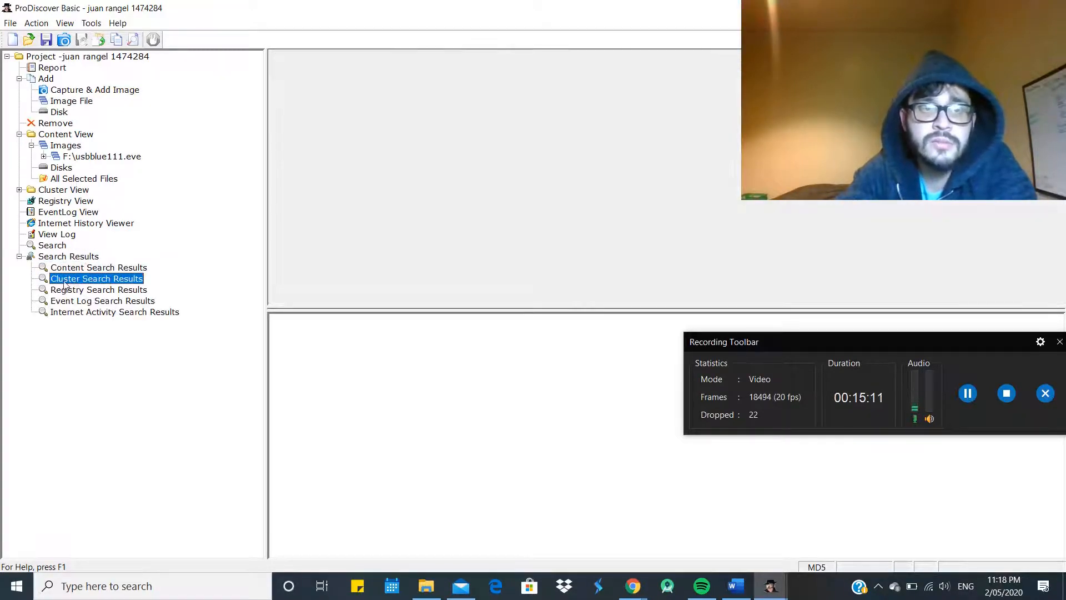
click(98, 267)
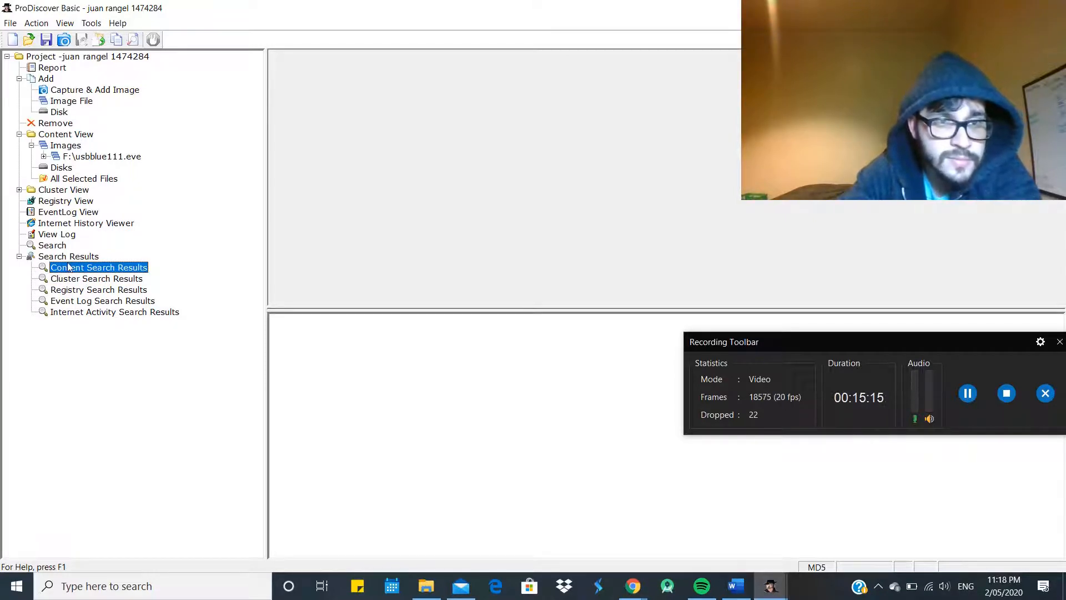
click(96, 279)
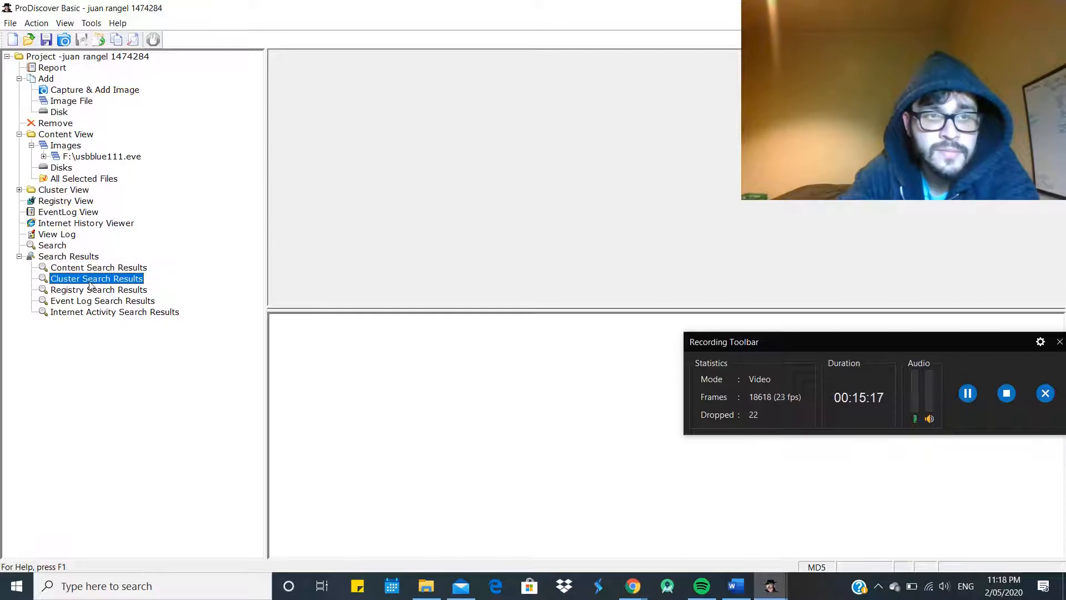
click(115, 311)
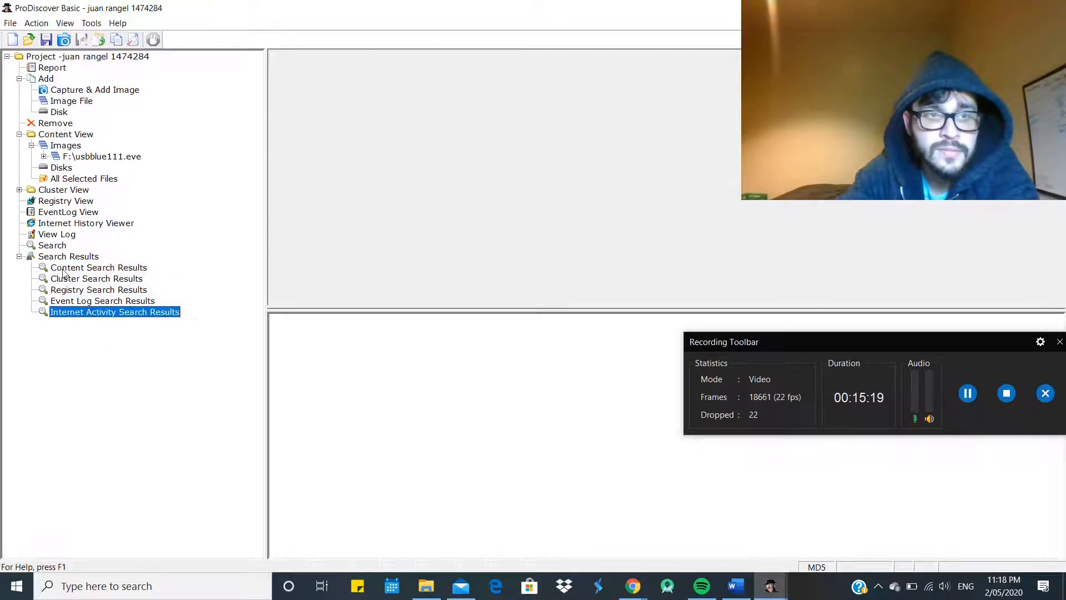
Start a new search from the project tree, opening the Search dialog.
click(52, 245)
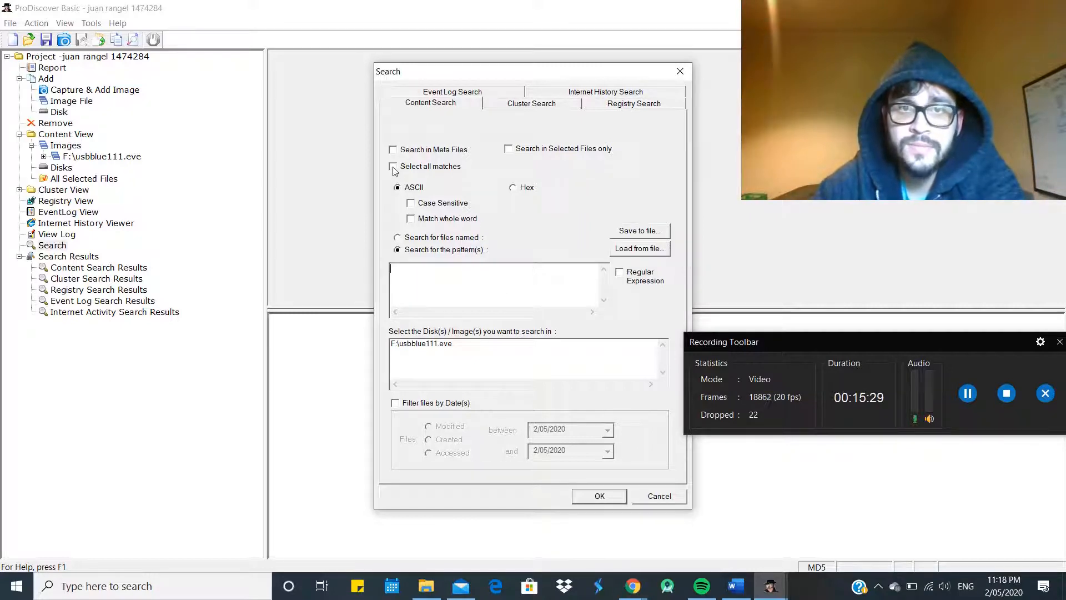
click(392, 166)
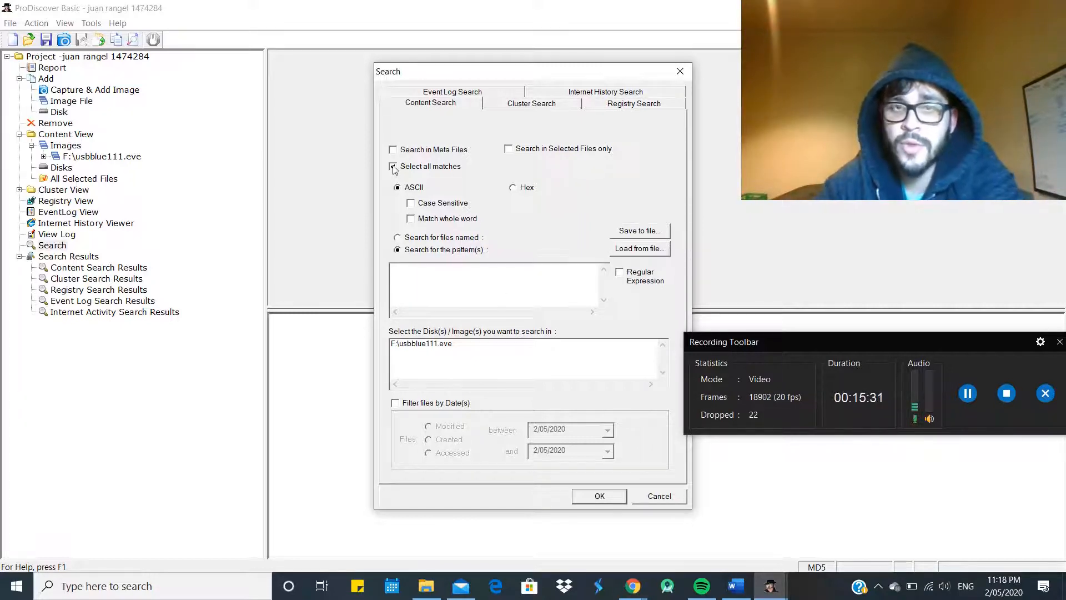
click(392, 166)
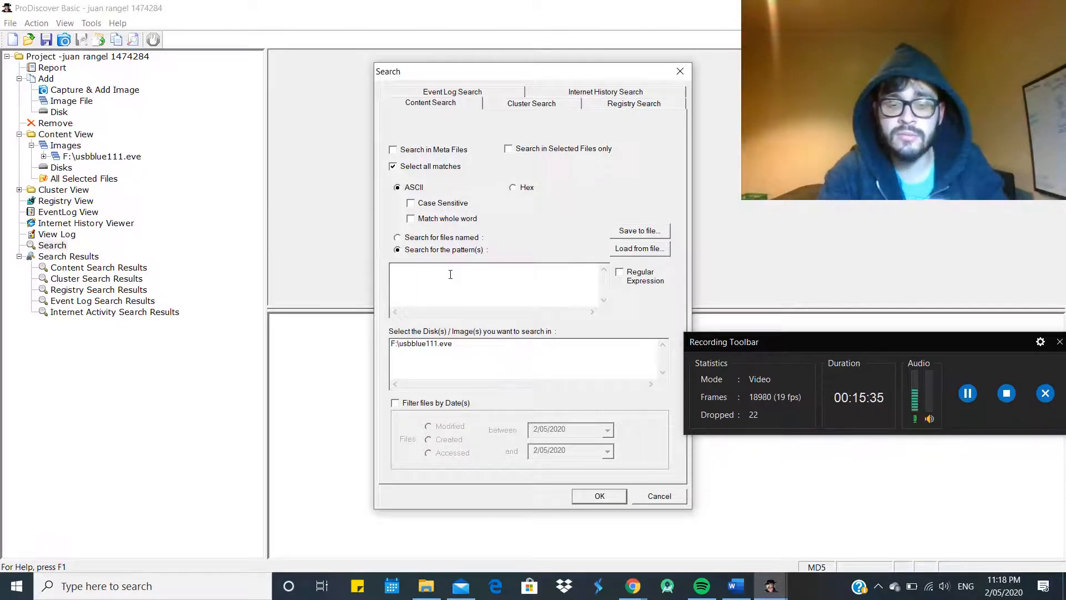
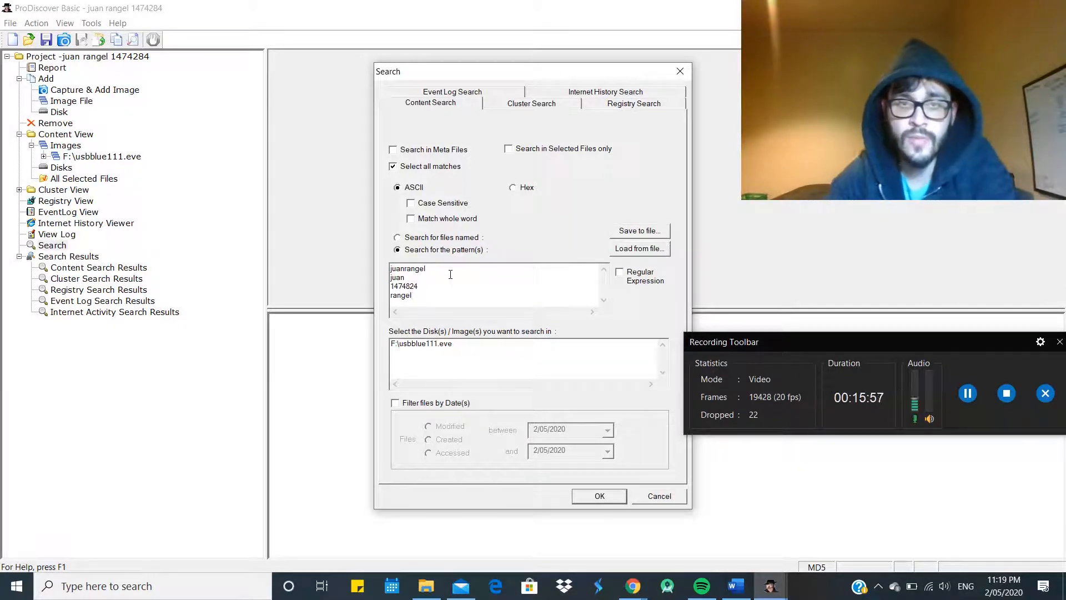
click(421, 344)
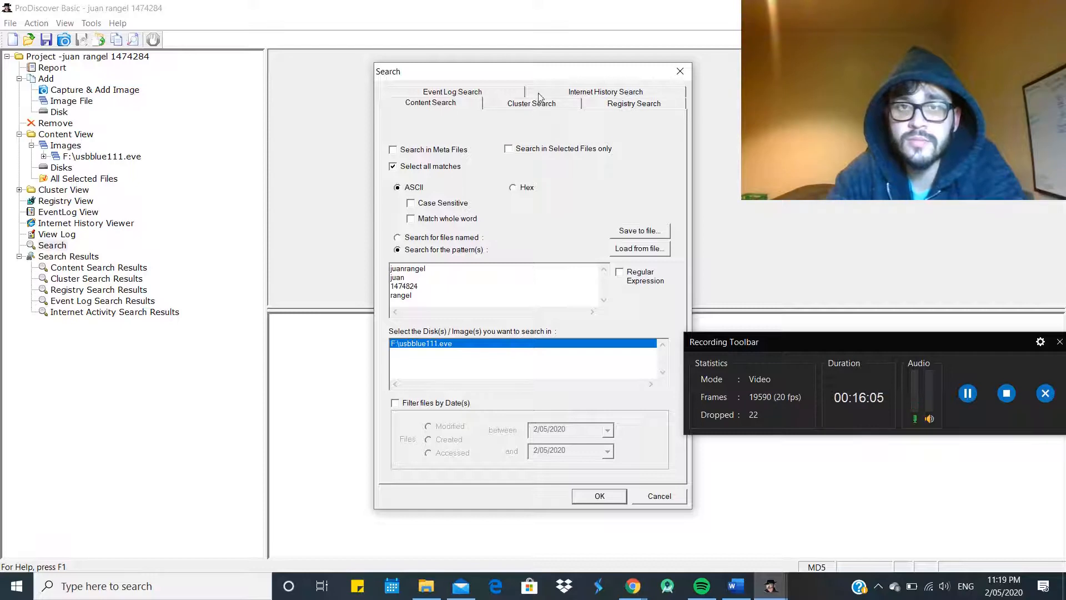
click(599, 496)
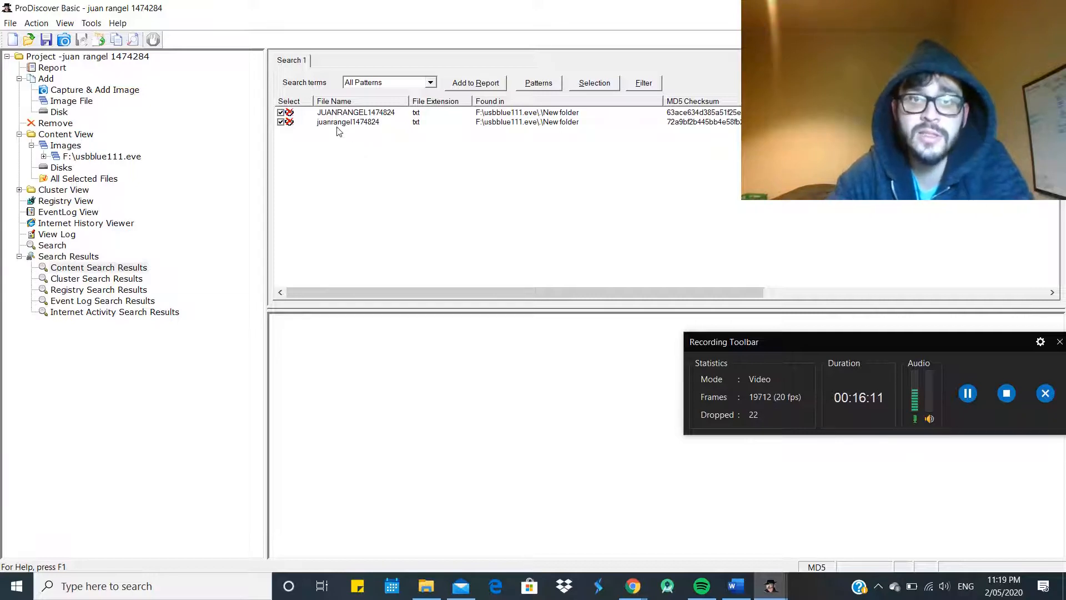
mouse_move(690, 139)
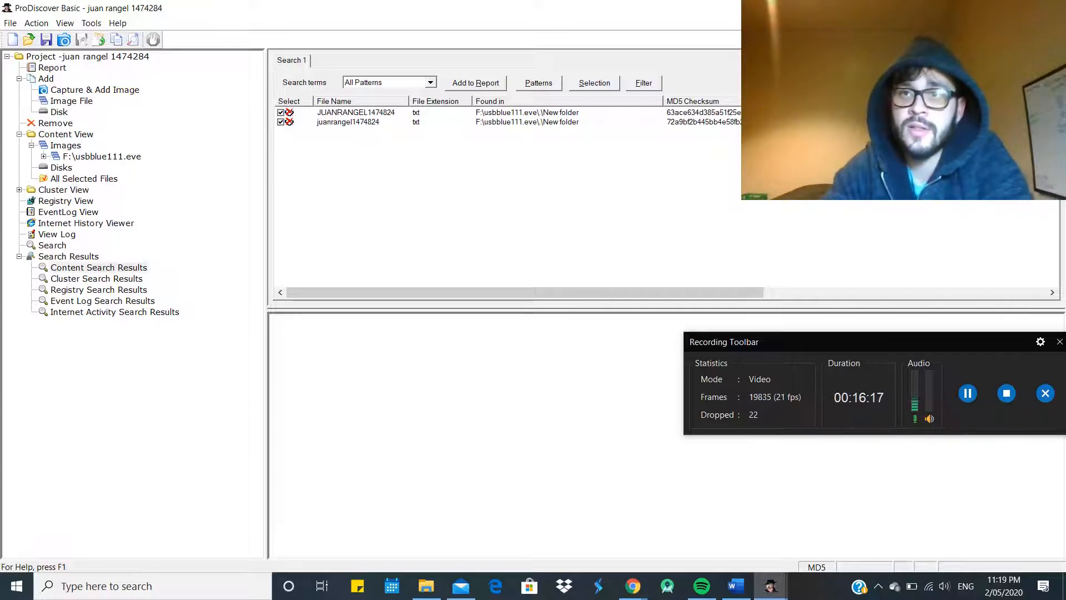
Add the lowercase-named search hit to the report and jump to its New folder listing the deleted files.
click(348, 122)
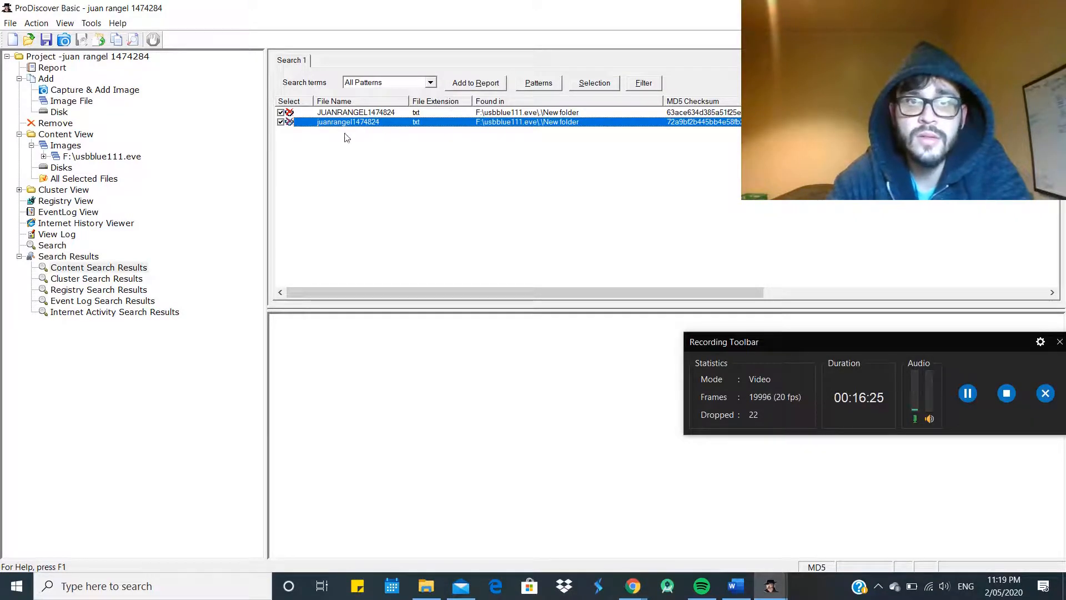
click(475, 83)
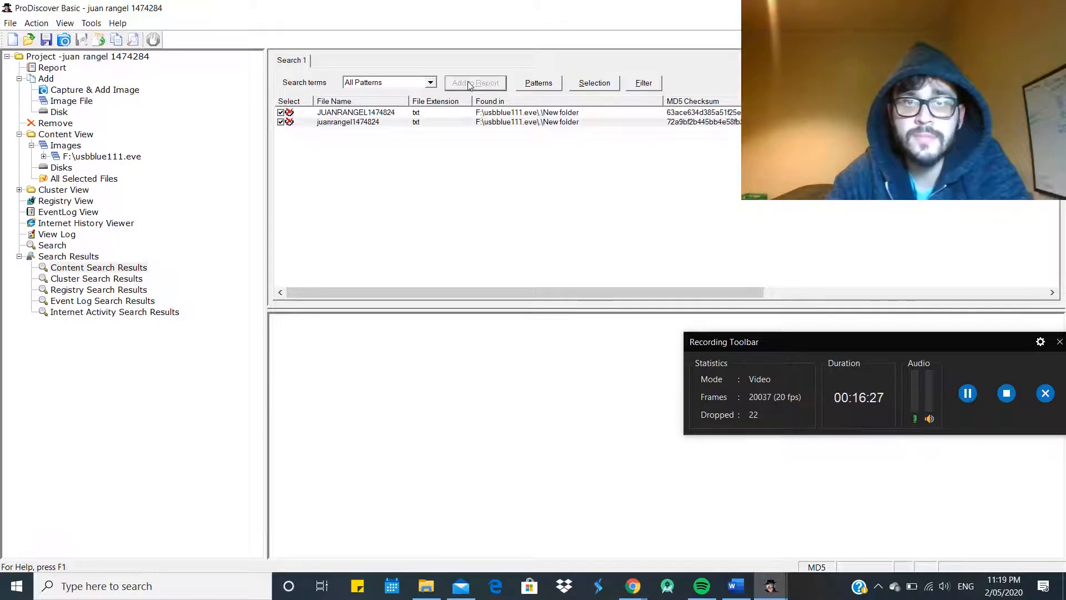
click(347, 121)
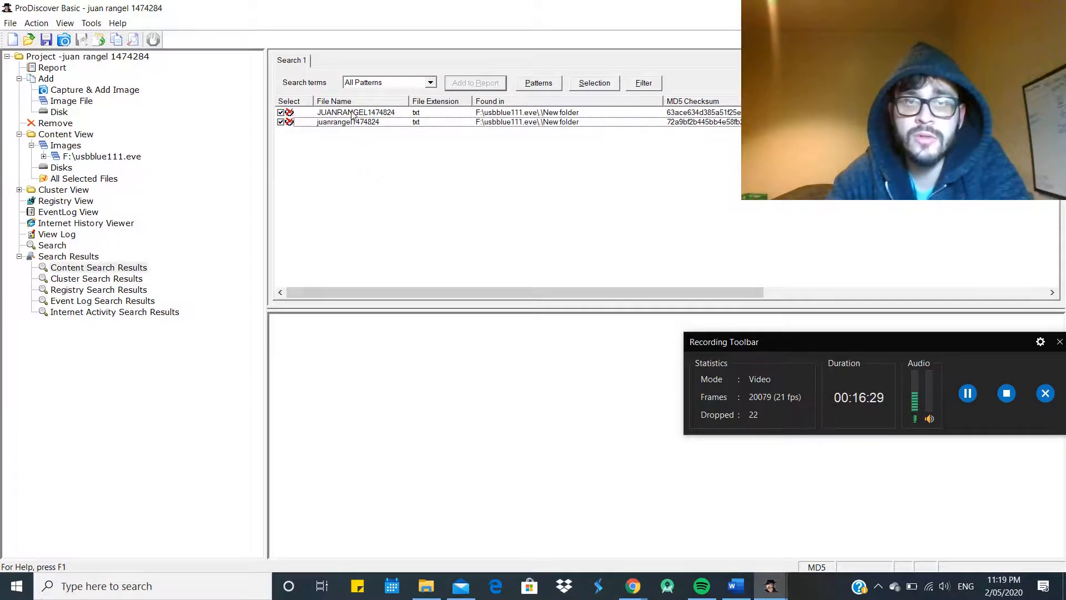
click(355, 112)
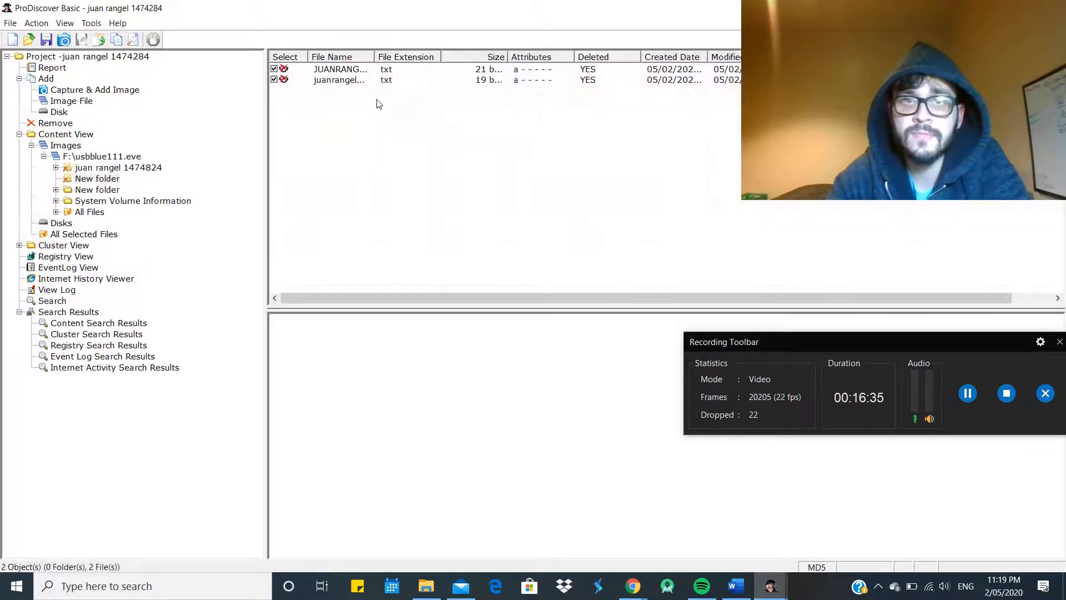
click(338, 80)
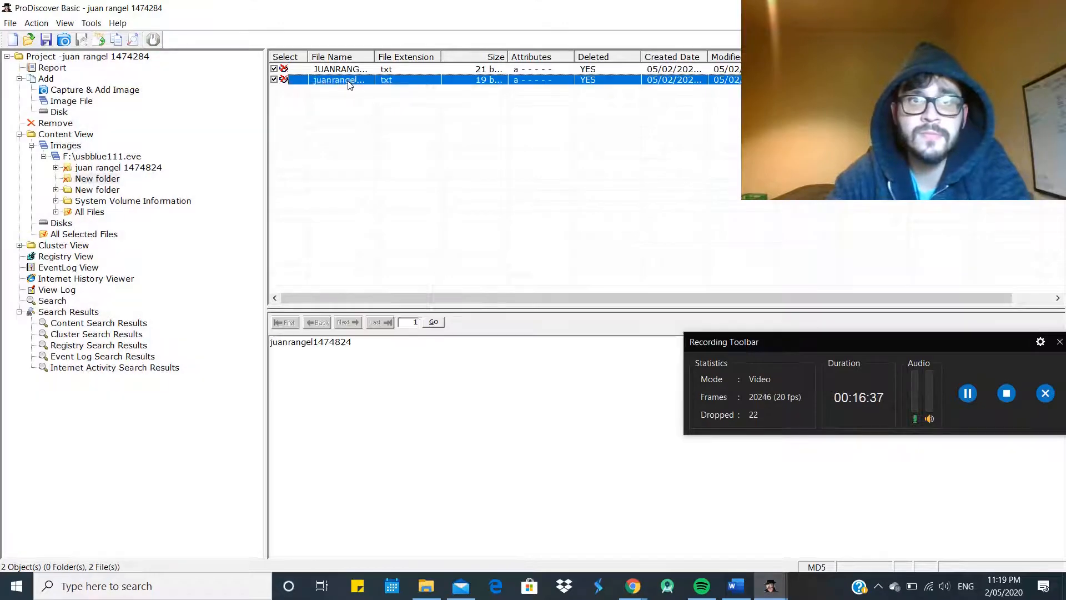
right_click(338, 79)
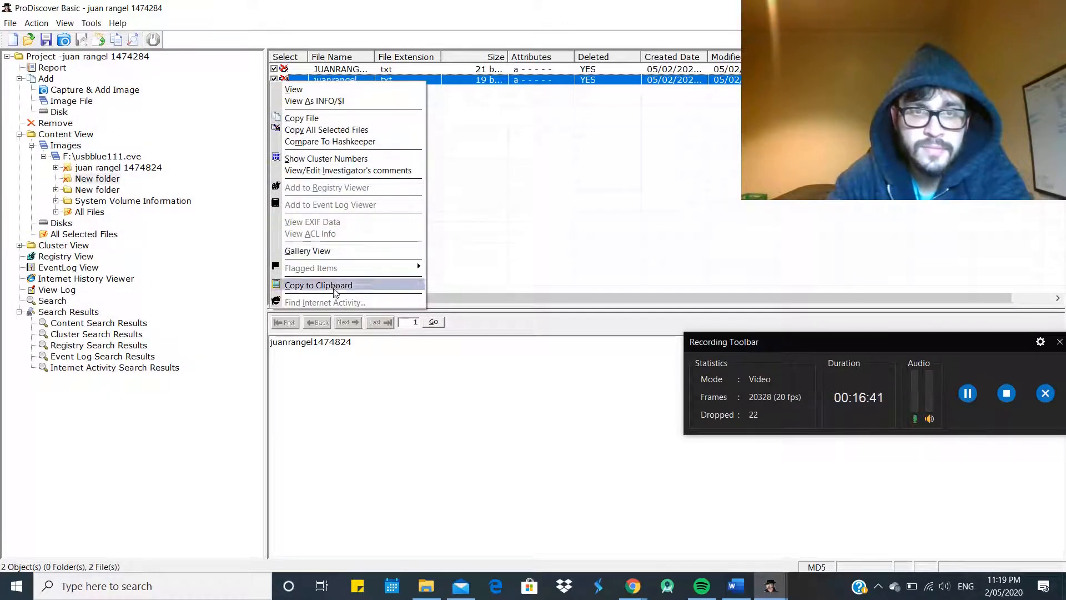
click(318, 285)
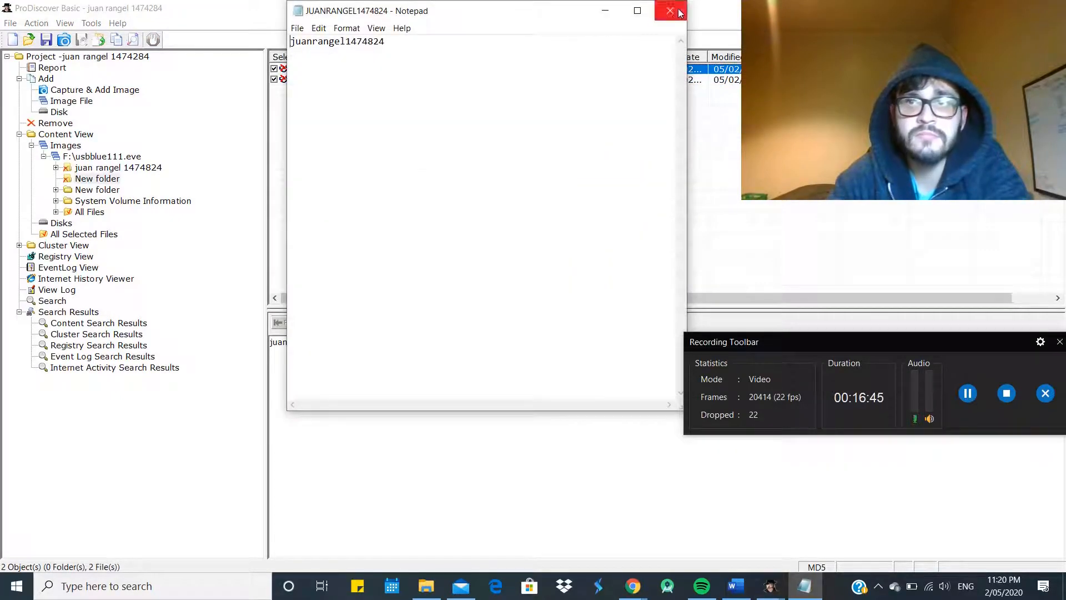
click(670, 11)
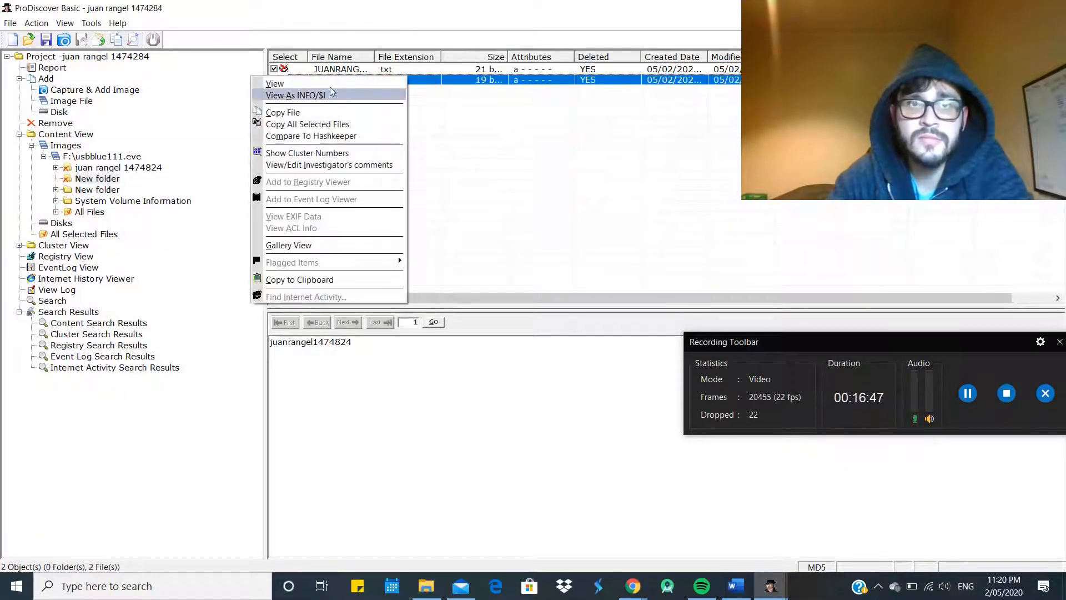
mouse_move(306, 152)
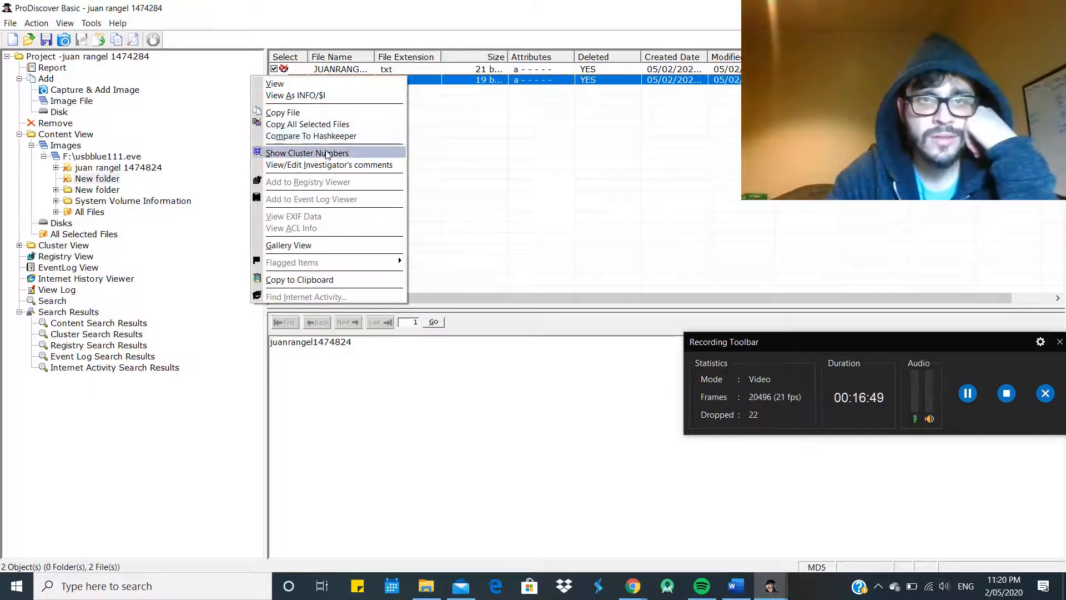
mouse_move(330, 164)
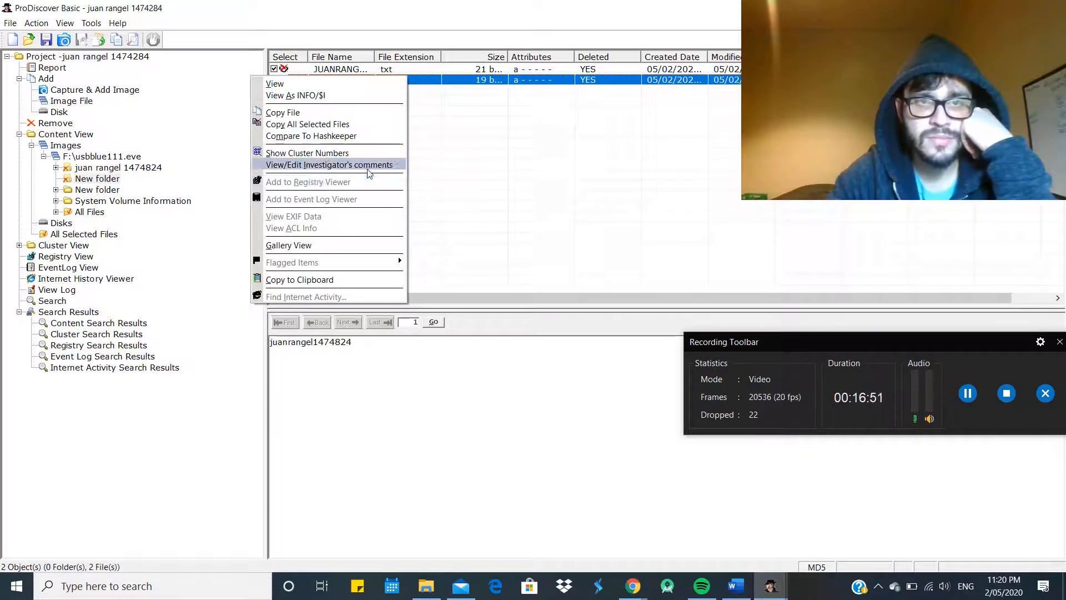
mouse_move(299, 279)
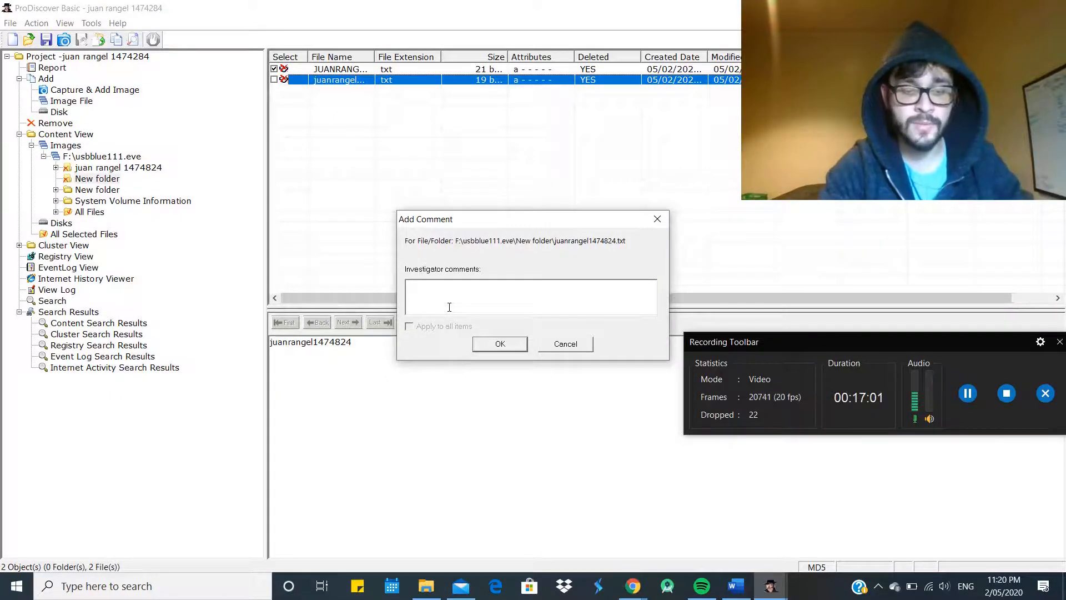
Draft an investigator comment noting the evidence match found for the deleted file.
text(H)
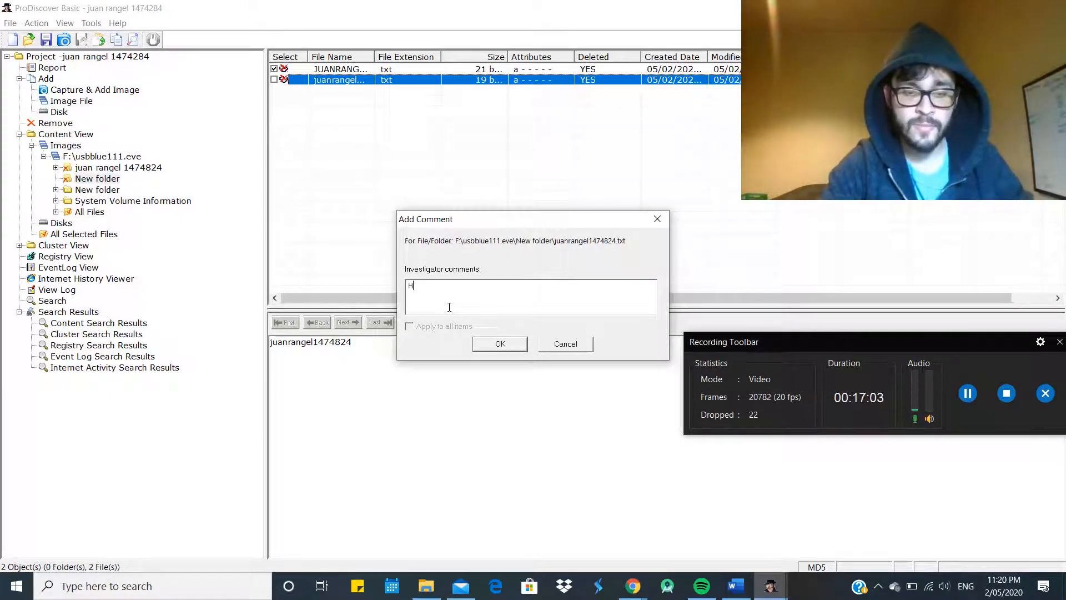
text(we found)
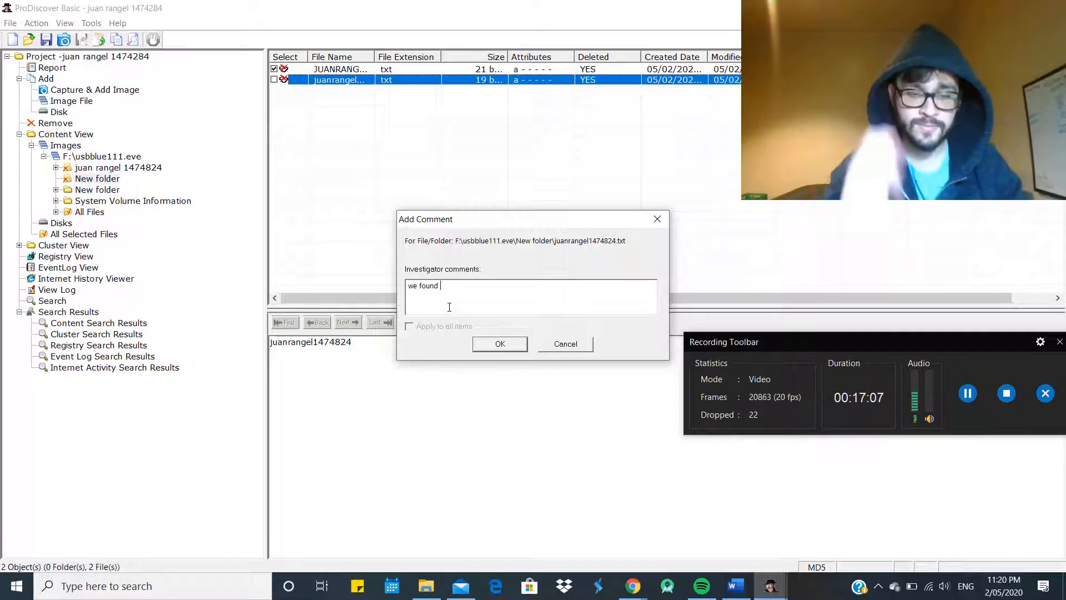
text(evidence)
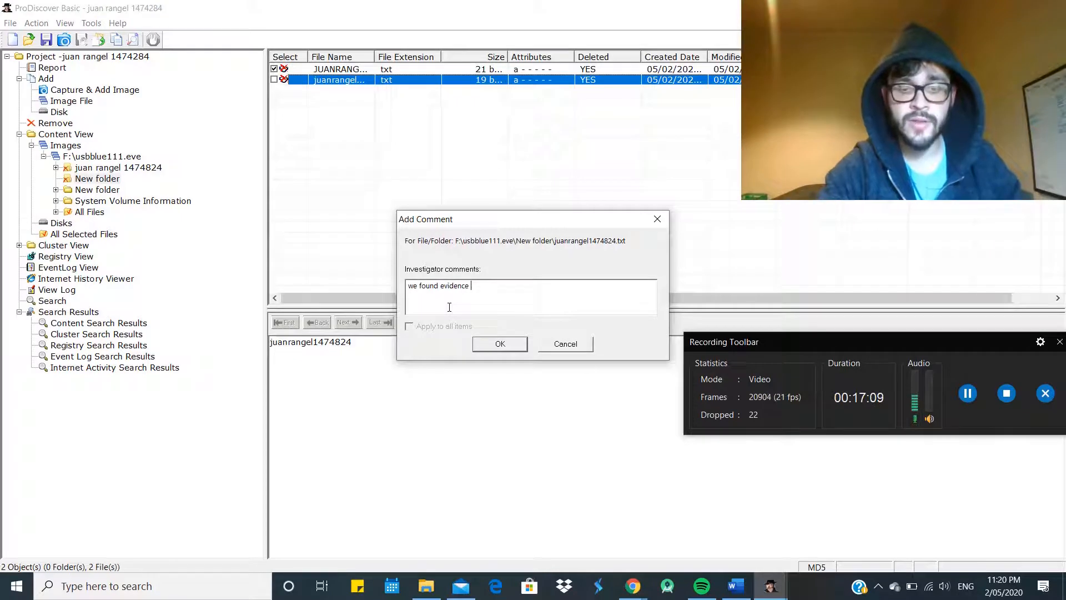
text(match)
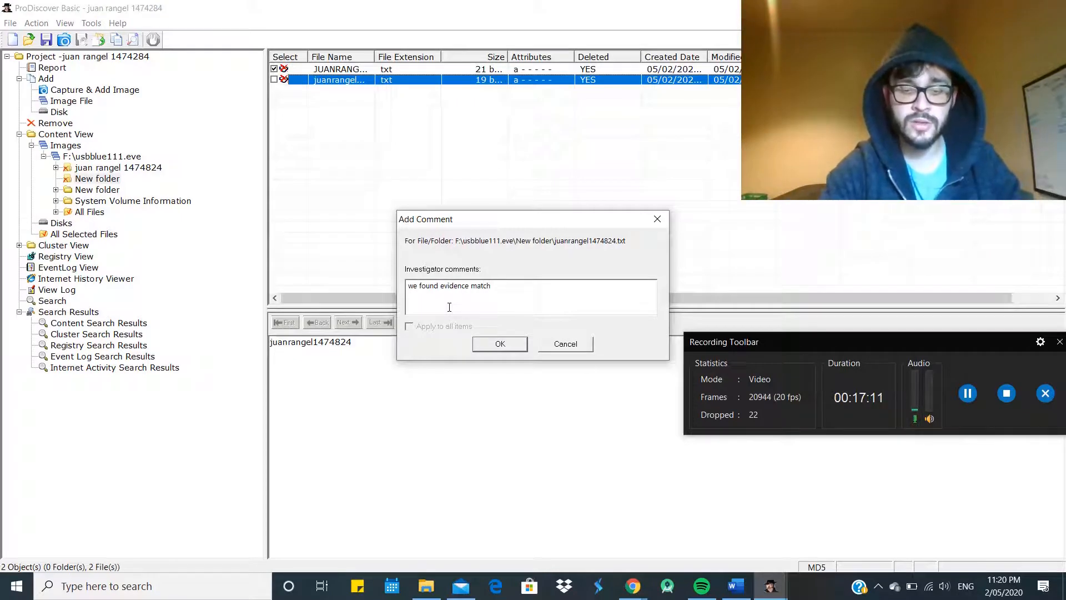
text(for)
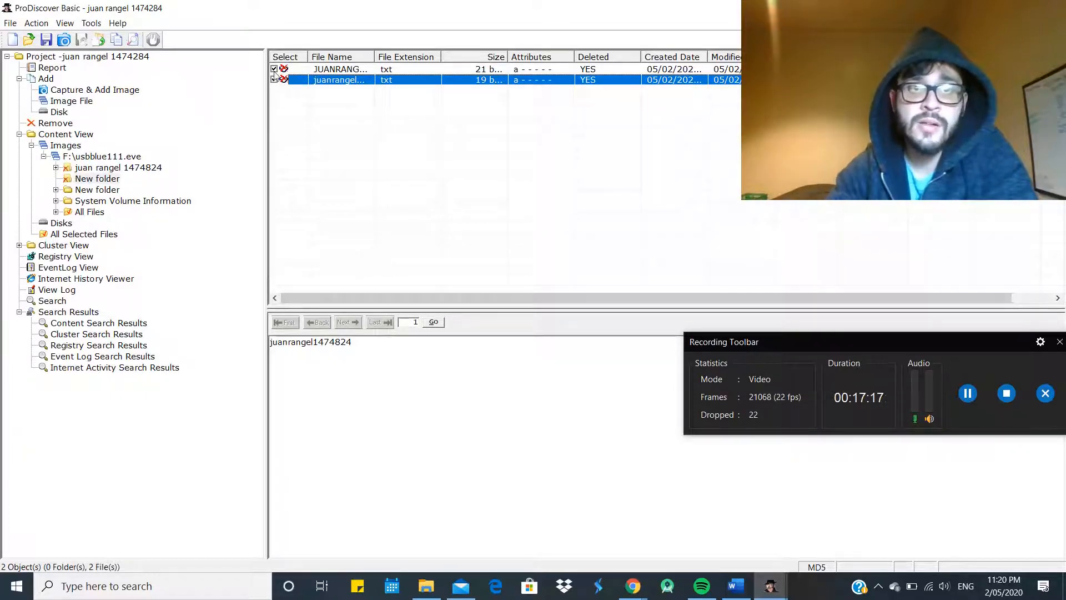
Enter the final 'EVIDENCE FOUND' investigator comment on the deleted file and confirm it.
click(340, 68)
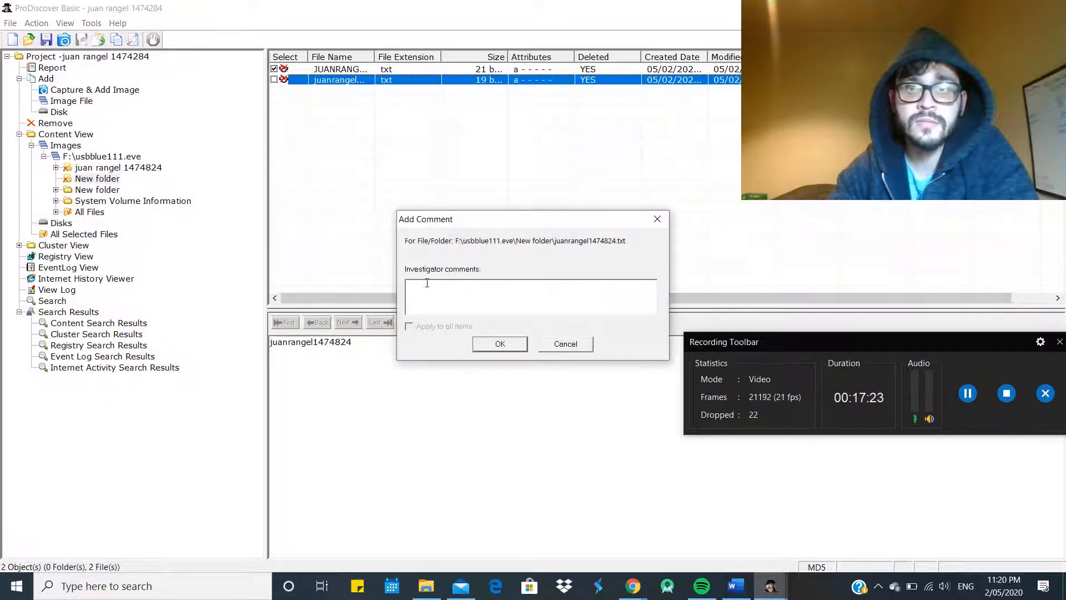
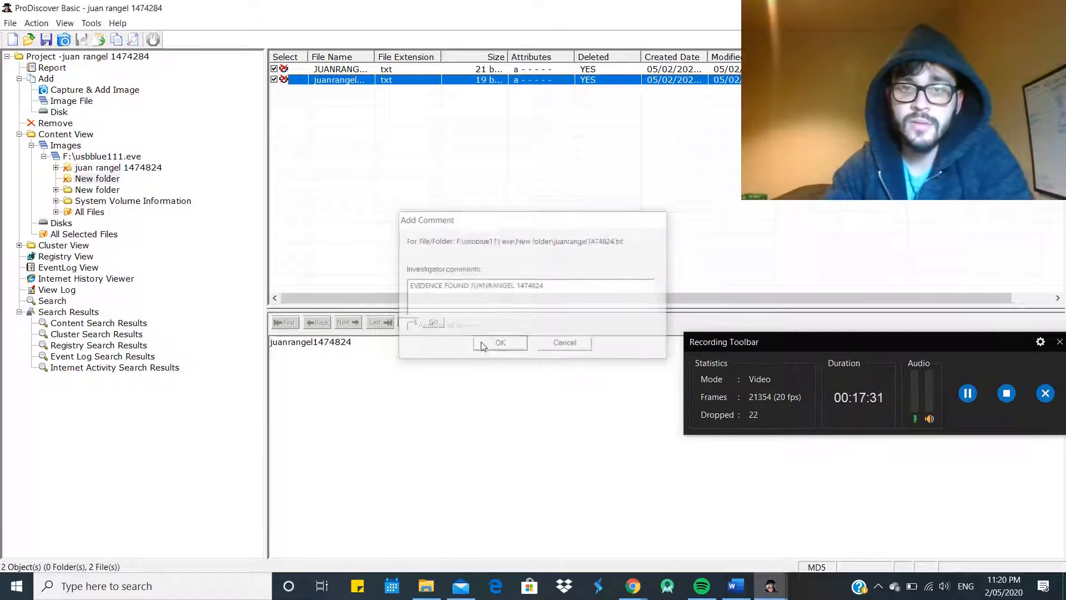
click(500, 342)
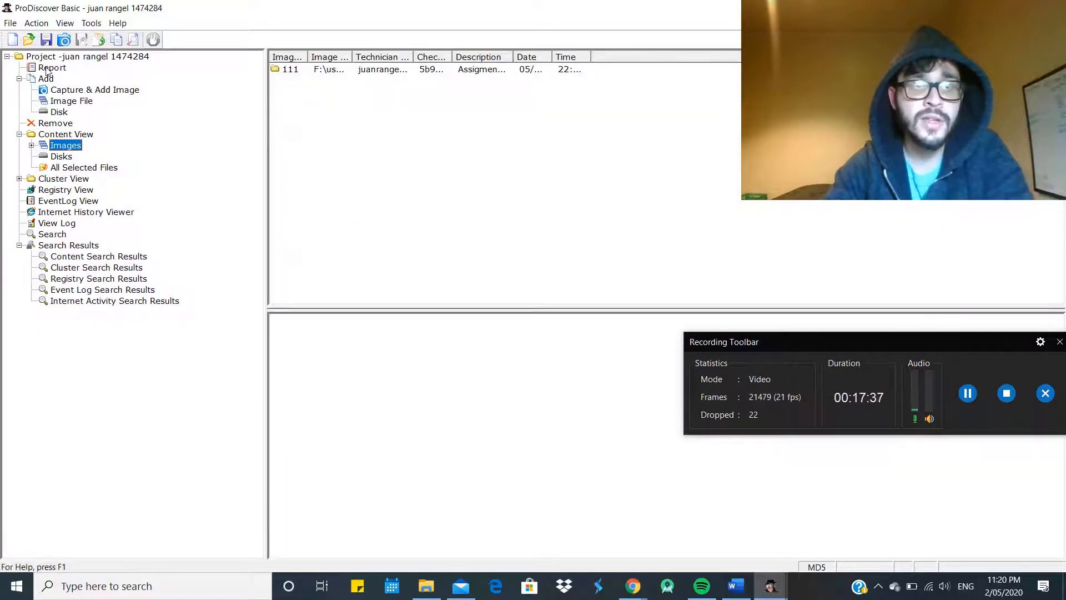
Review the evidence report showing the deleted file, its comment and the keyword hits.
click(52, 67)
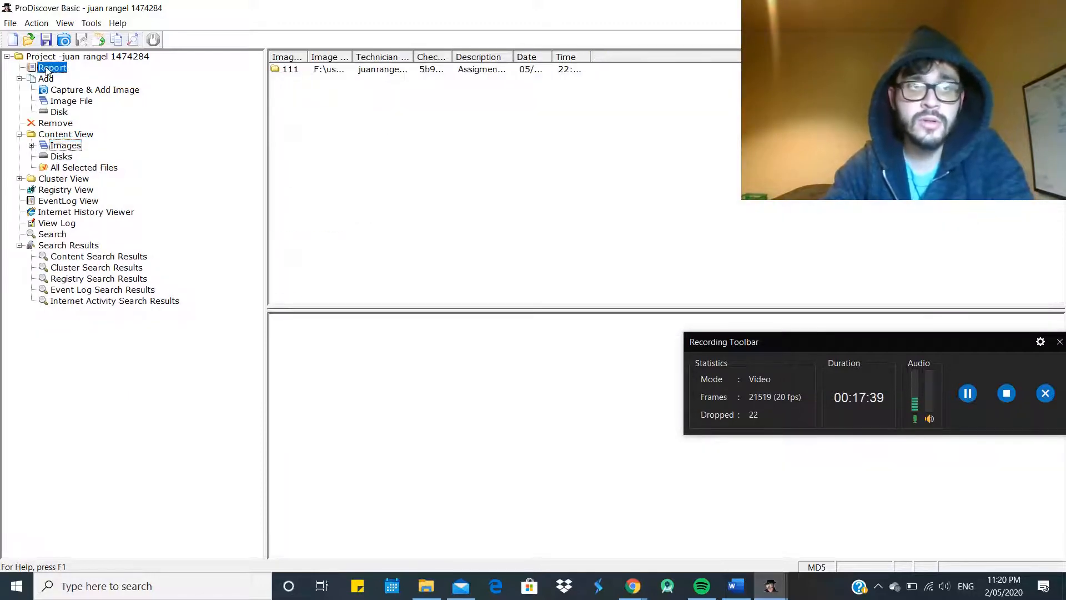
click(51, 67)
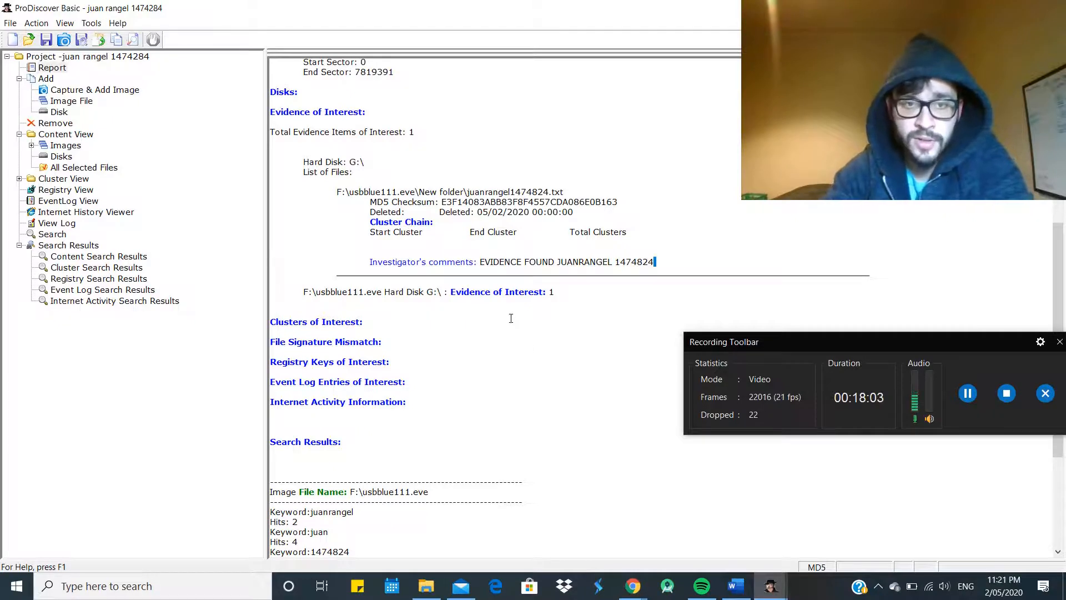
scroll(down, 3)
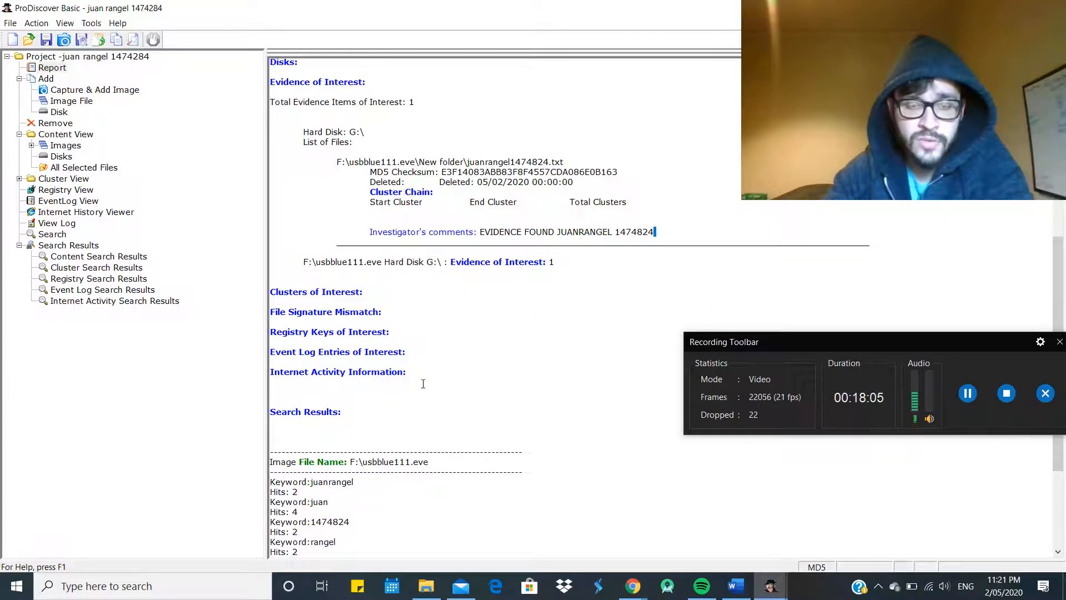
scroll(down, 3)
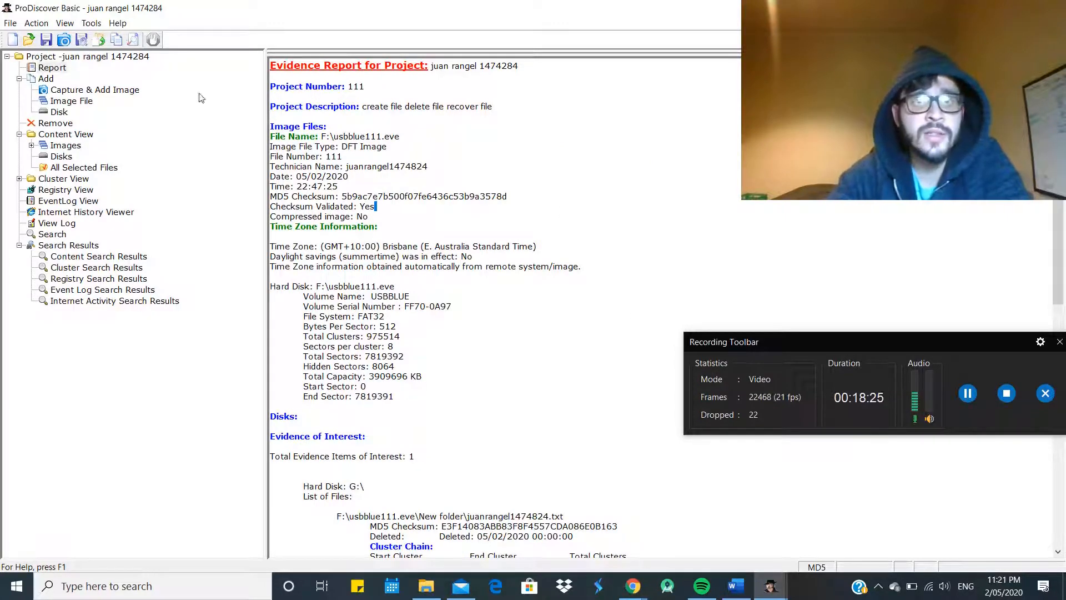
click(10, 22)
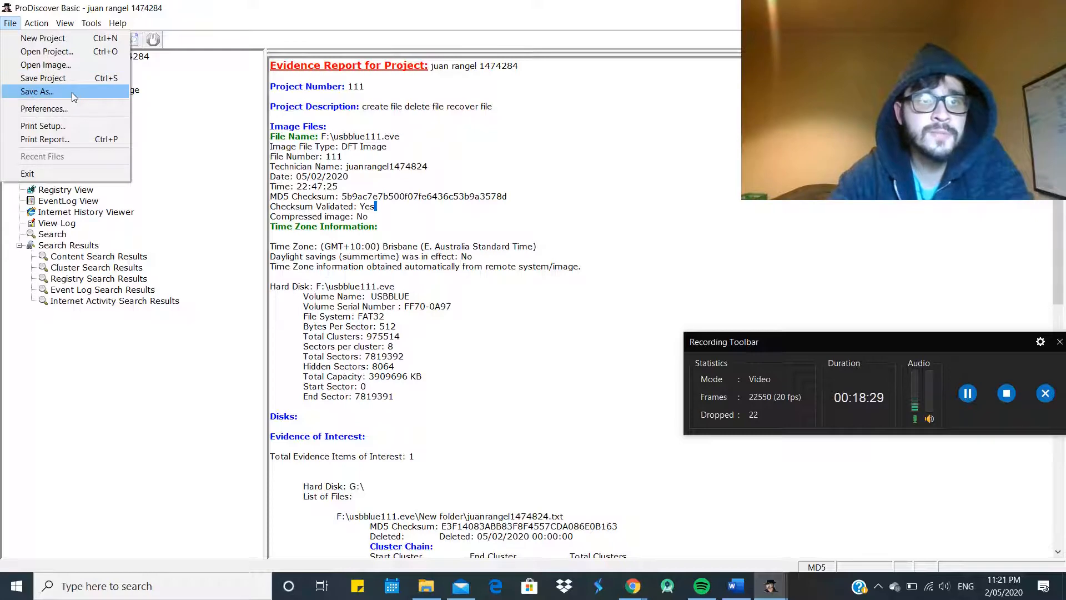
Save the project as a .dft file on USBRED (F:), appending 'ASSIGMENT 1' to its name.
click(35, 91)
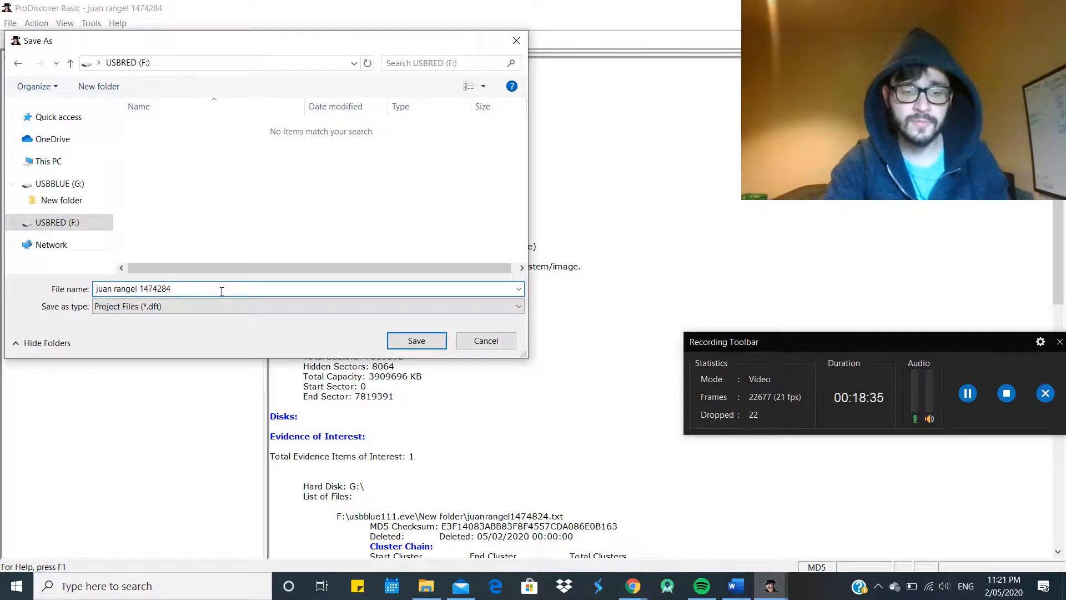
text(ASSIGMENT 1)
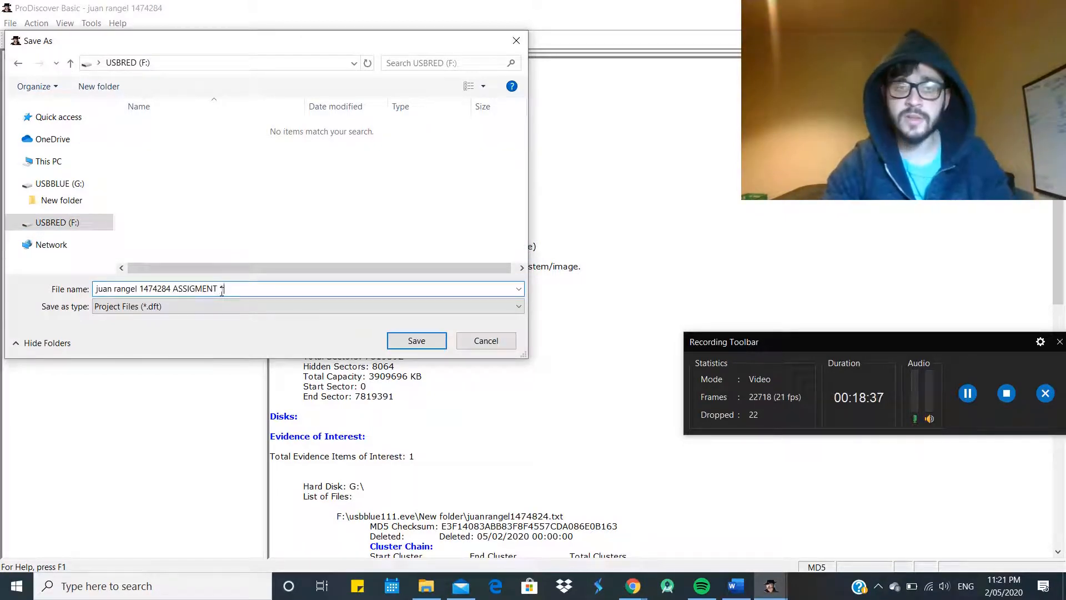